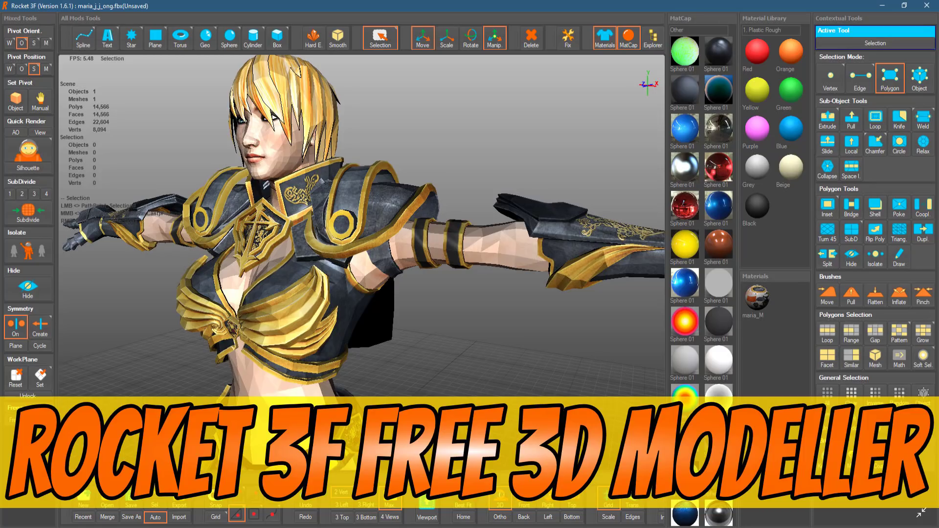
Switch to Rocket 3F showing an empty scene in the 2 Vert viewport layout.
key("alt+tab")
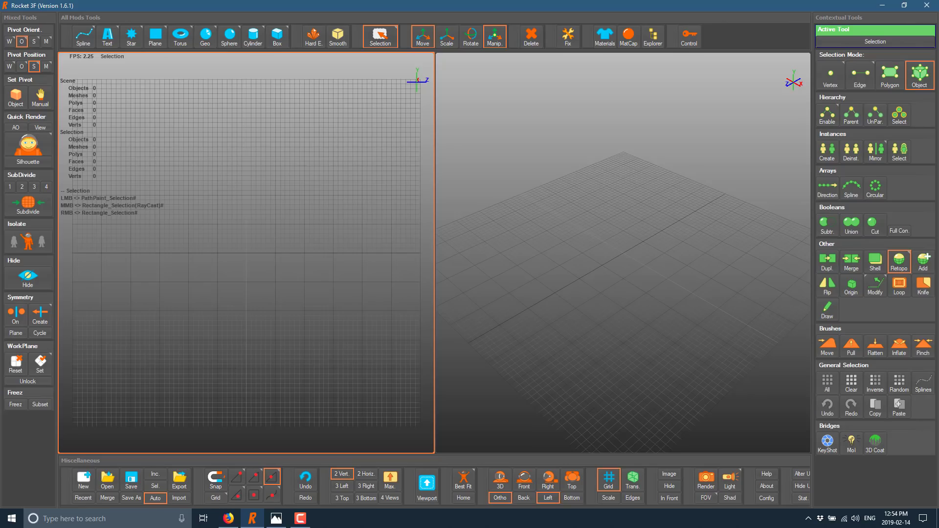
mouse_move(619, 464)
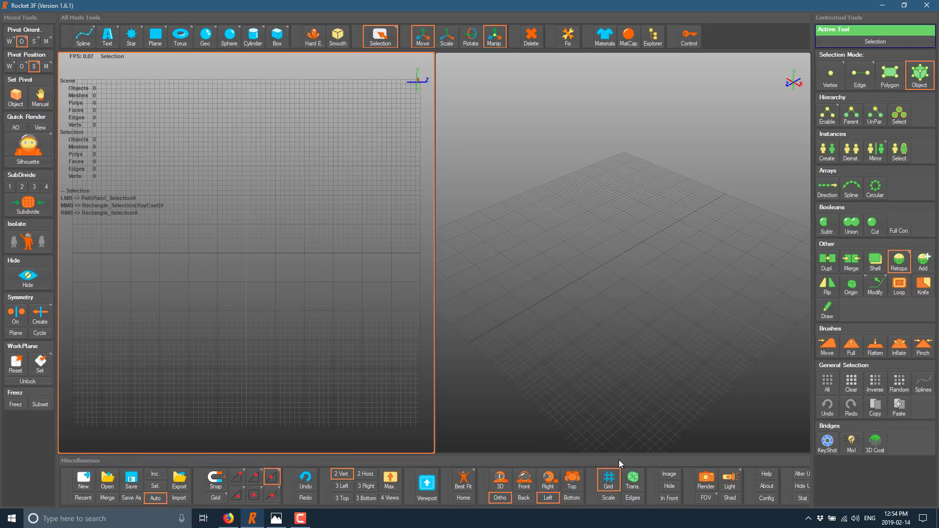
mouse_move(608, 479)
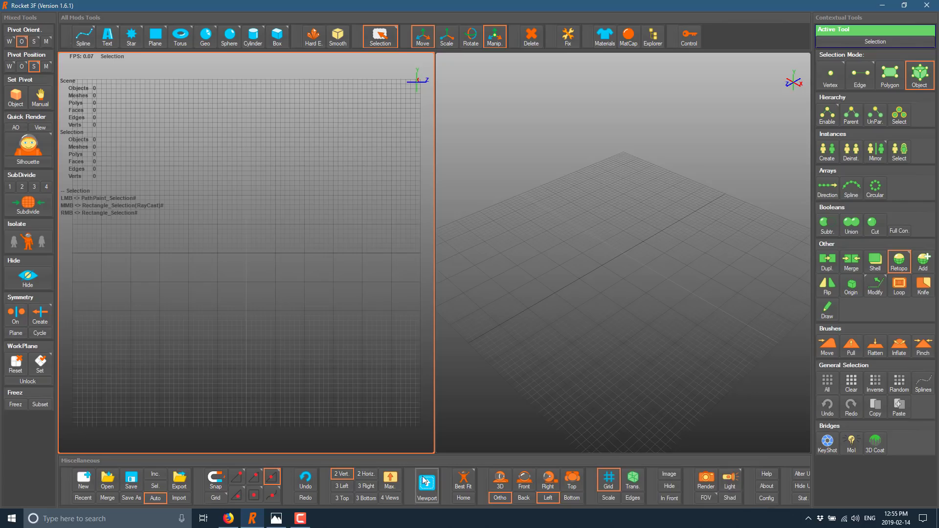
Activate the right perspective viewport and maximize it to fill the workspace.
left_click(426, 481)
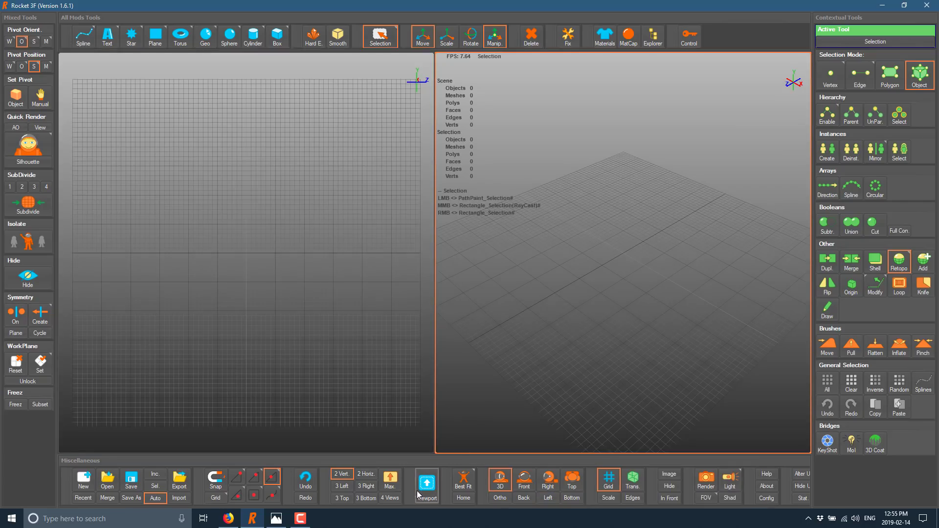
left_click(389, 480)
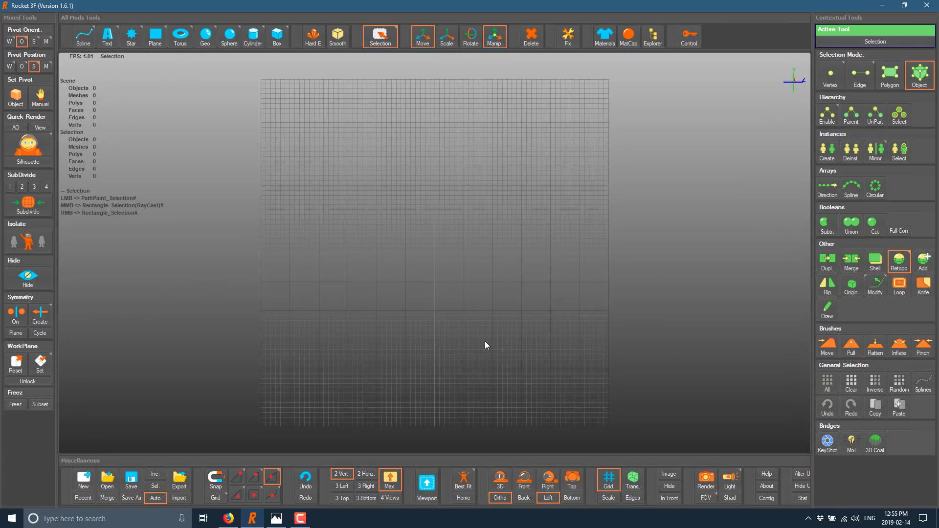
mouse_move(463, 308)
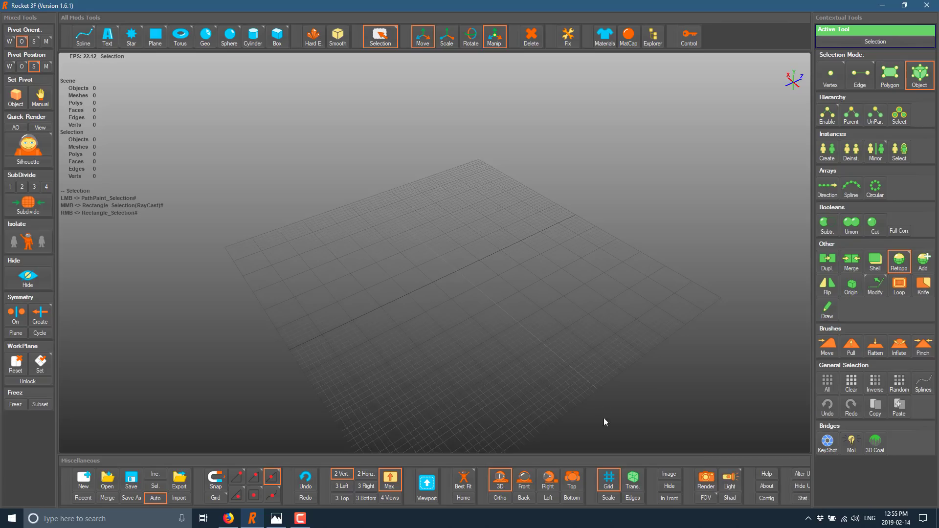
mouse_move(488, 493)
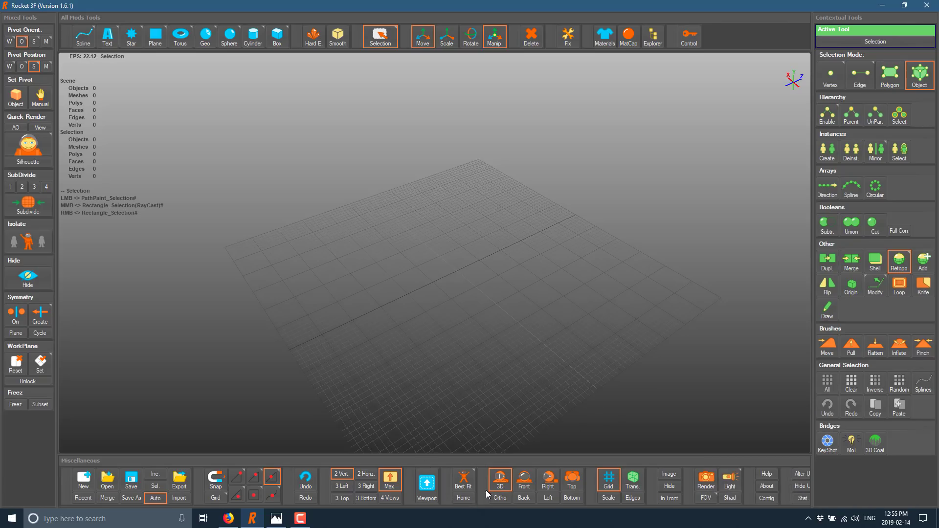
mouse_move(485, 488)
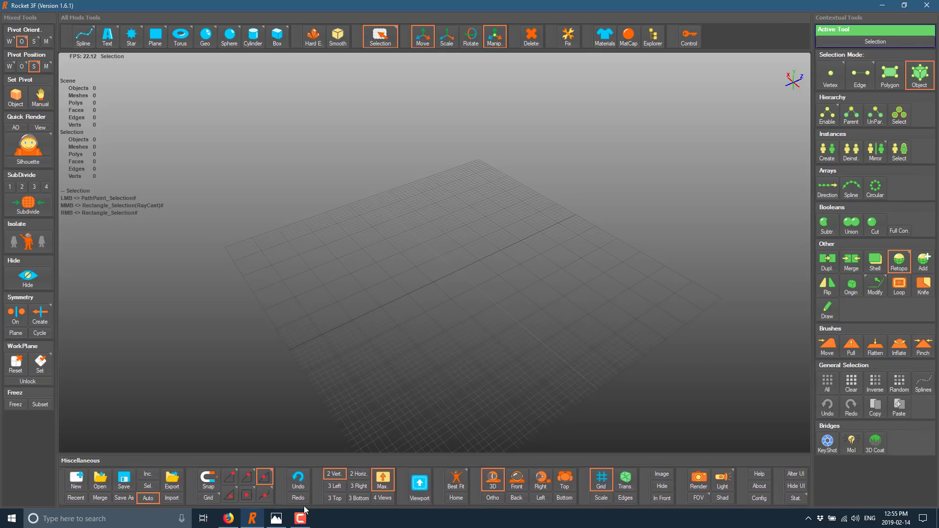
mouse_move(456, 497)
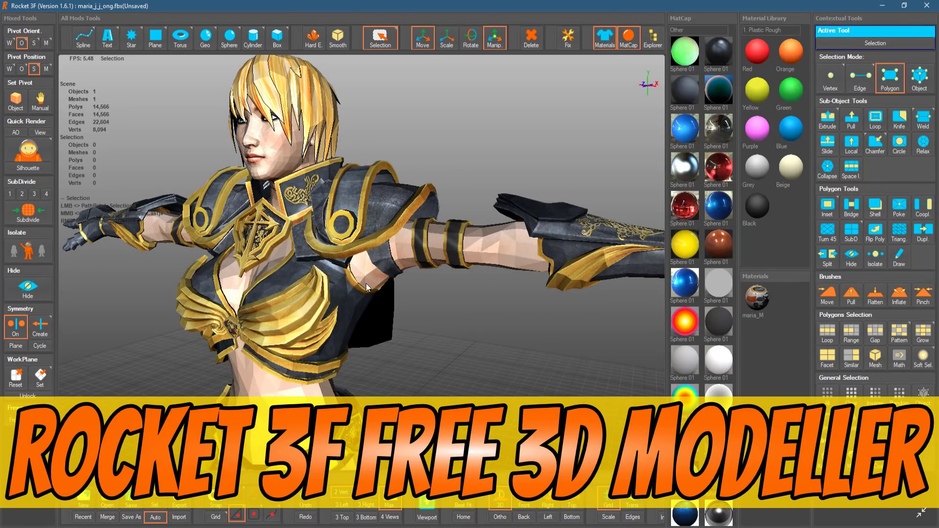
mouse_move(368, 288)
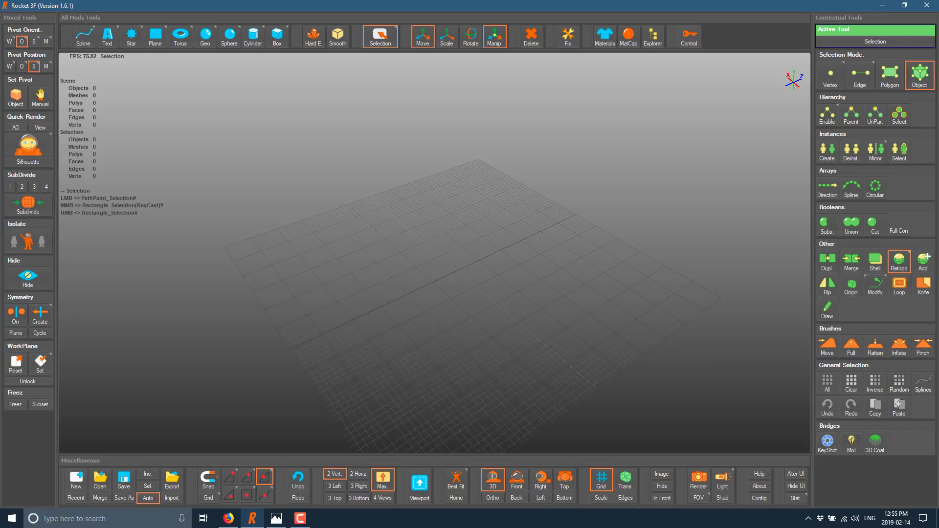
mouse_move(121, 175)
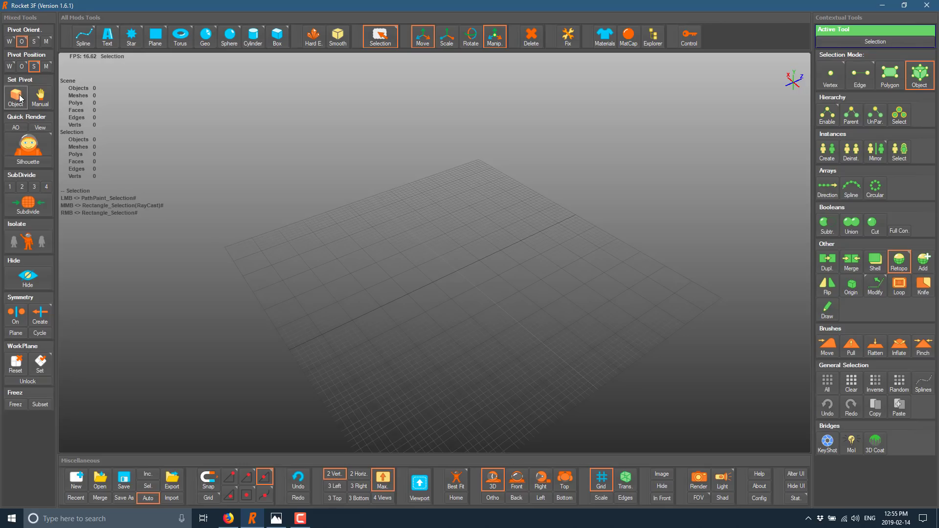
mouse_move(39, 96)
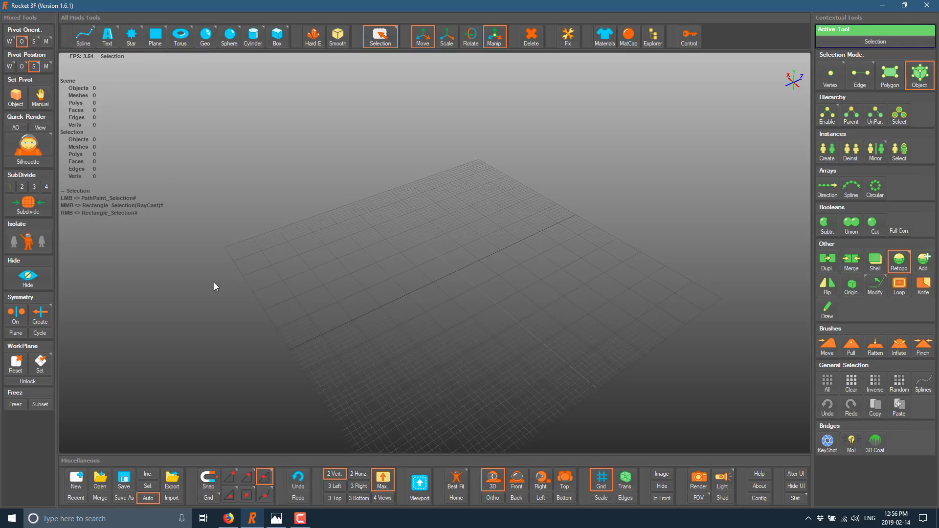
mouse_move(328, 200)
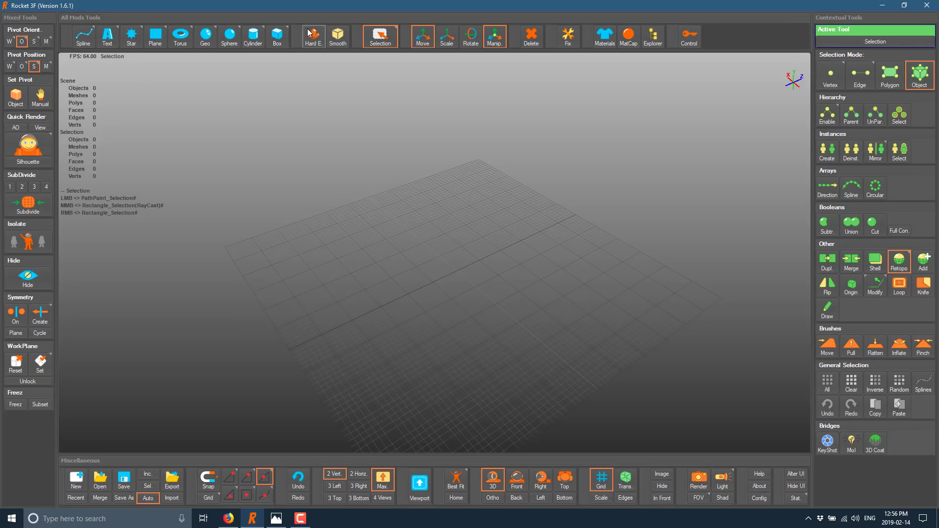
mouse_move(446, 36)
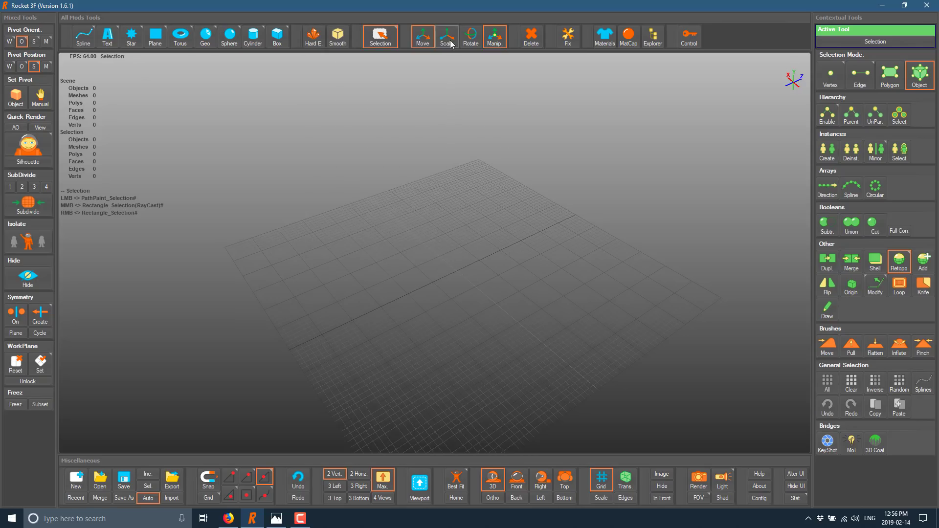
mouse_move(629, 53)
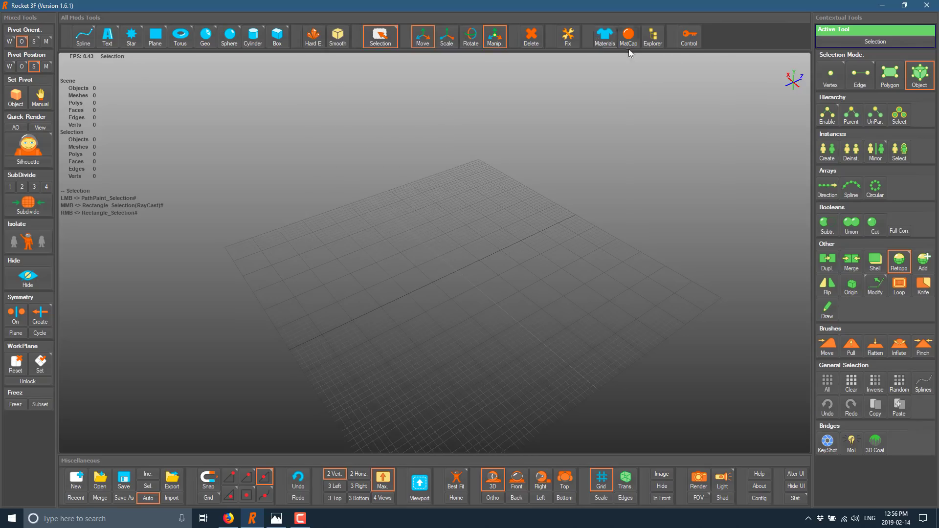
Show the Materials and Explorer panels, opening MatCap briefly and closing it again.
left_click(605, 36)
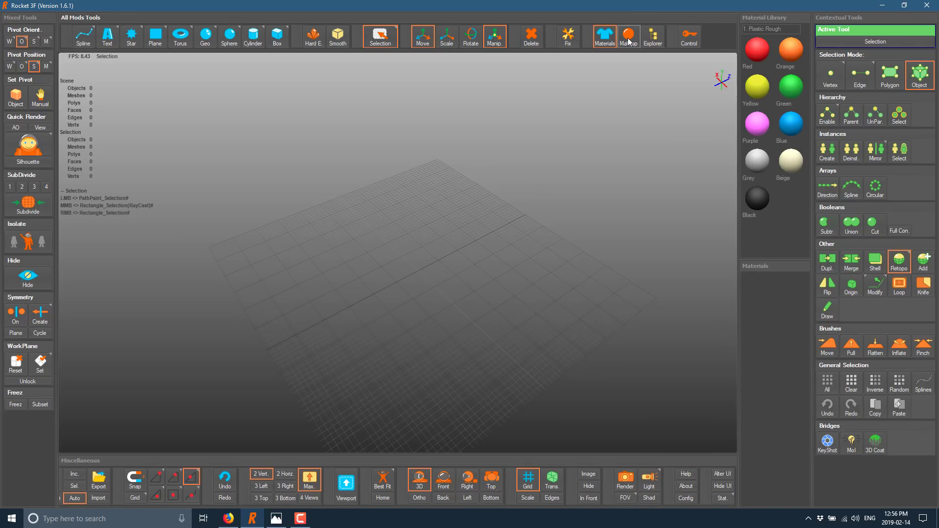
left_click(628, 36)
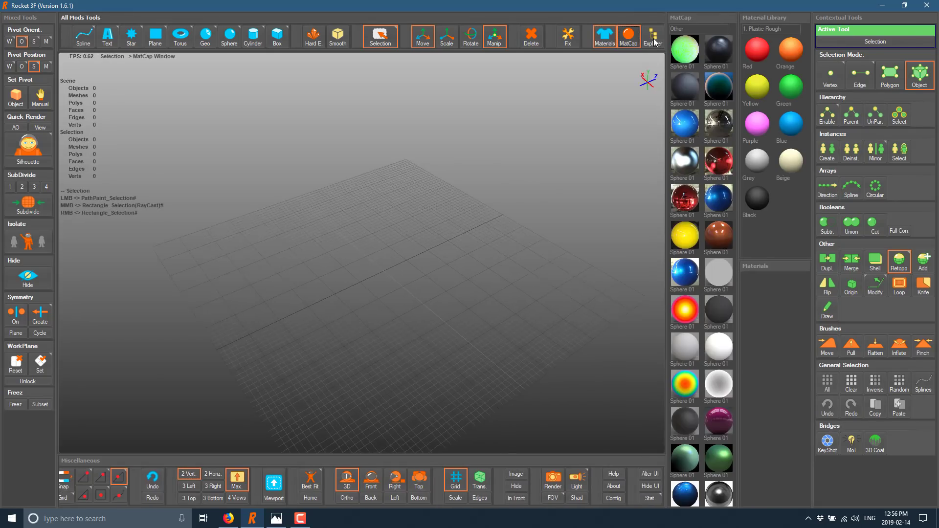
left_click(653, 36)
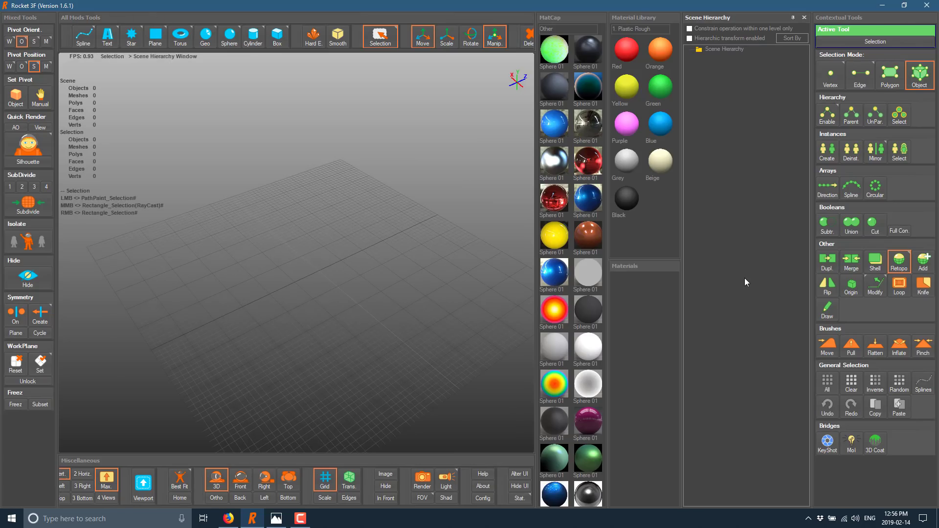
mouse_move(555, 19)
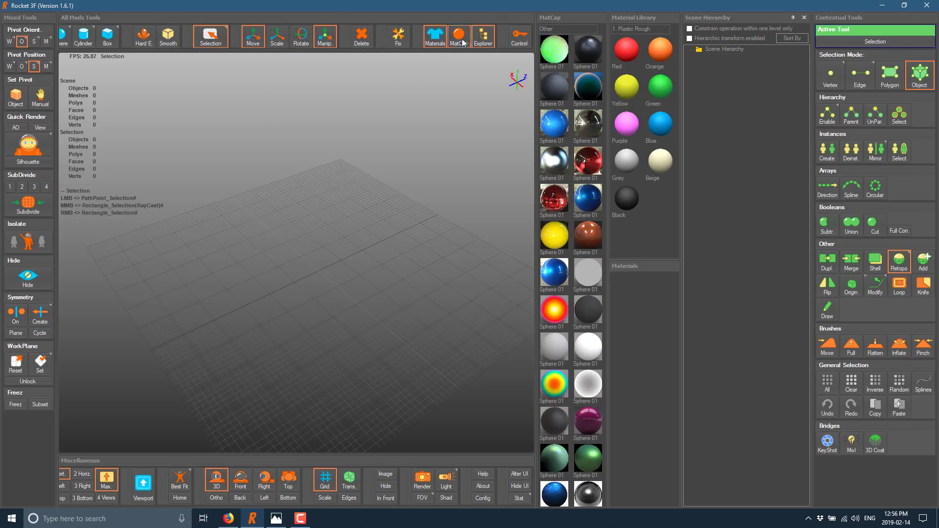
left_click(459, 36)
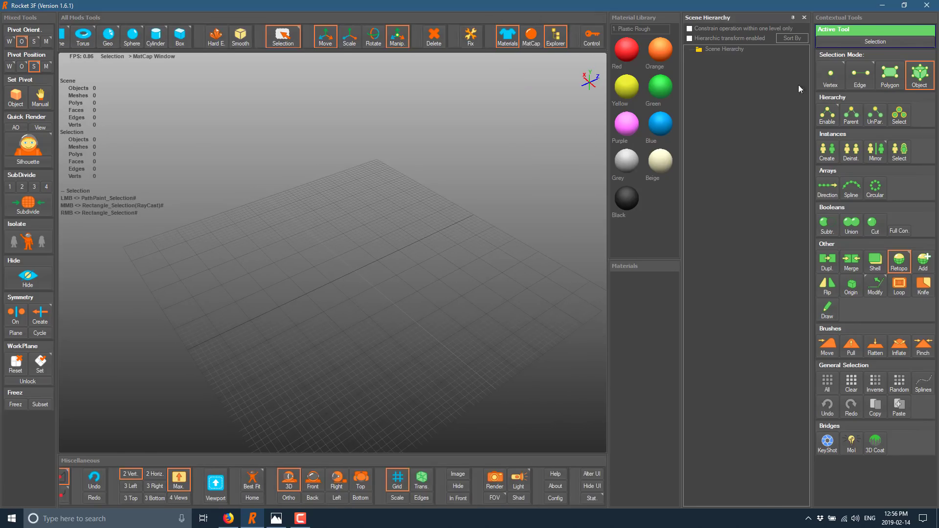
Place a sphere primitive at the grid centre and confirm it with Done.
left_click(131, 37)
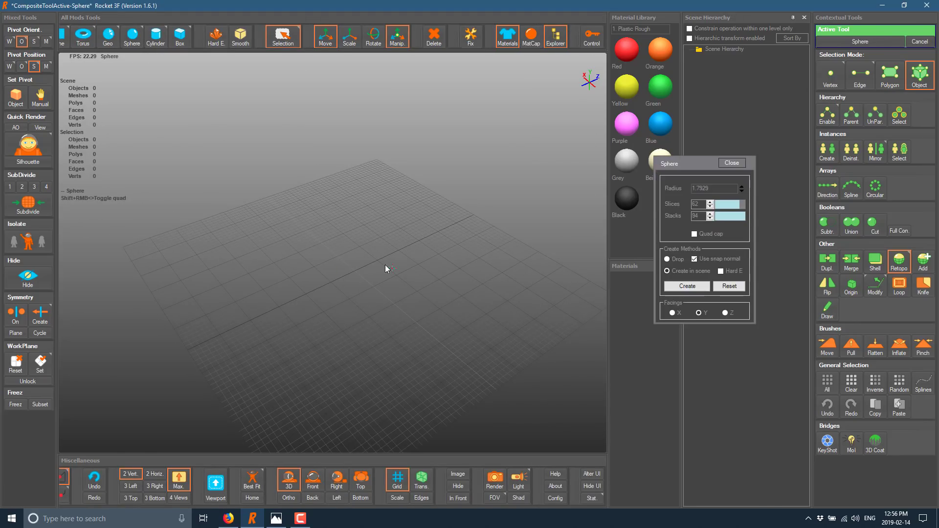
left_click(685, 286)
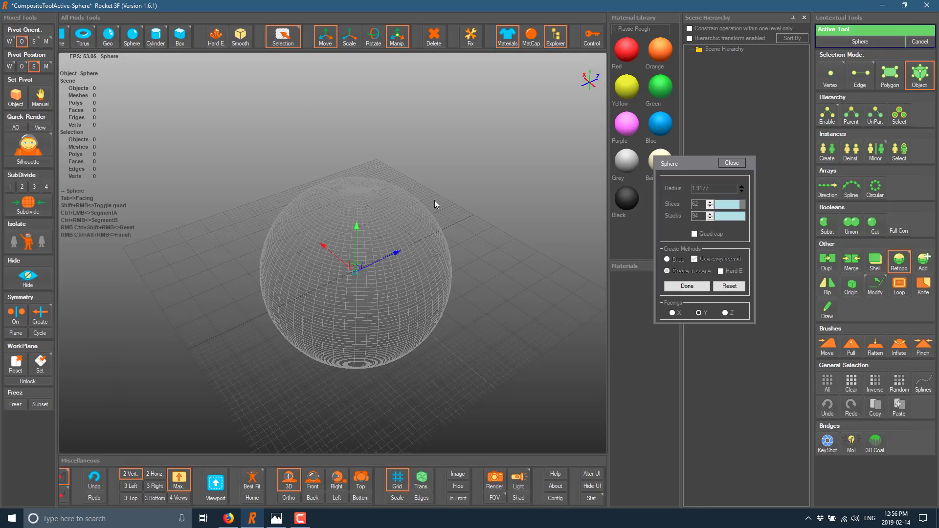
mouse_move(576, 261)
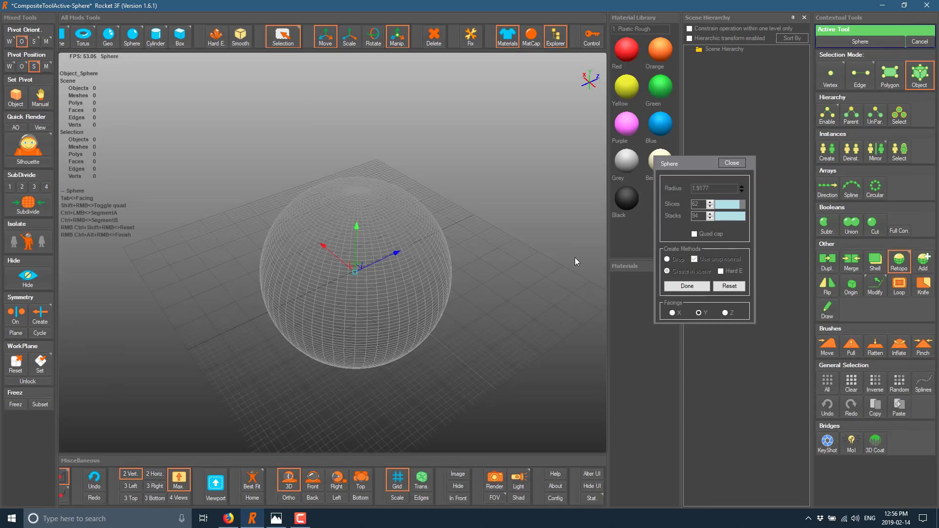
left_click(685, 286)
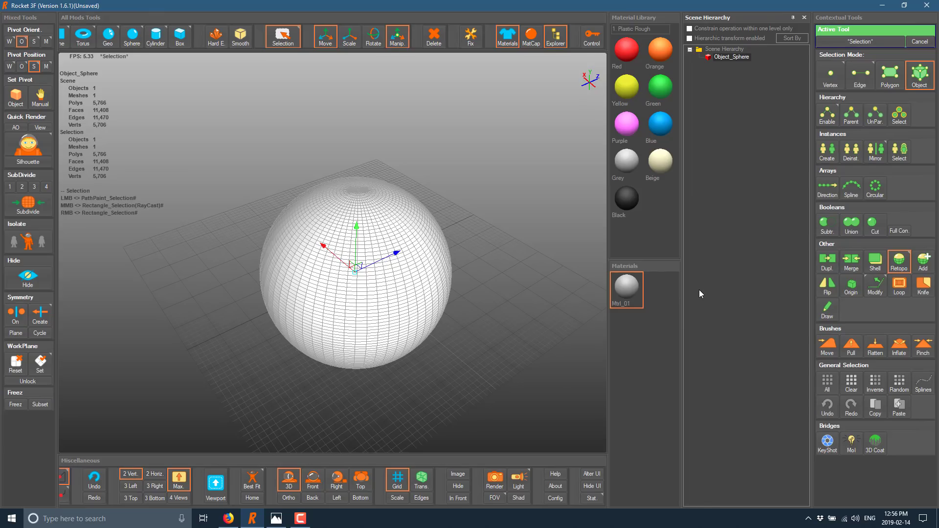
mouse_move(577, 273)
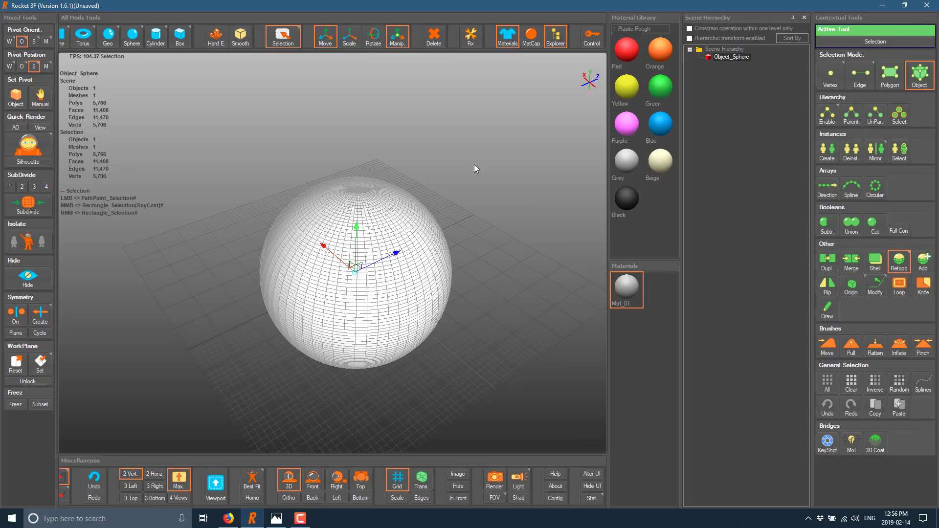
mouse_move(678, 109)
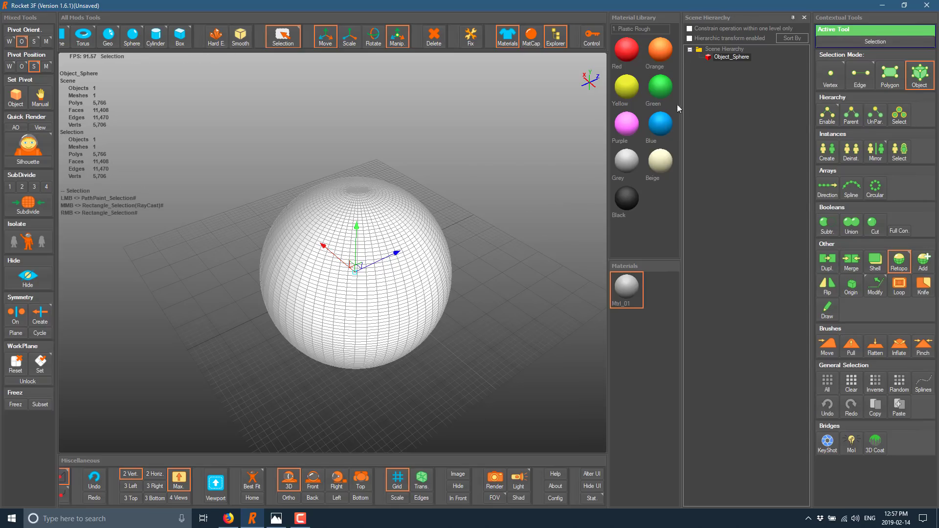
mouse_move(827, 187)
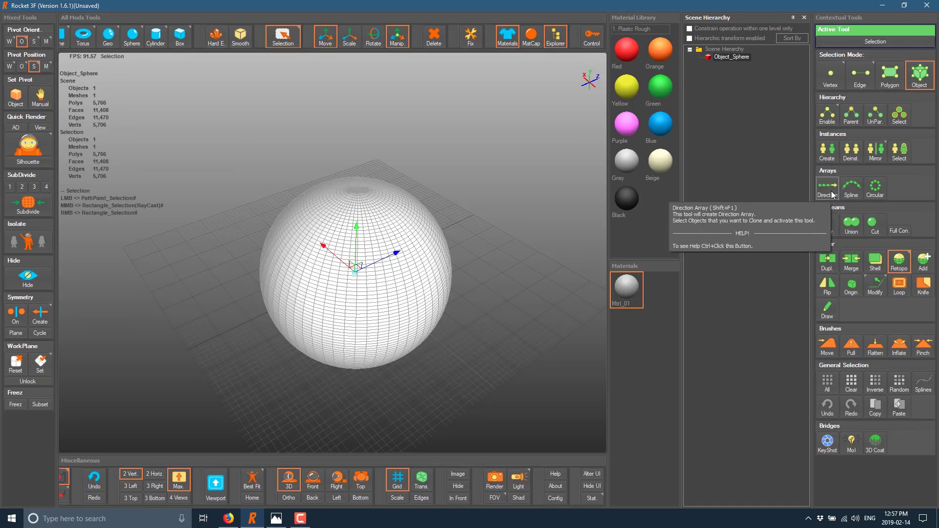
Make a directional array of 44 instanced sphere copies in a row.
left_click(827, 186)
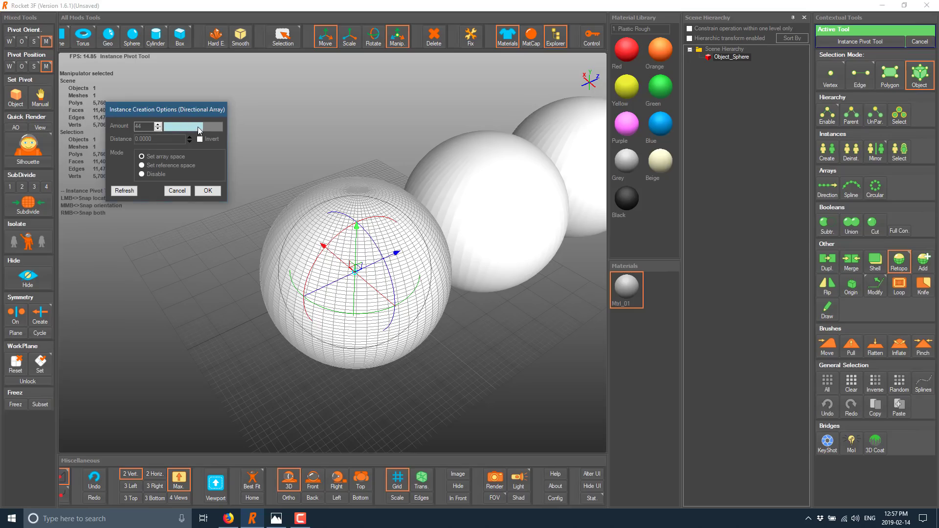
left_click(206, 190)
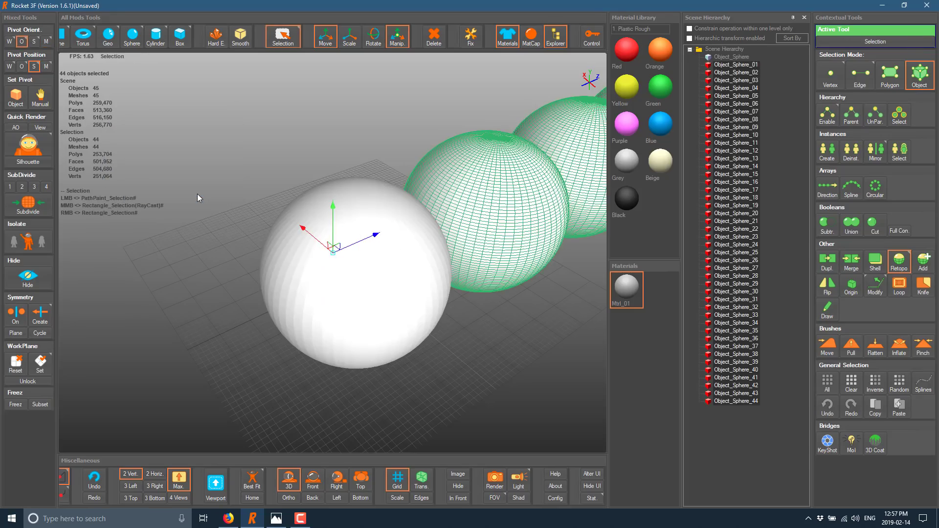
mouse_move(748, 422)
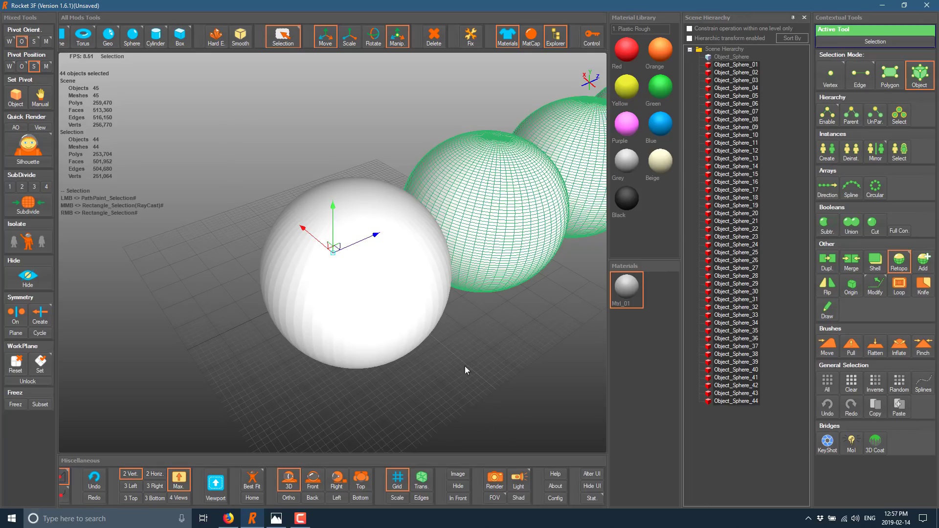
mouse_move(360, 478)
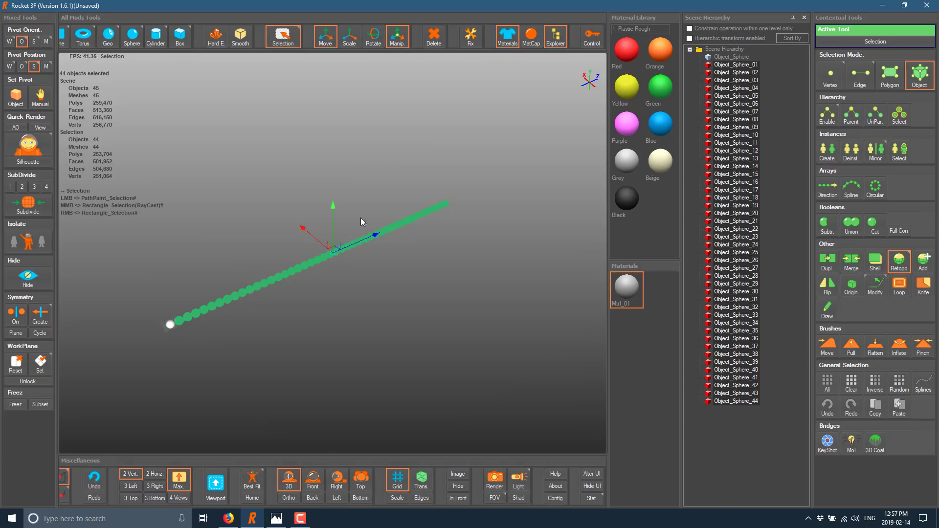
mouse_move(397, 348)
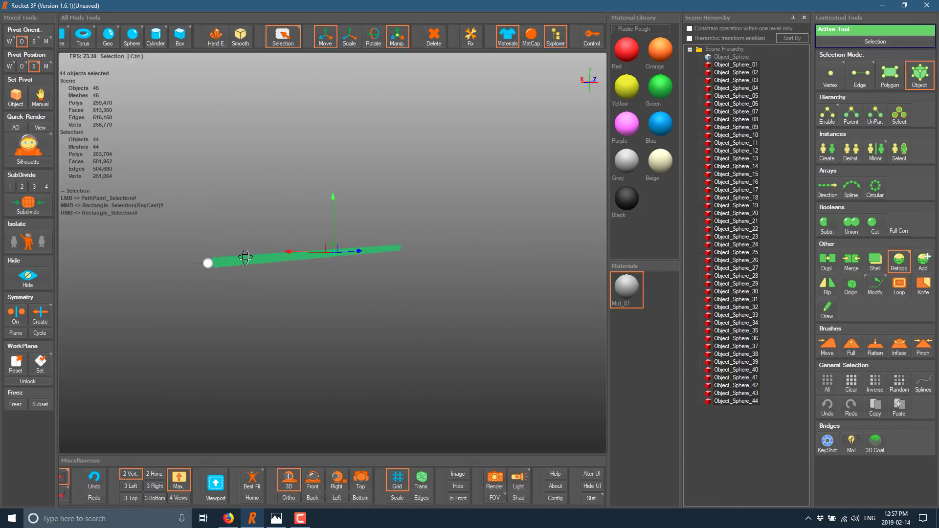
Undo the 44-copy array and frame the remaining sphere with Best Fit.
left_click(730, 57)
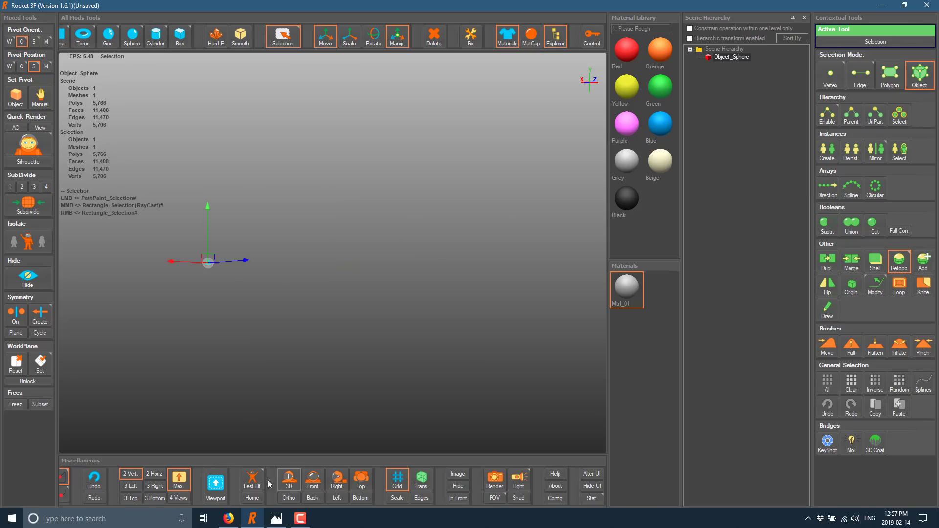
left_click(252, 482)
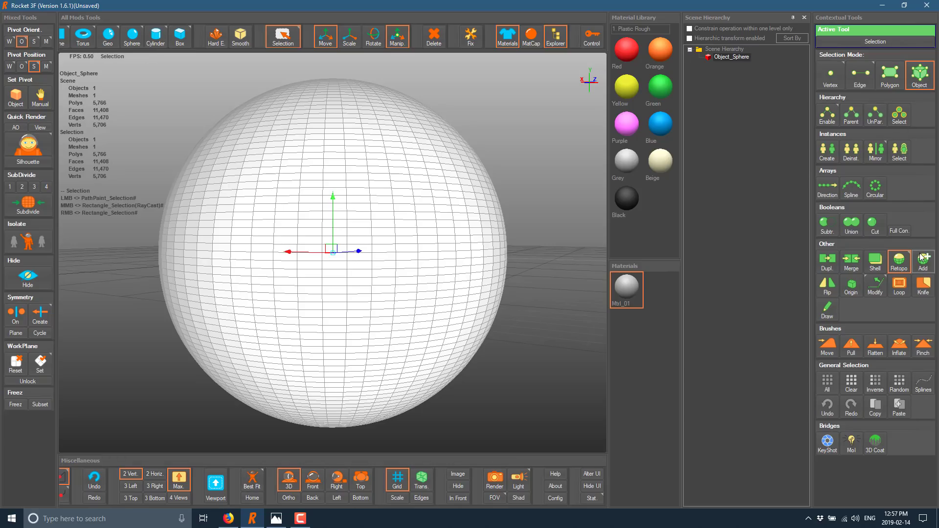
mouse_move(924, 261)
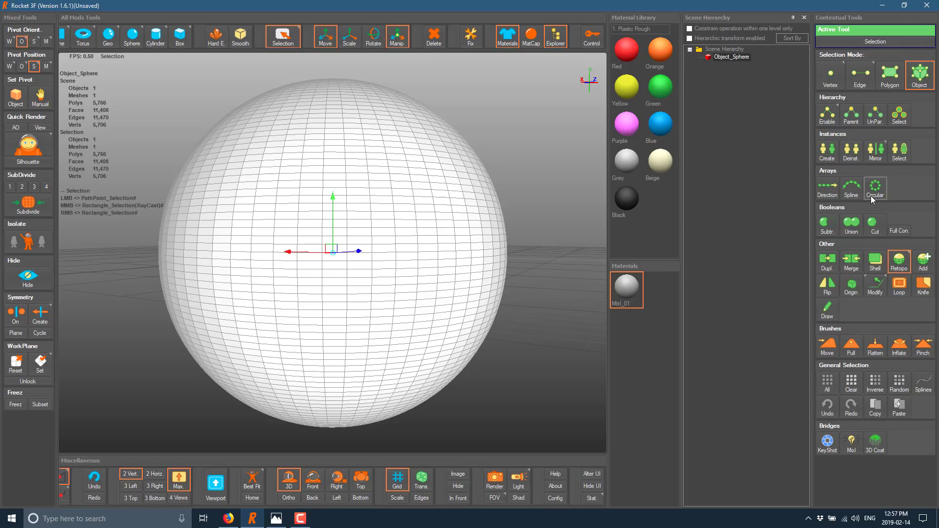
mouse_move(875, 155)
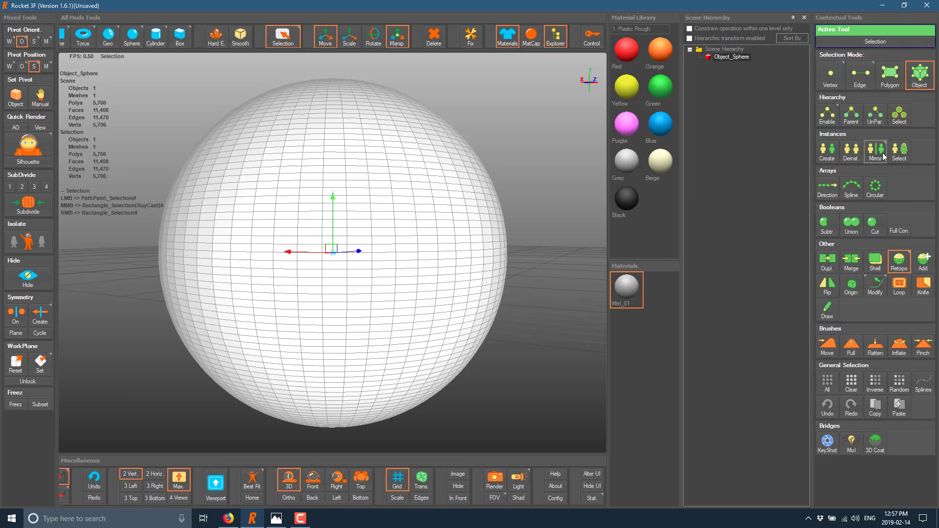
mouse_move(875, 149)
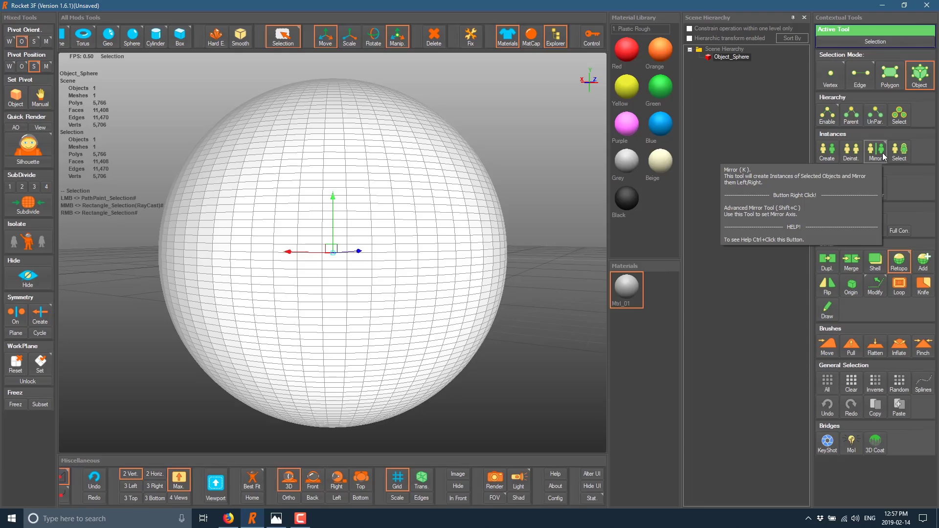
mouse_move(877, 153)
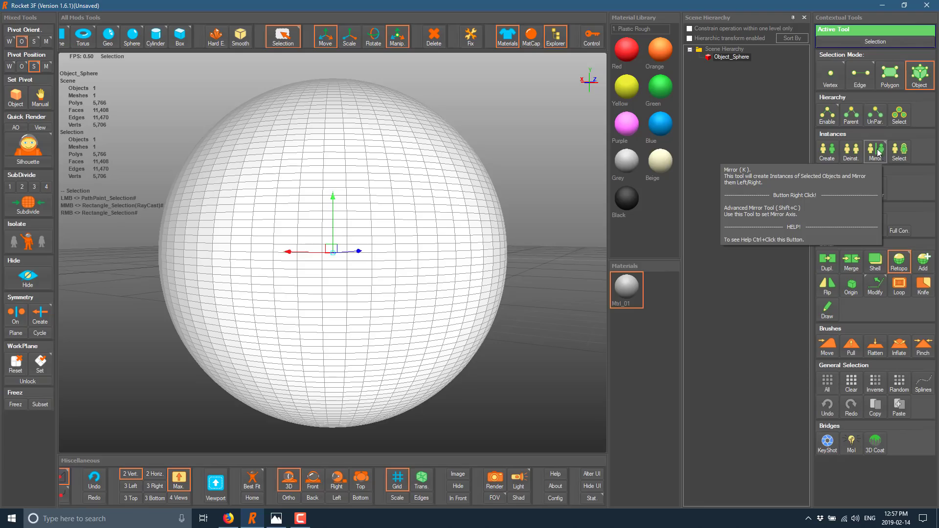
mouse_move(915, 301)
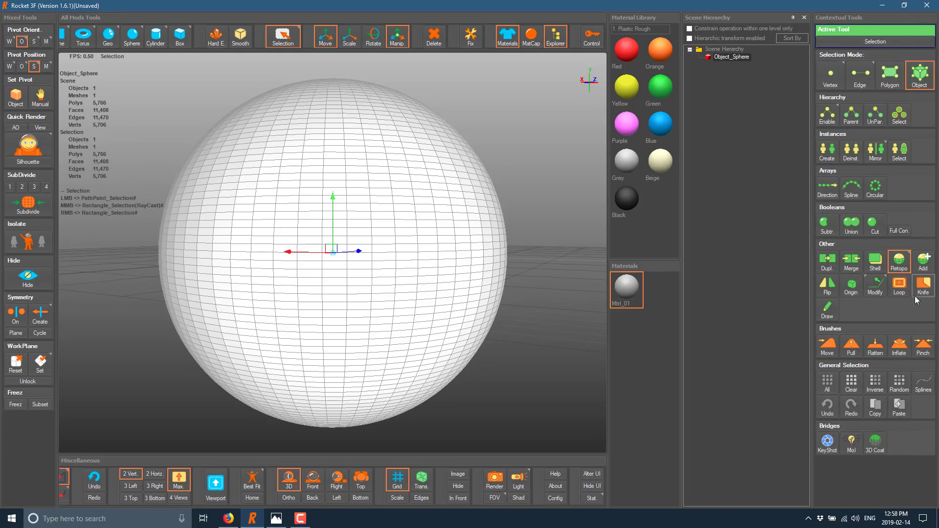
mouse_move(893, 64)
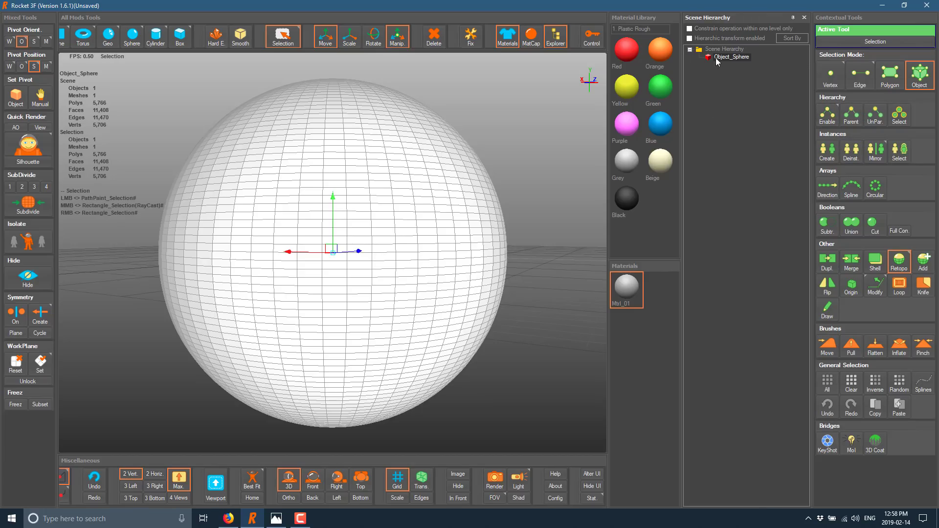
mouse_move(875, 115)
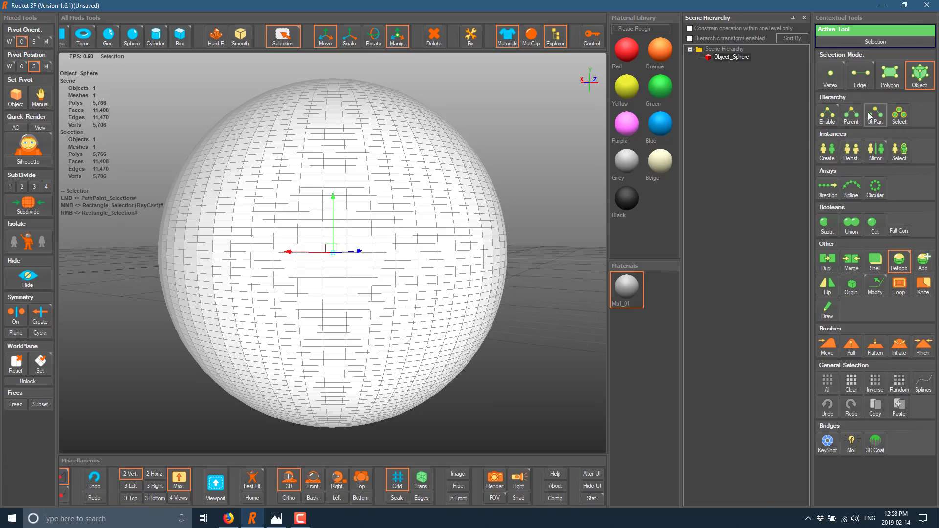
mouse_move(851, 114)
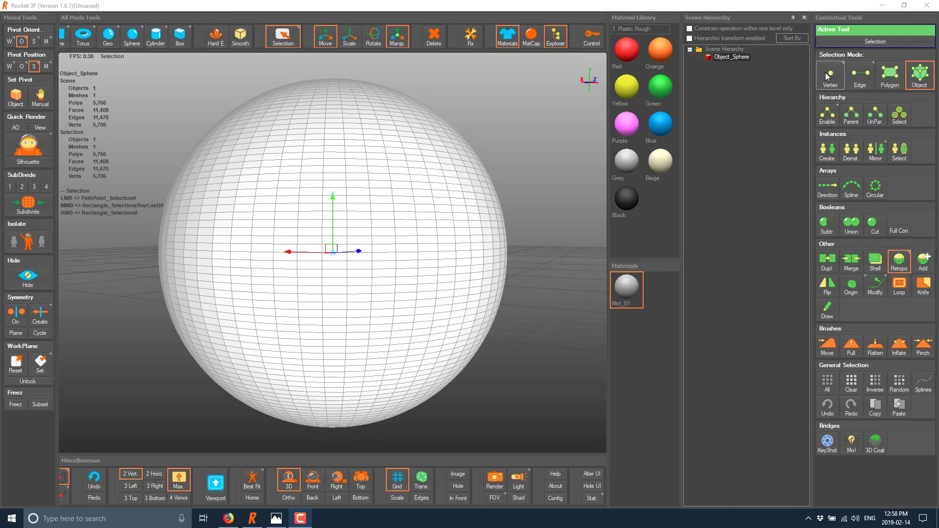
mouse_move(828, 75)
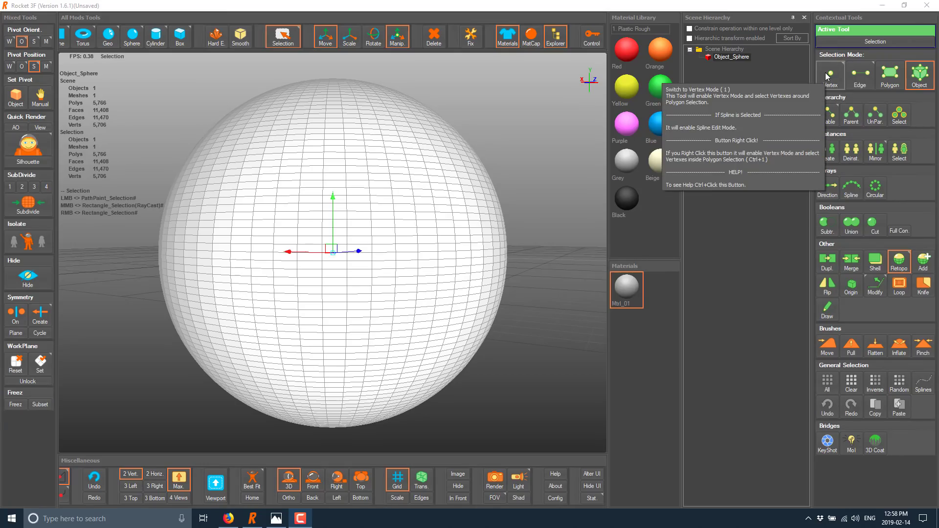
mouse_move(889, 70)
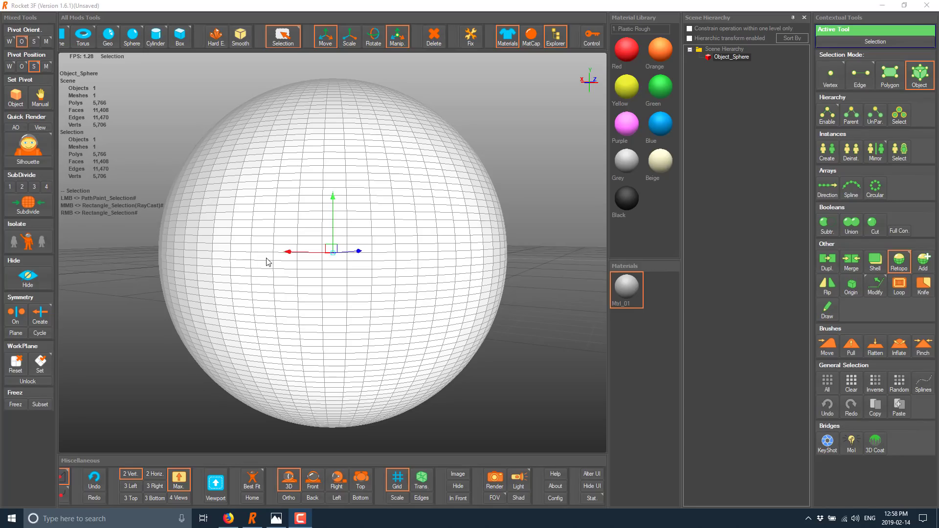
mouse_move(464, 356)
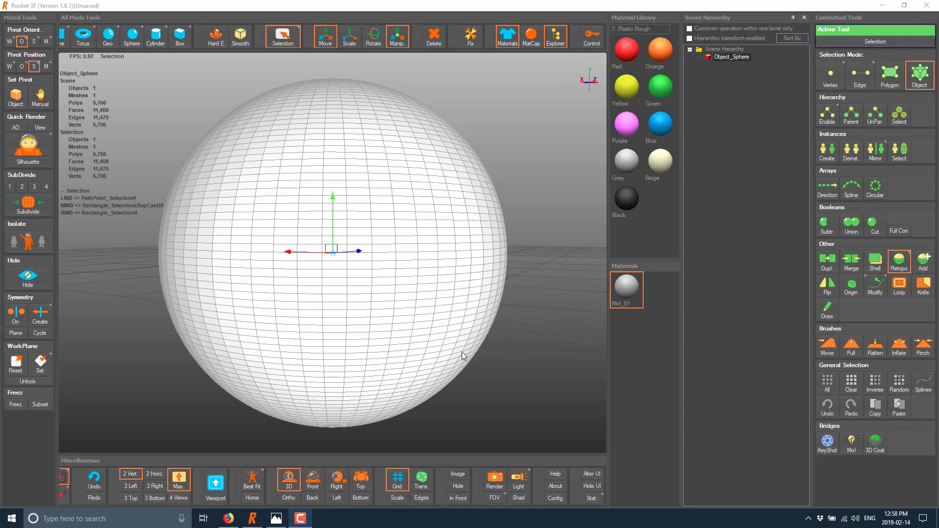
mouse_move(456, 269)
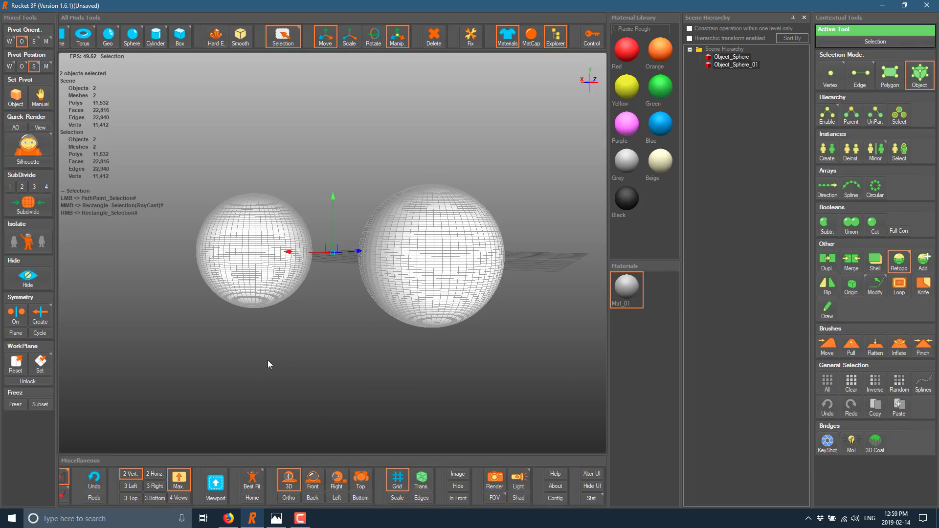
mouse_move(360, 352)
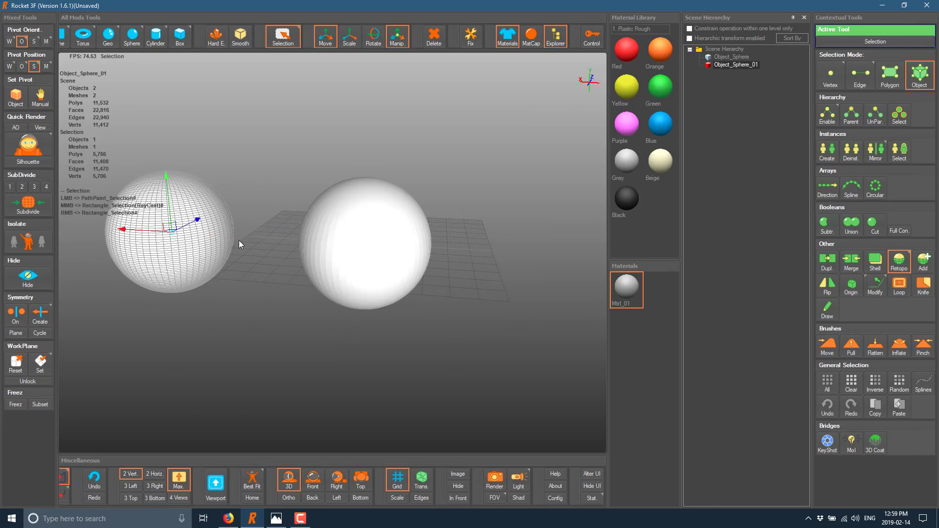
Switch the copied sphere Object_Sphere_01 into Polygon editing mode.
left_click(889, 76)
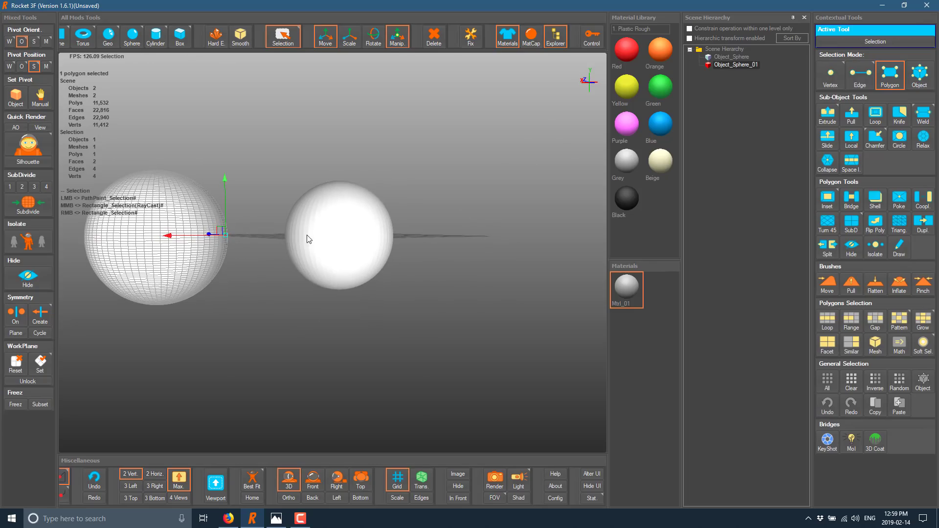
Select both spheres in Object mode and merge them into Object_Combined.
left_click(918, 75)
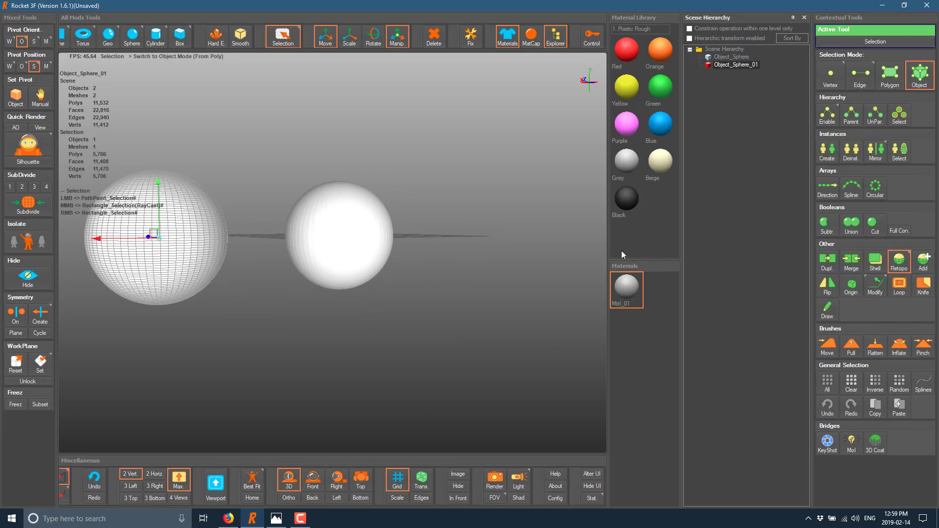
left_click(339, 239)
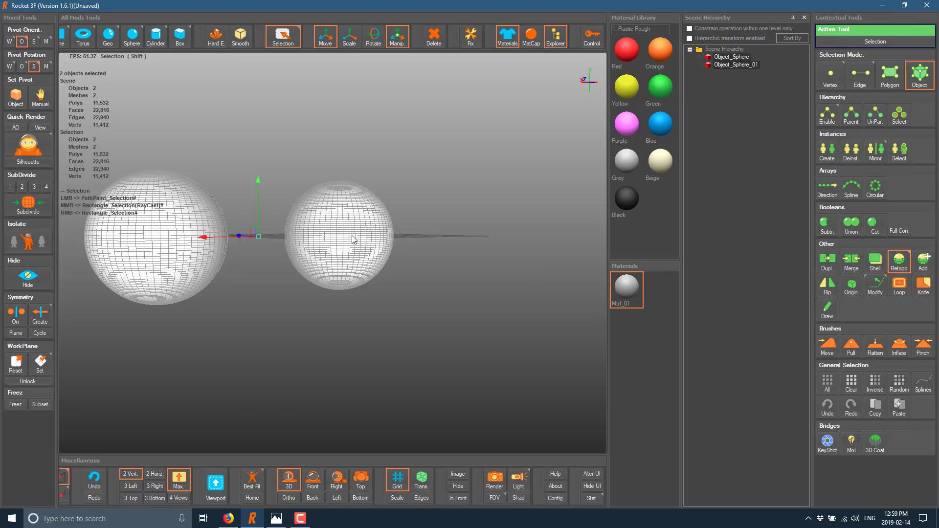
mouse_move(851, 258)
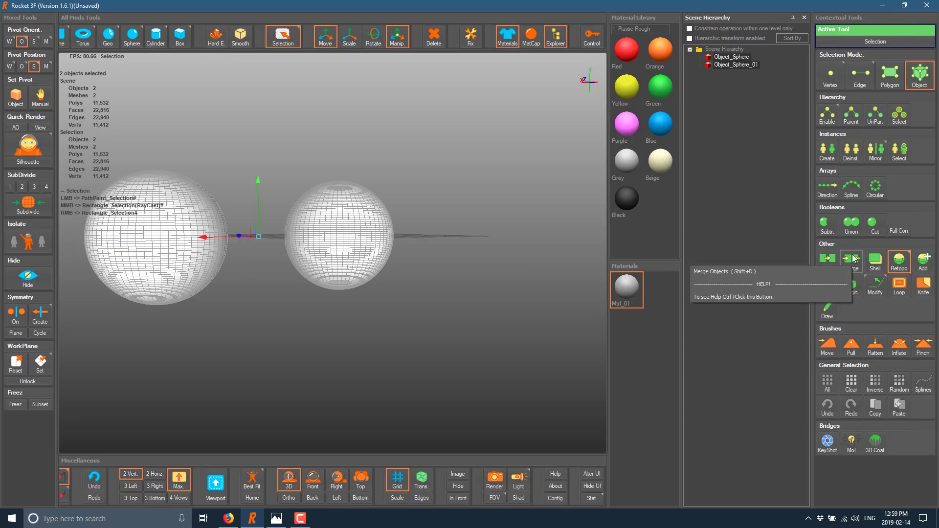
mouse_move(851, 285)
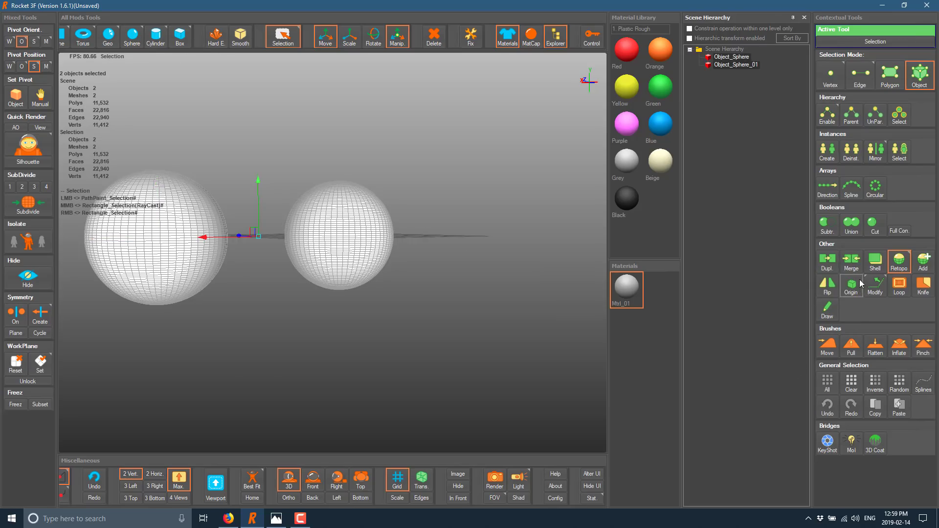
mouse_move(851, 260)
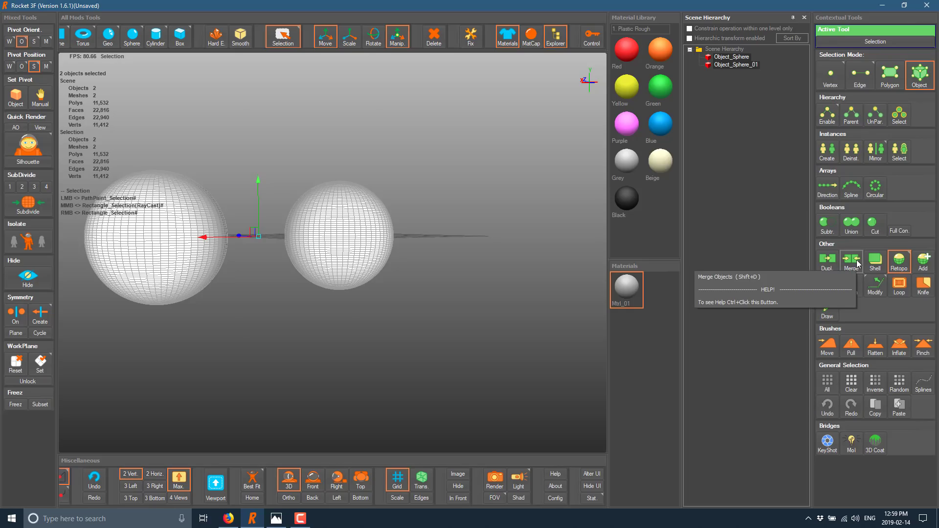
left_click(850, 260)
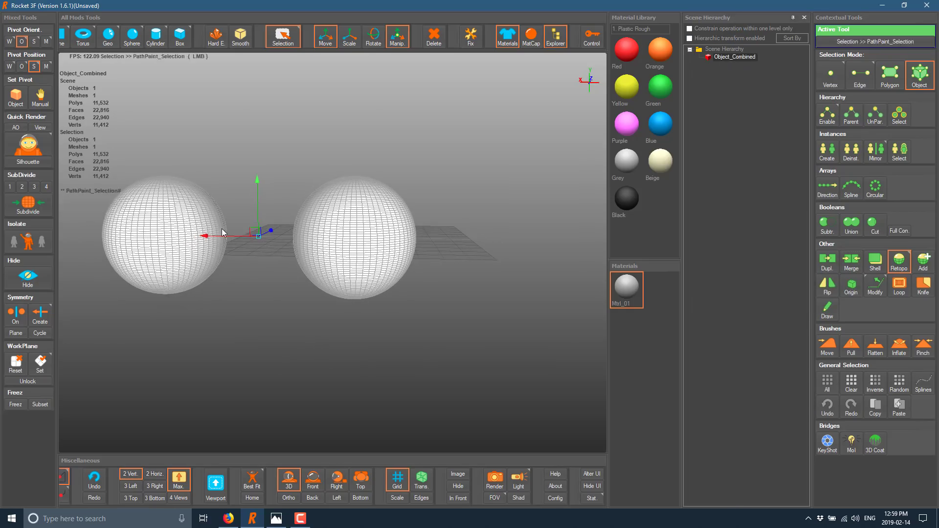
Select facing face patches on both spheres and bridge them into a tube.
left_click(889, 75)
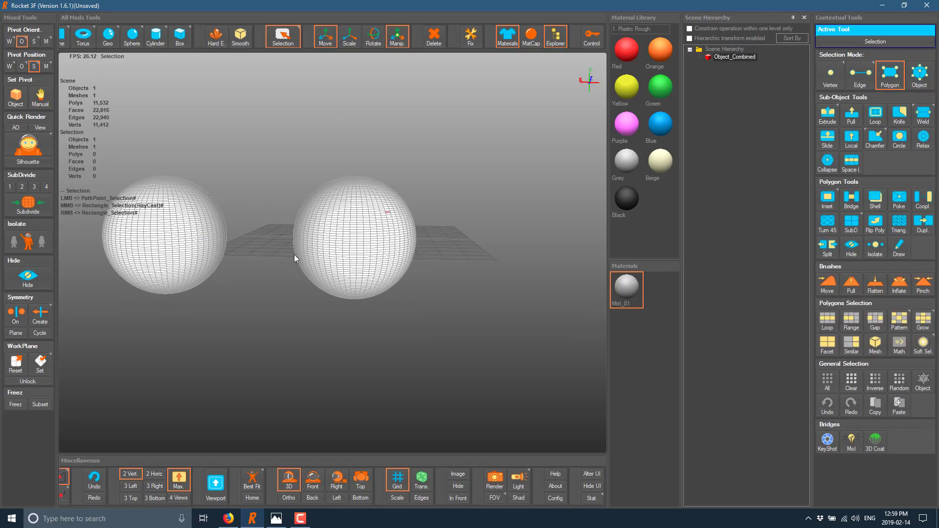
left_click(215, 238)
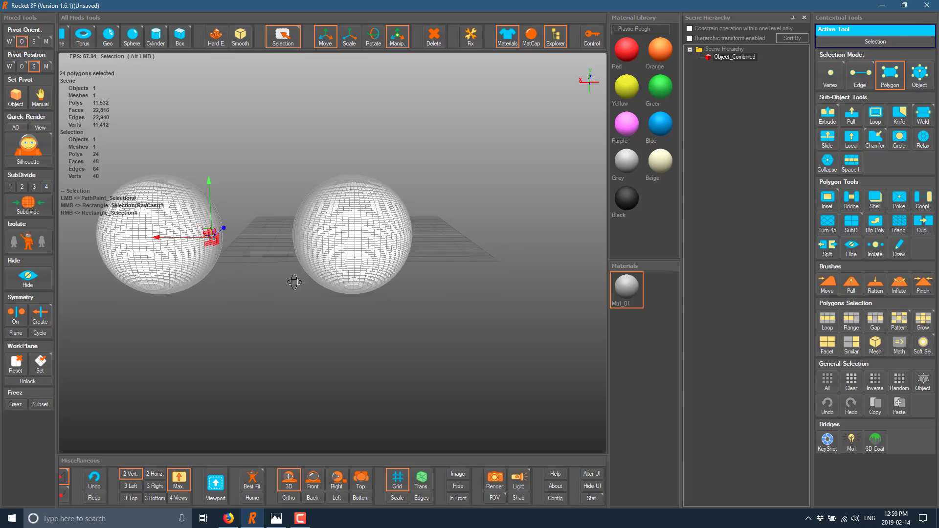
left_click(252, 274)
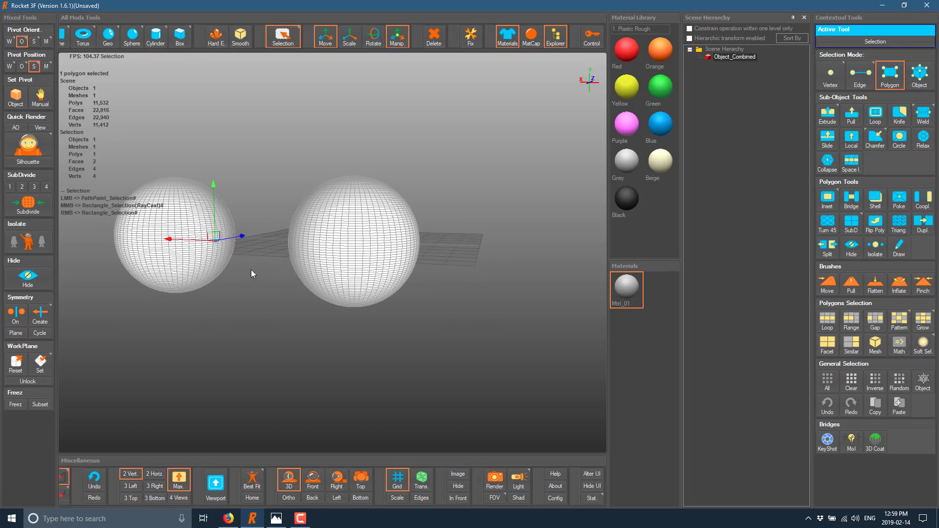
left_click(213, 240)
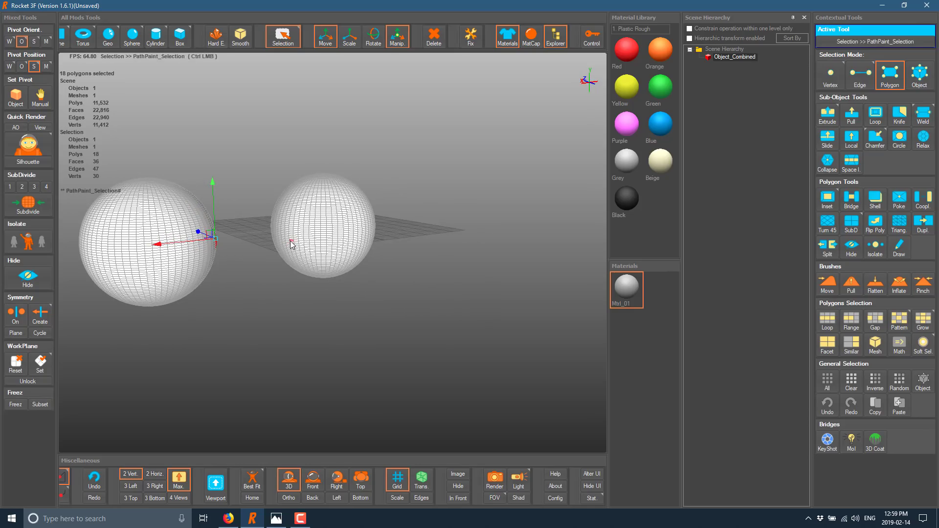
left_click(282, 36)
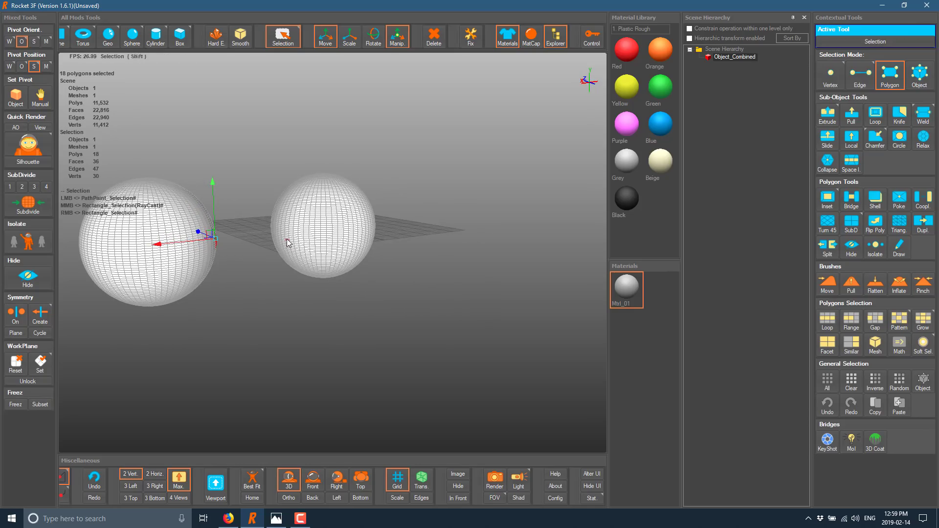
left_click(289, 234)
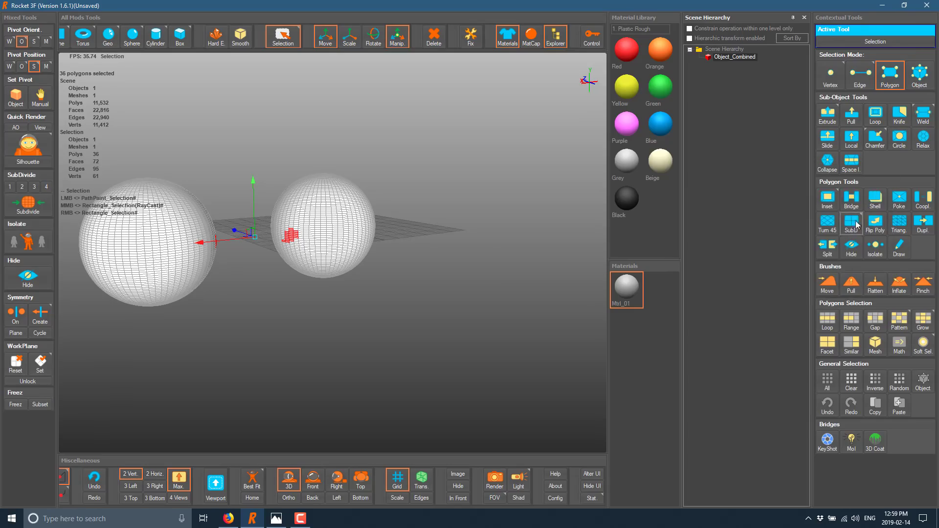
mouse_move(886, 251)
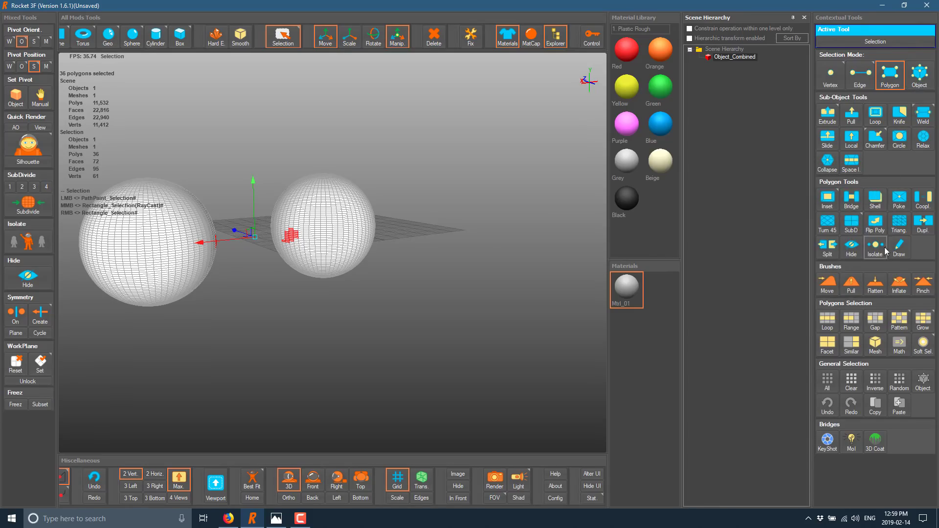
left_click(851, 201)
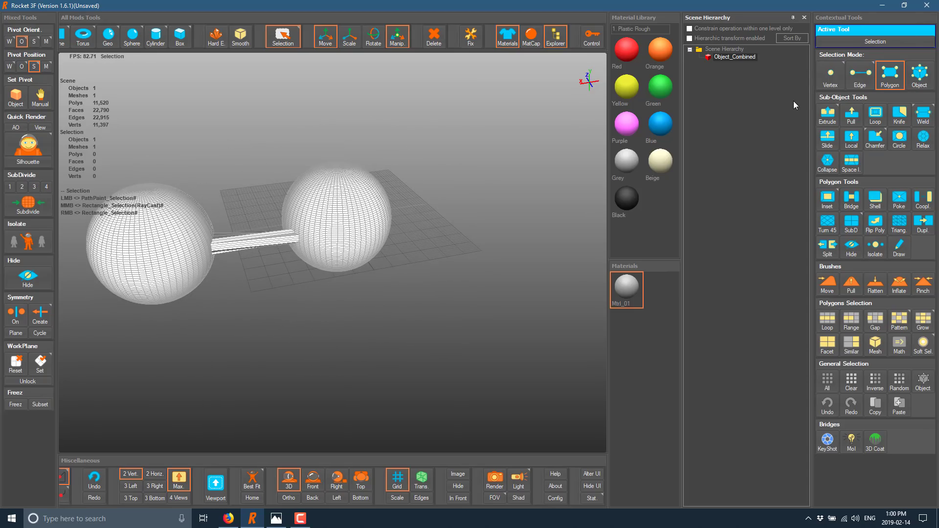
mouse_move(851, 113)
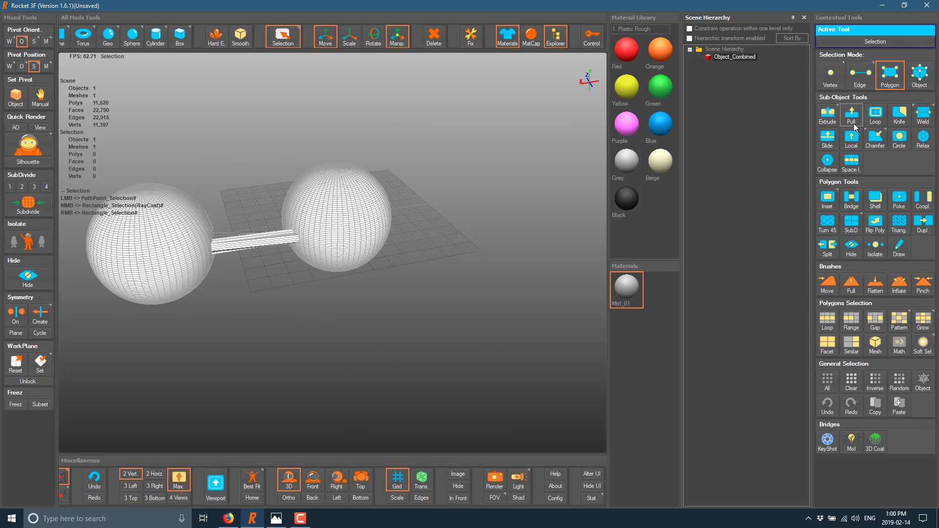
mouse_move(827, 117)
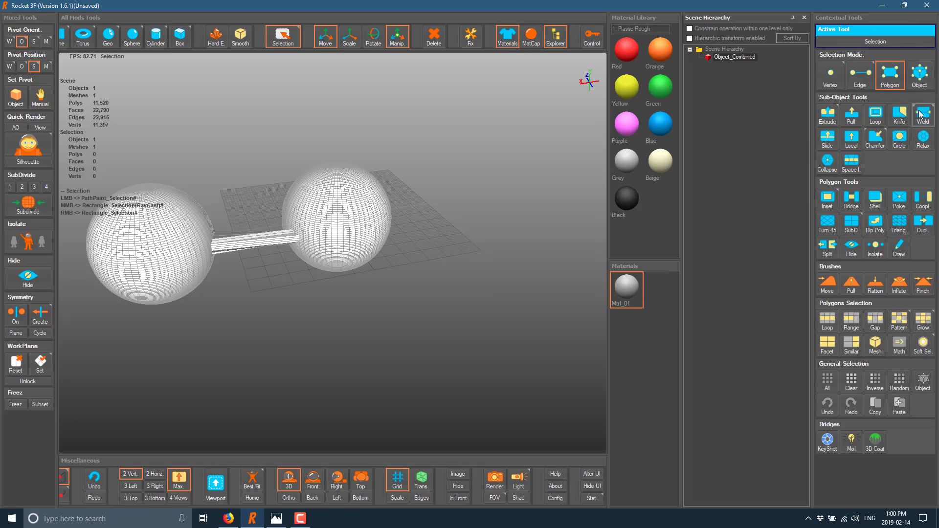
mouse_move(851, 139)
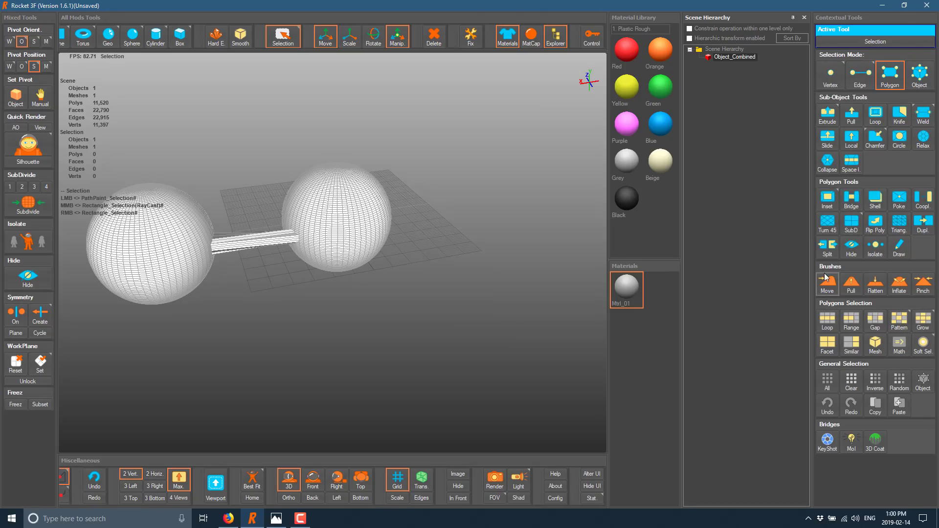
mouse_move(851, 162)
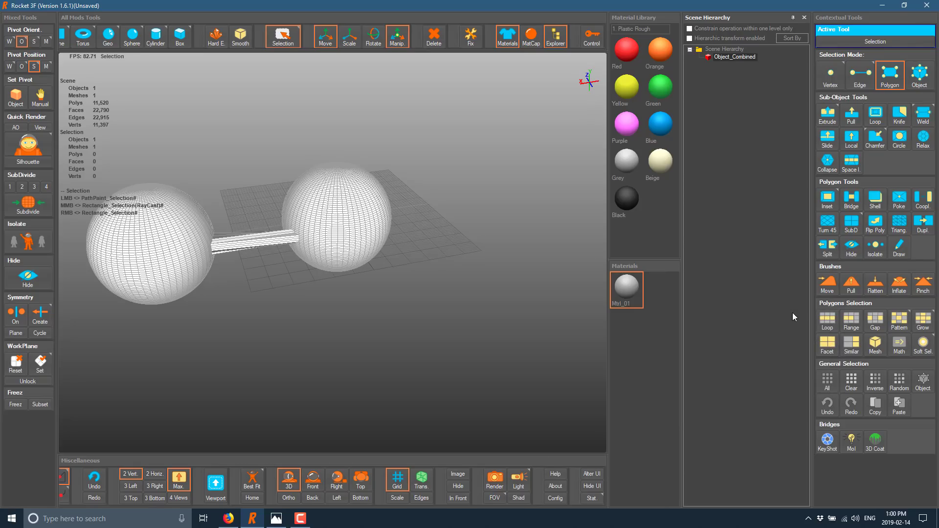
Try Loop and Pattern polygon selection, switch to Vertex mode, then discard into a new scene.
left_click(326, 195)
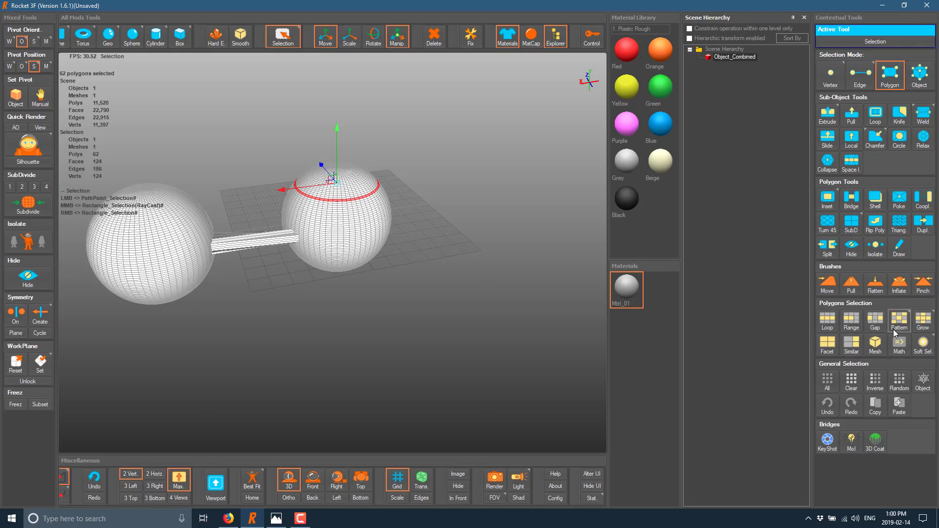
mouse_move(923, 346)
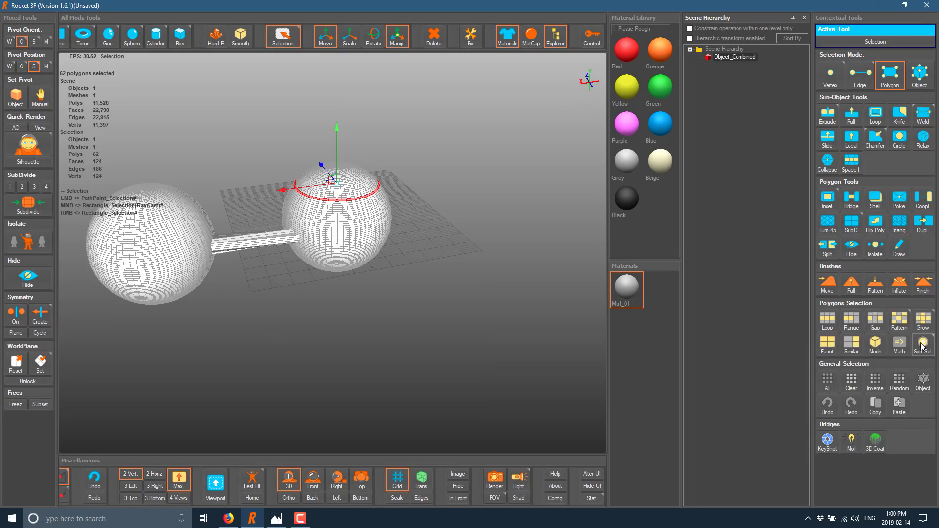
left_click(922, 346)
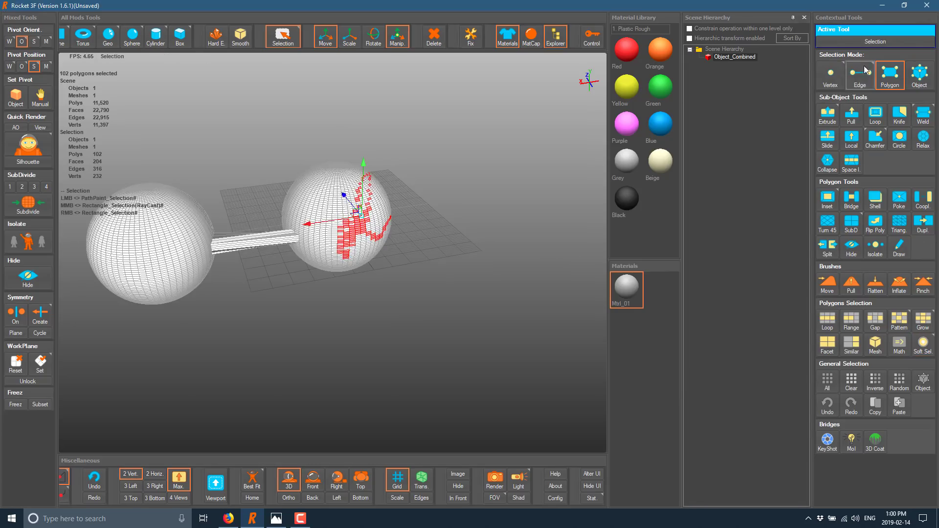
left_click(830, 76)
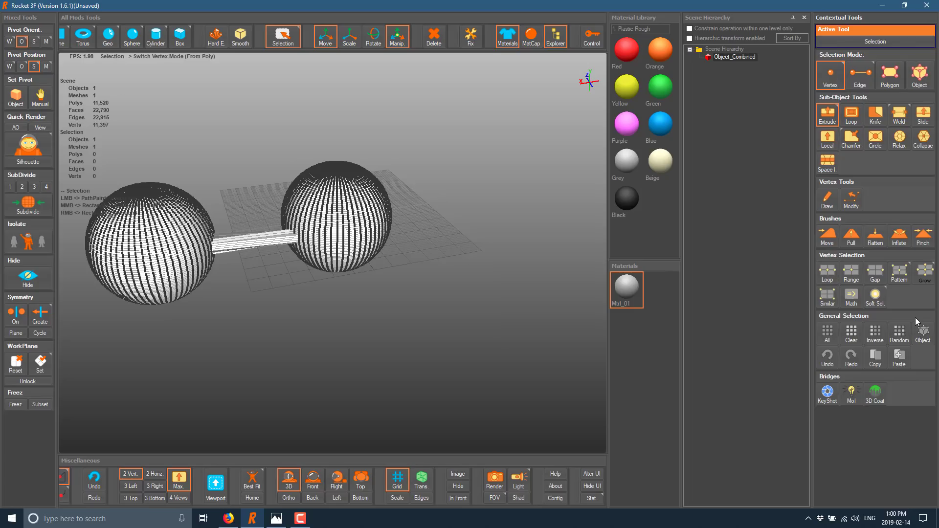
mouse_move(775, 288)
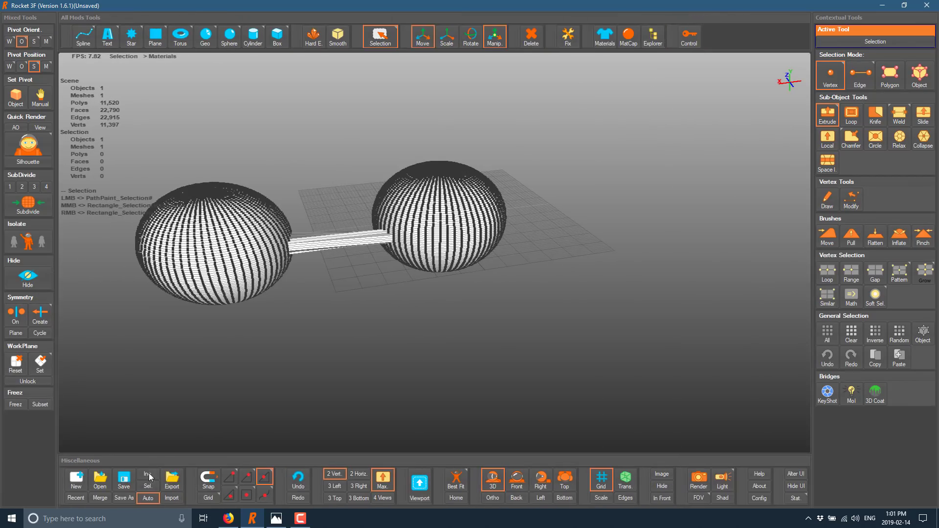
left_click(75, 476)
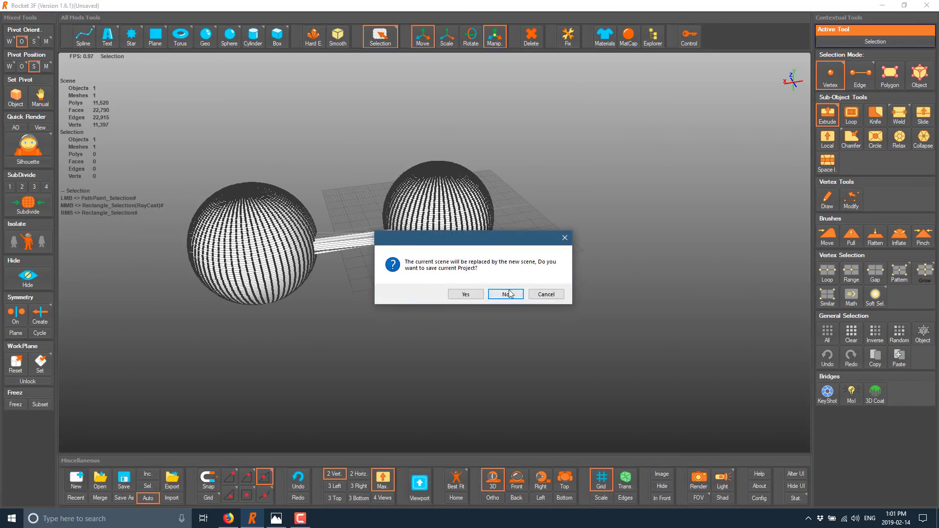
left_click(504, 294)
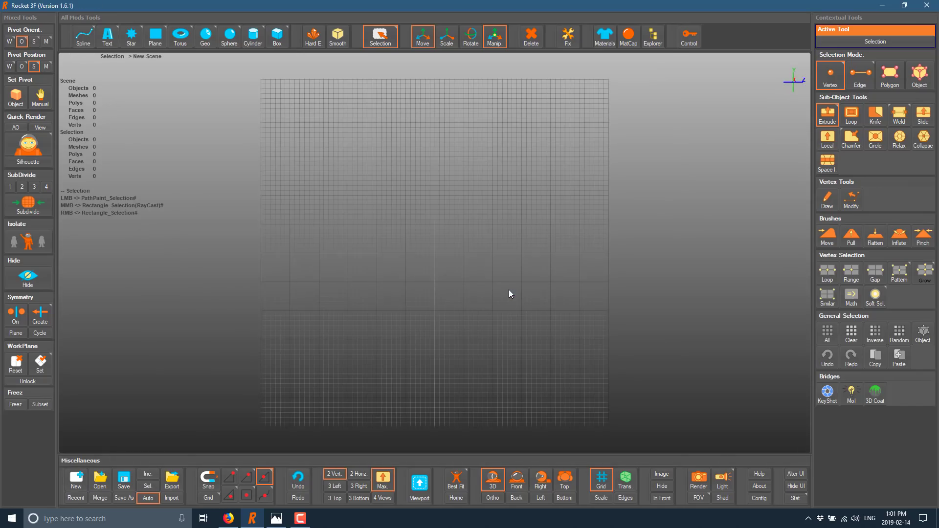
mouse_move(106, 36)
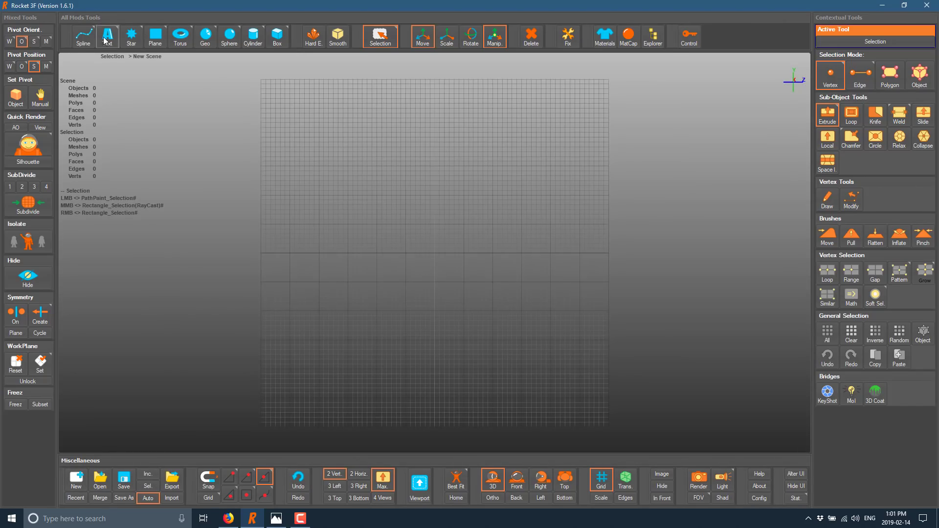
Draw a wavy open spline through several points in the Left view and finish it.
left_click(83, 35)
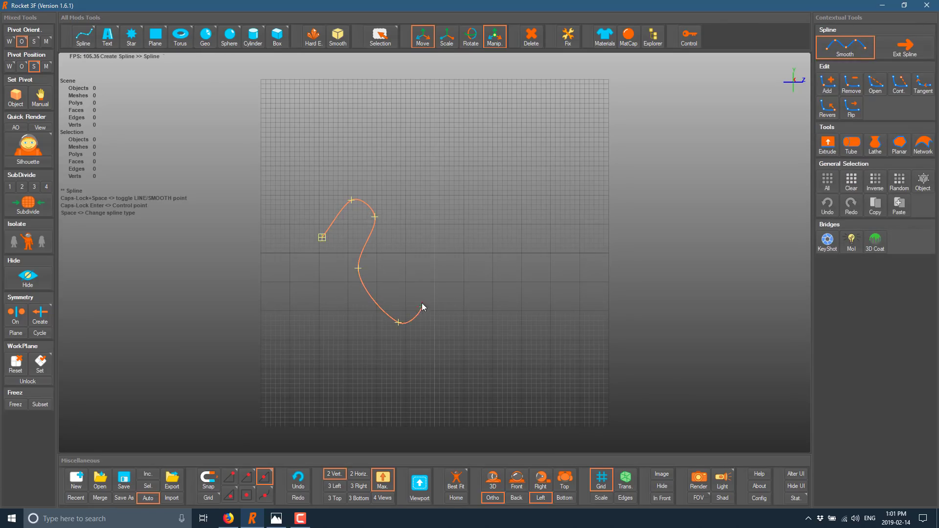
left_click(485, 283)
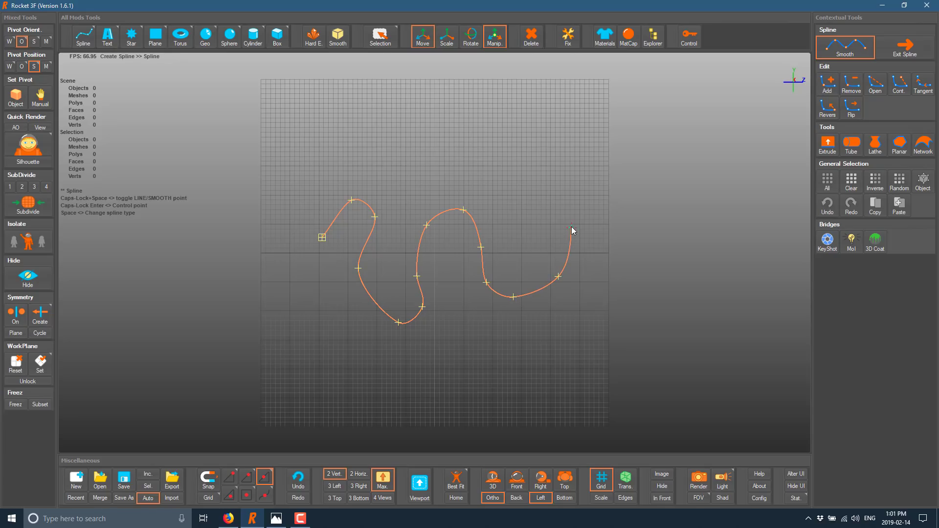
left_click(709, 264)
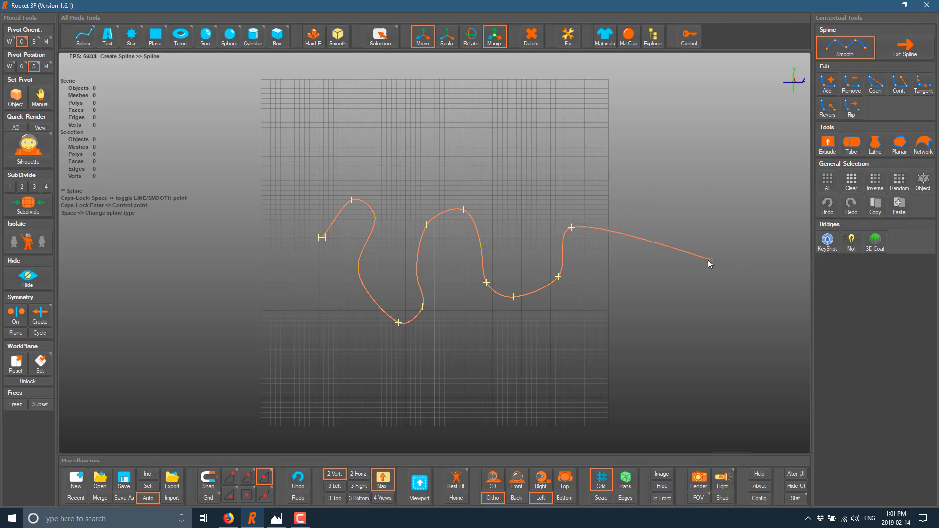
left_click(378, 36)
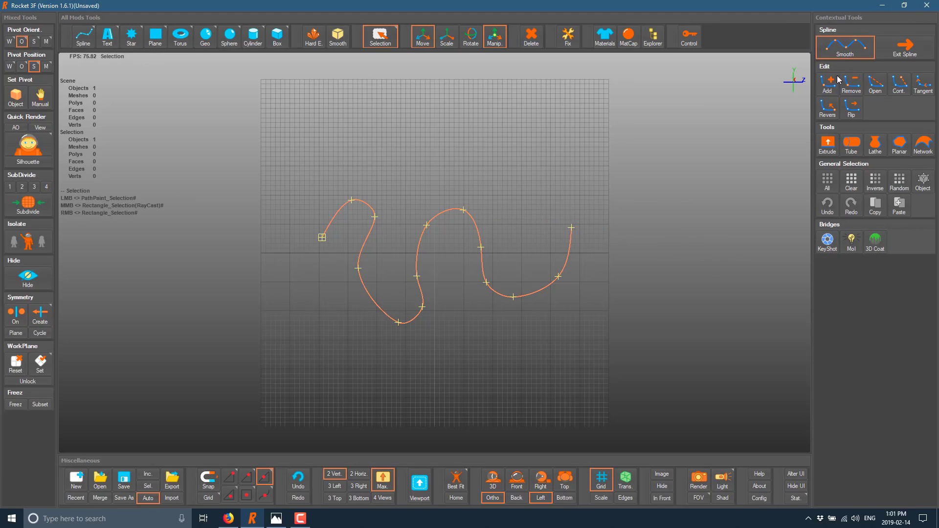
mouse_move(851, 109)
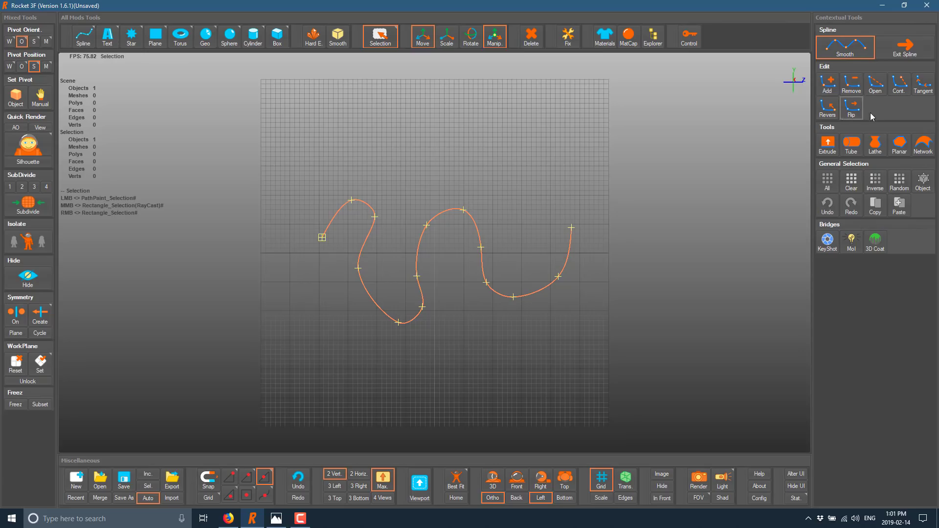
mouse_move(918, 86)
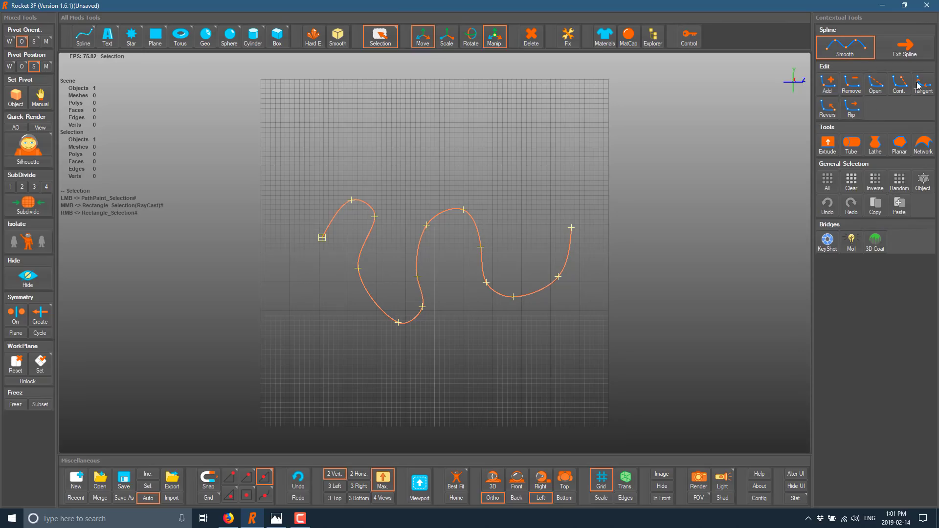
mouse_move(358, 261)
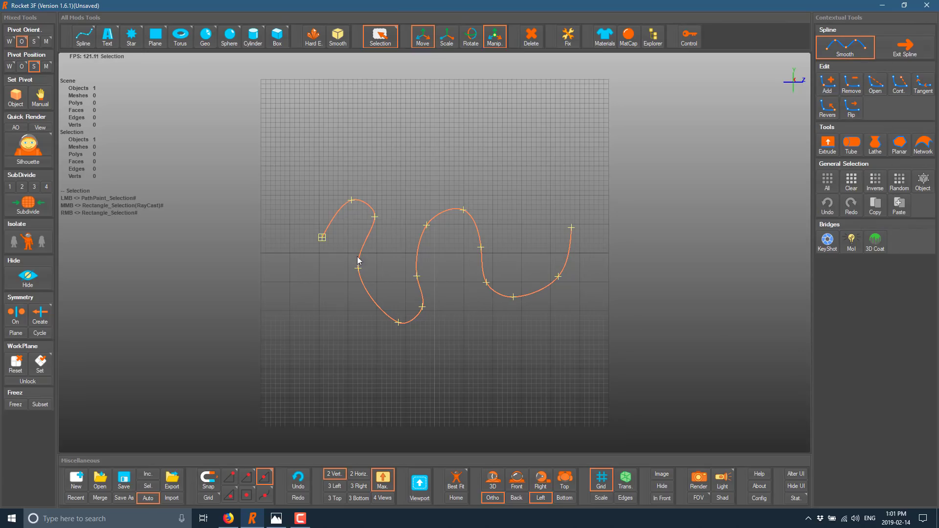
mouse_move(851, 144)
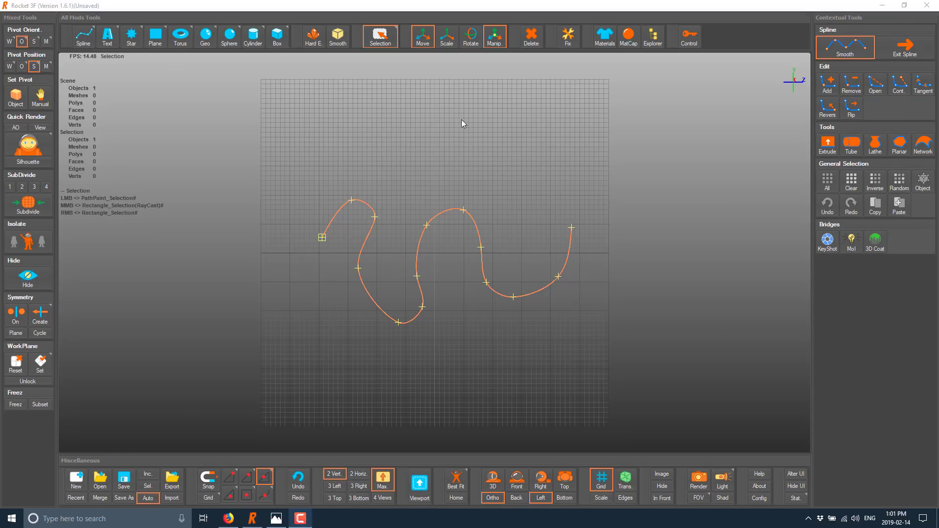
Split the workspace into two vertical views with the right view set to Top.
left_click(333, 474)
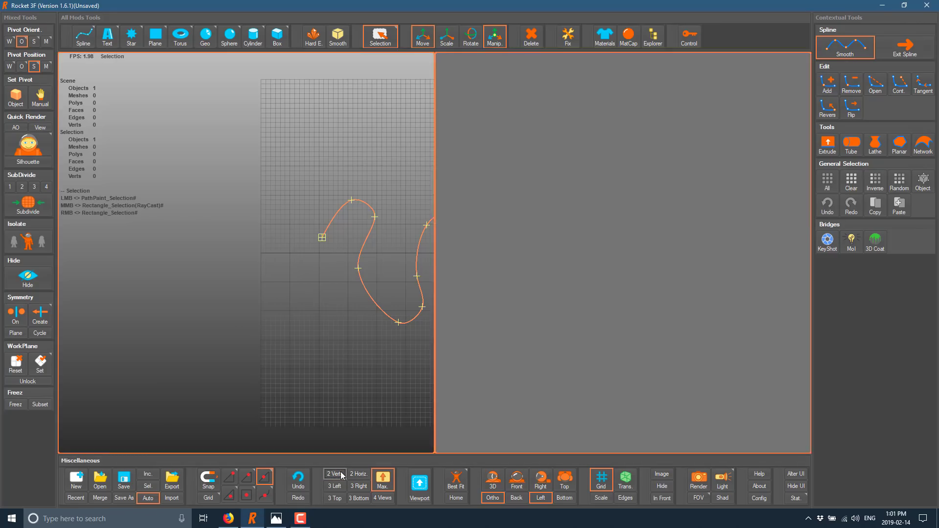
left_click(335, 474)
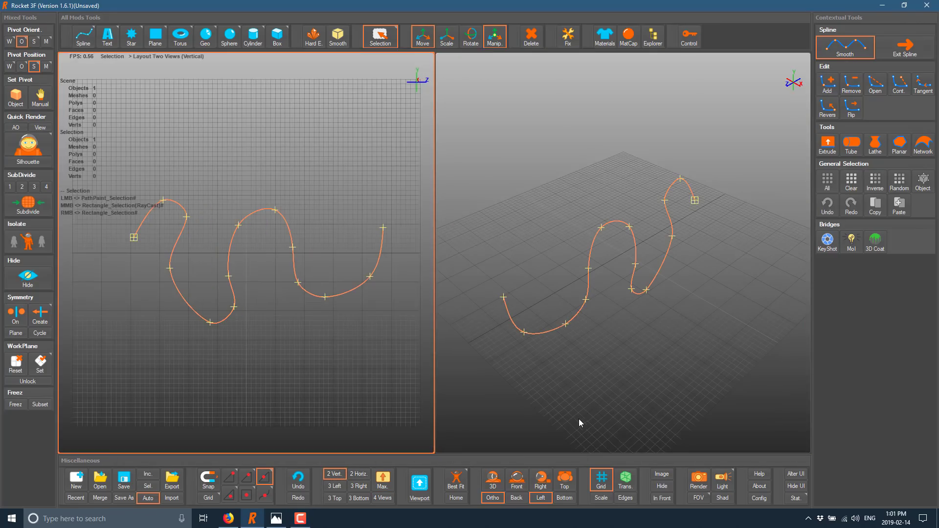
left_click(563, 482)
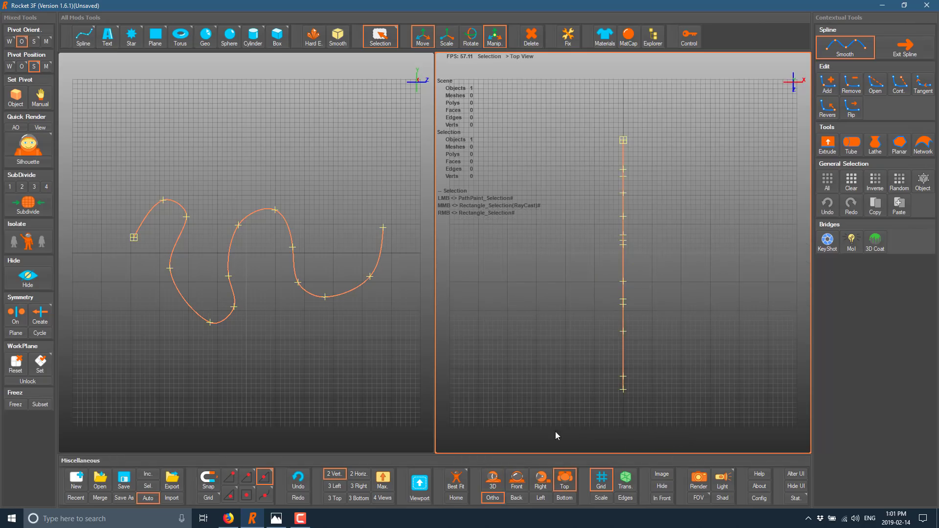
Extrude the wavy spline into a flat ribbon surface, then try Edge Extrude and cancel it.
left_click(826, 145)
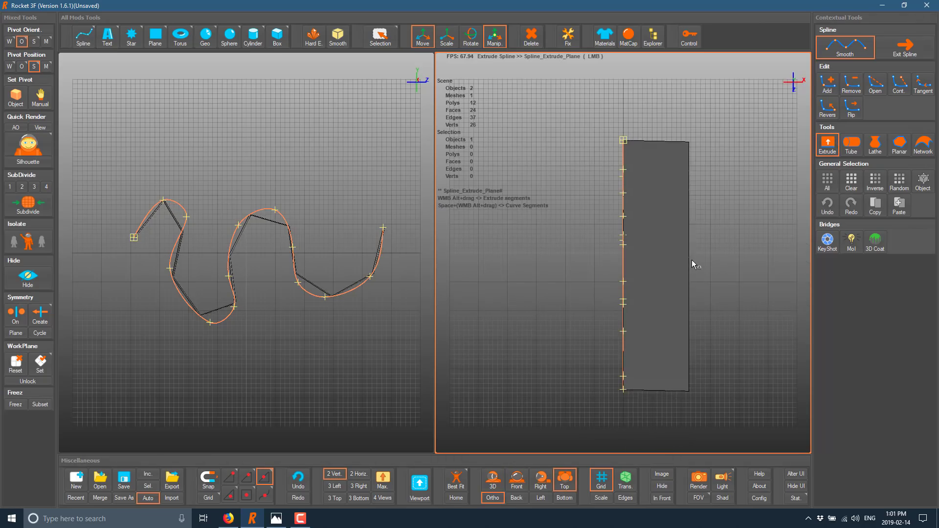
left_click(380, 36)
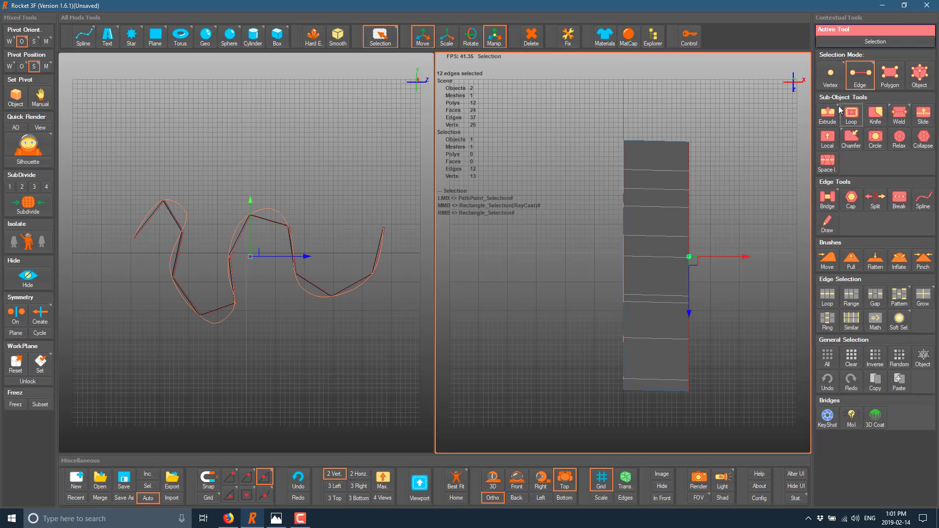
left_click(827, 114)
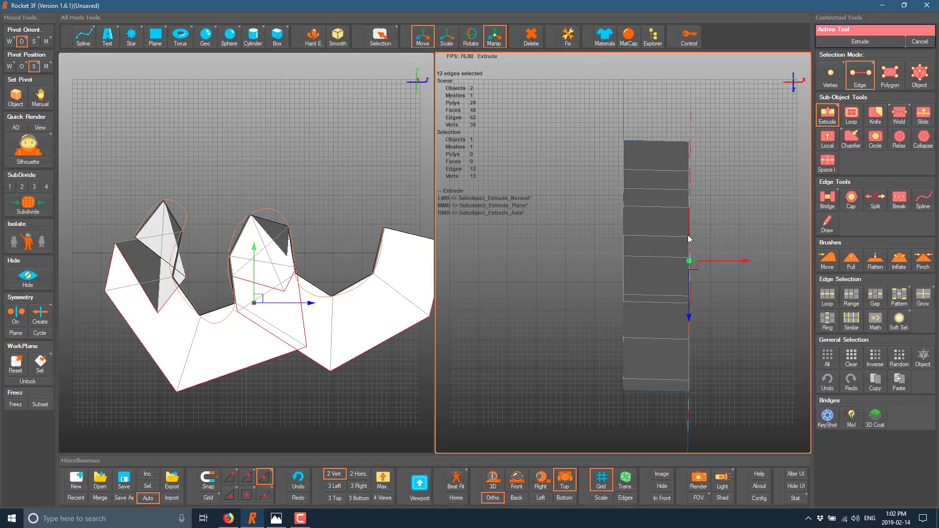
left_click(379, 36)
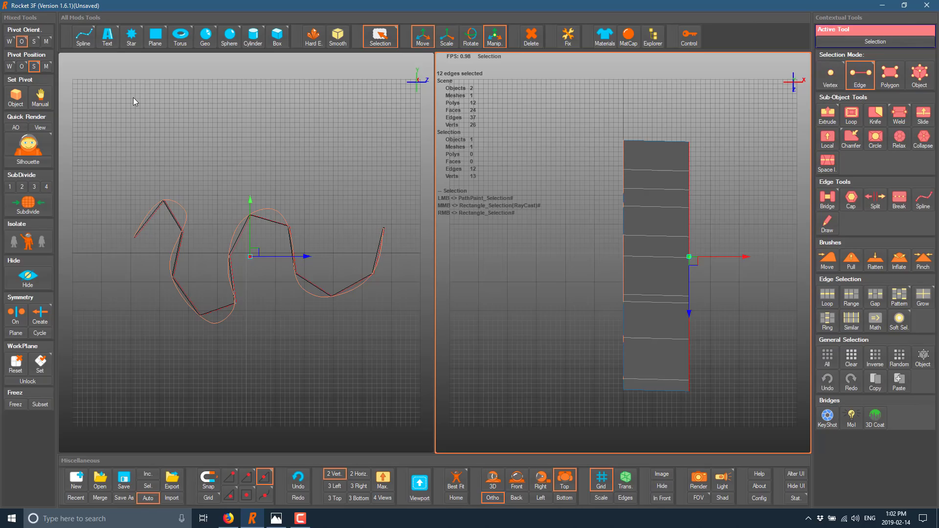
Draw a closed spline loop in the Top view and fill it with a Planar polygon.
left_click(83, 36)
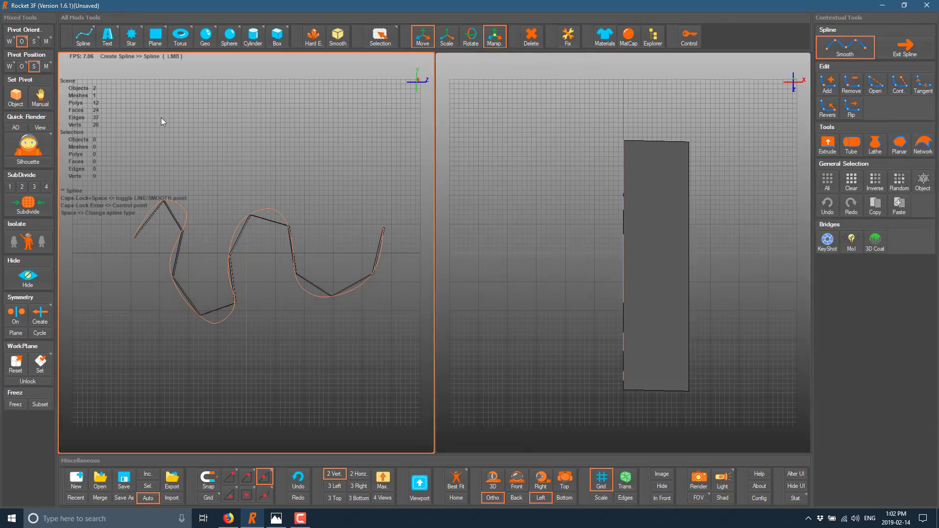
left_click(380, 37)
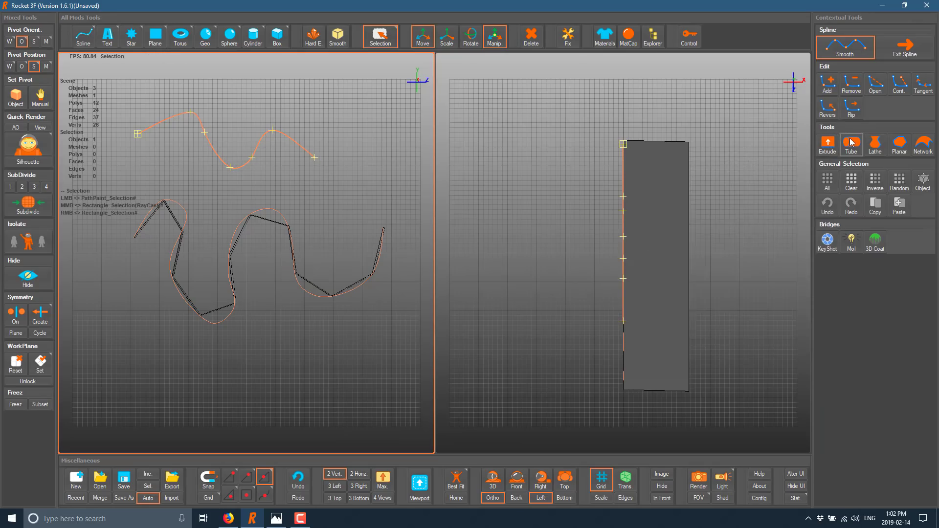
mouse_move(875, 145)
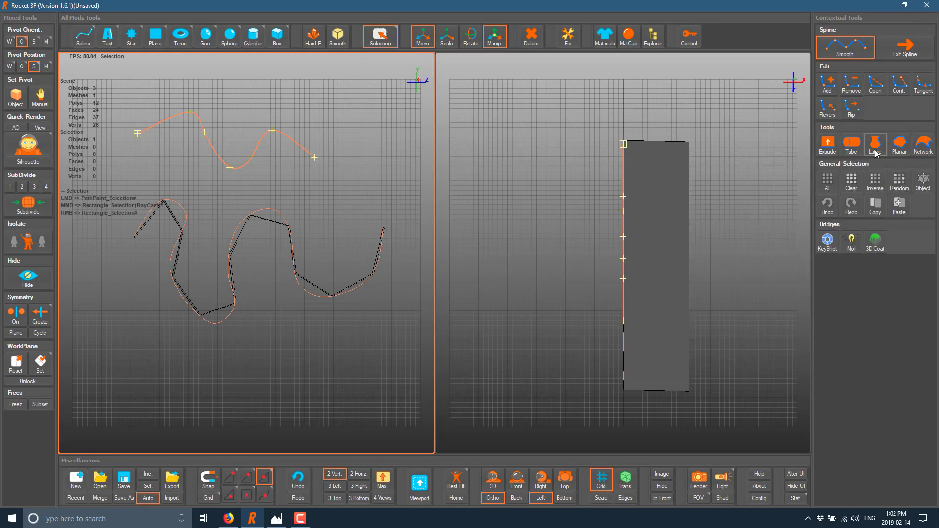
mouse_move(899, 145)
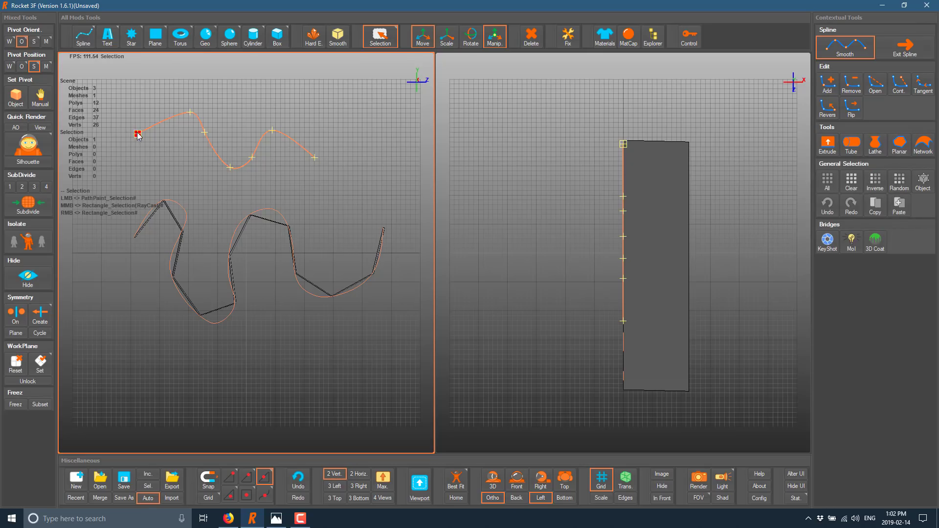
left_click(200, 163)
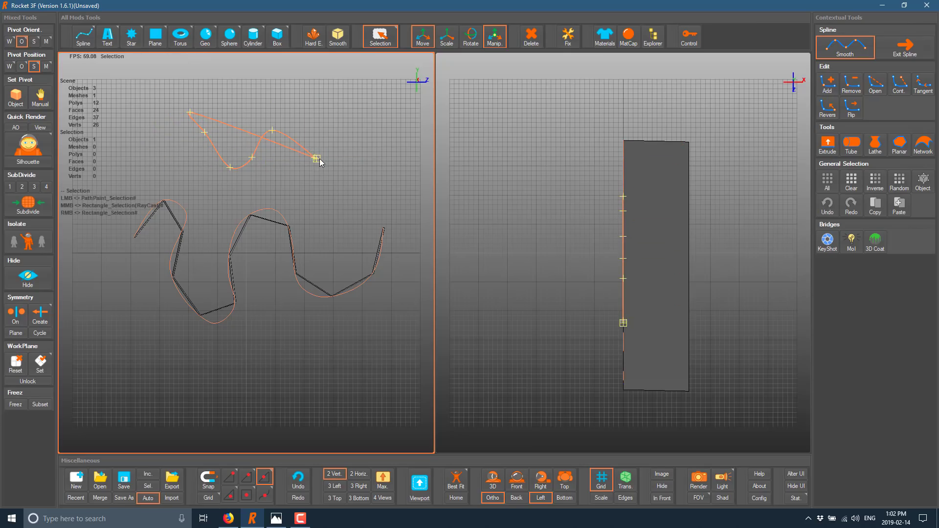
left_click(317, 158)
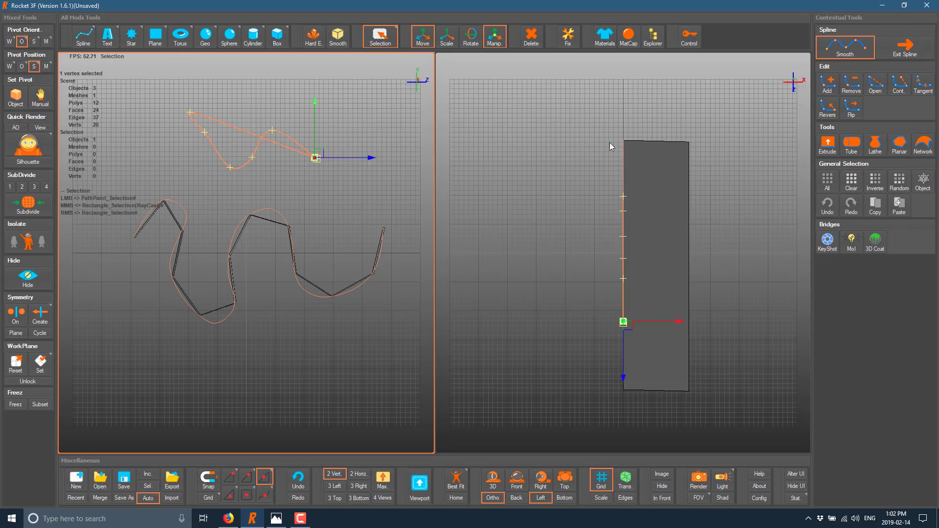
mouse_move(893, 97)
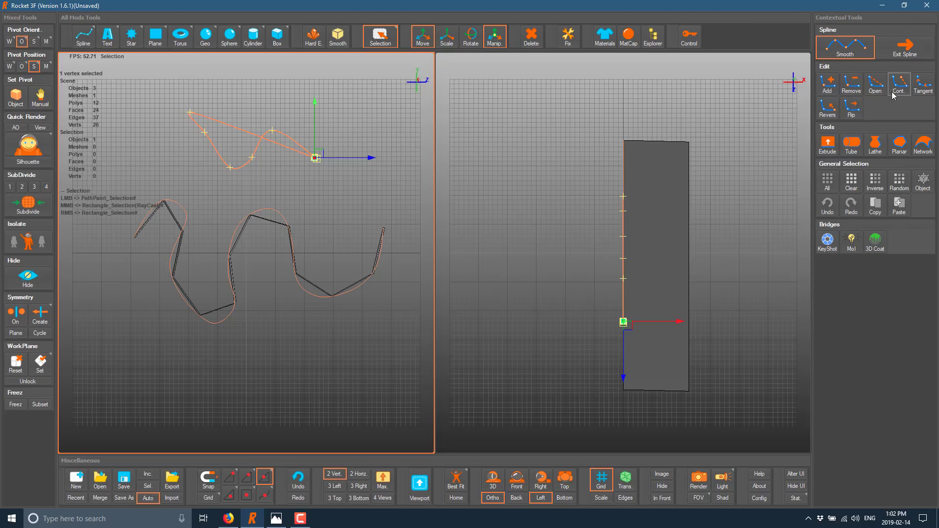
mouse_move(875, 84)
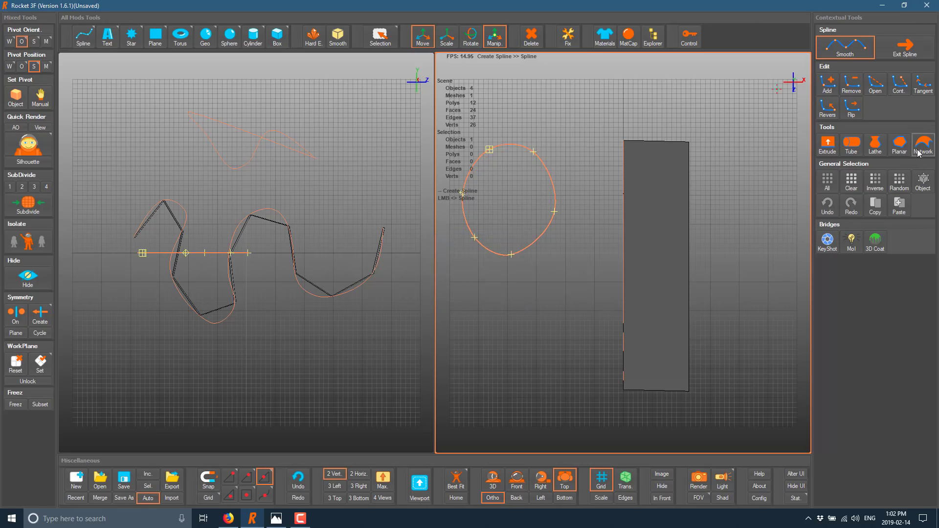
left_click(898, 144)
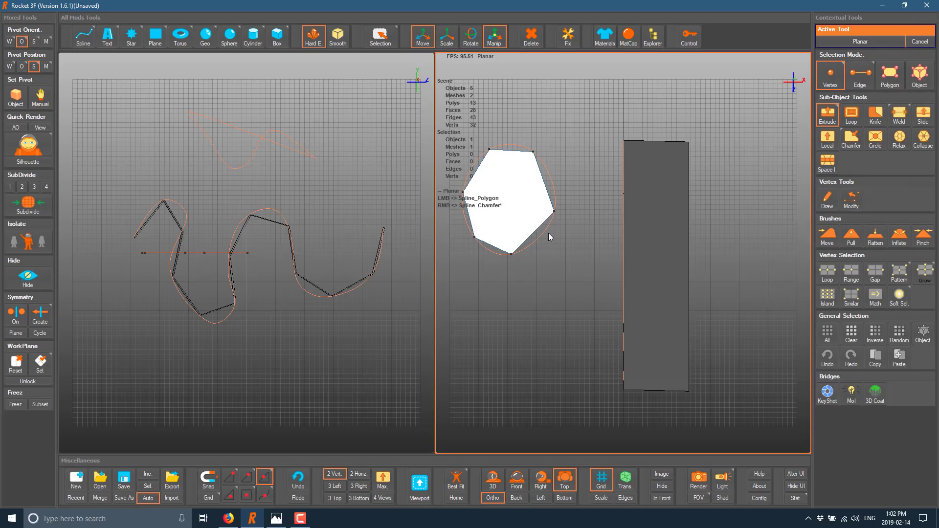
Fit the shapes, switch the right view to 3D perspective, and select the hexagon face.
left_click(380, 35)
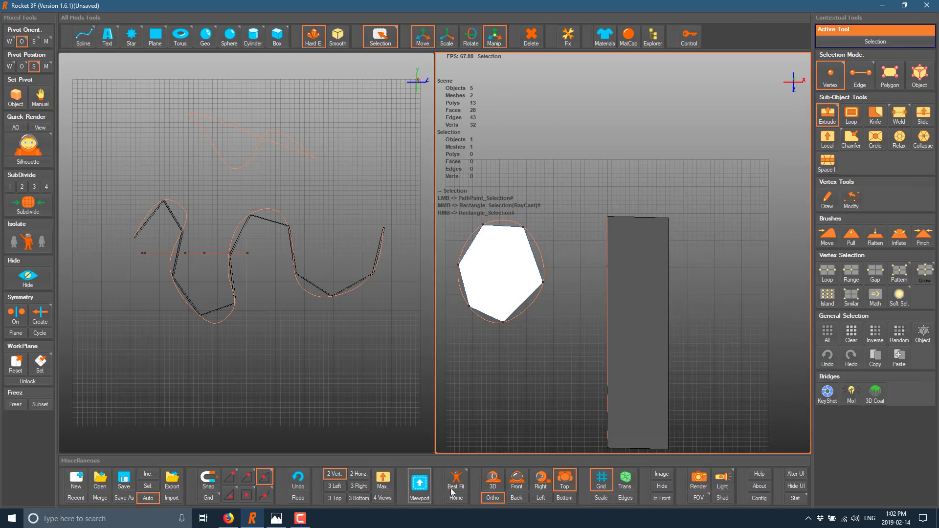
left_click(492, 480)
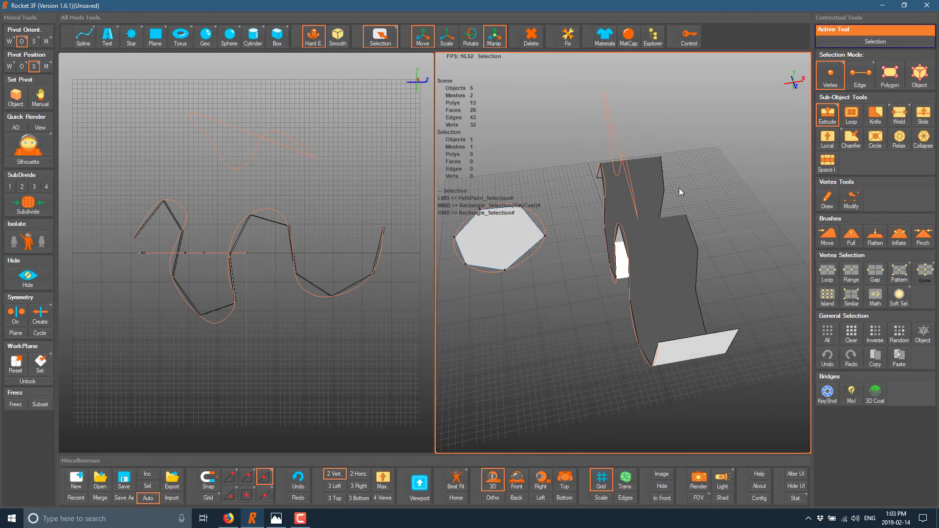
mouse_move(516, 485)
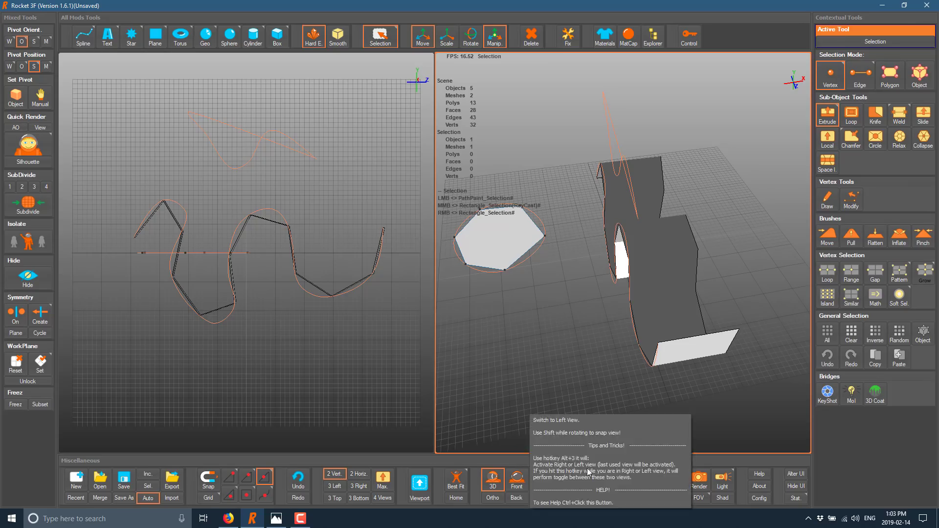
left_click(828, 114)
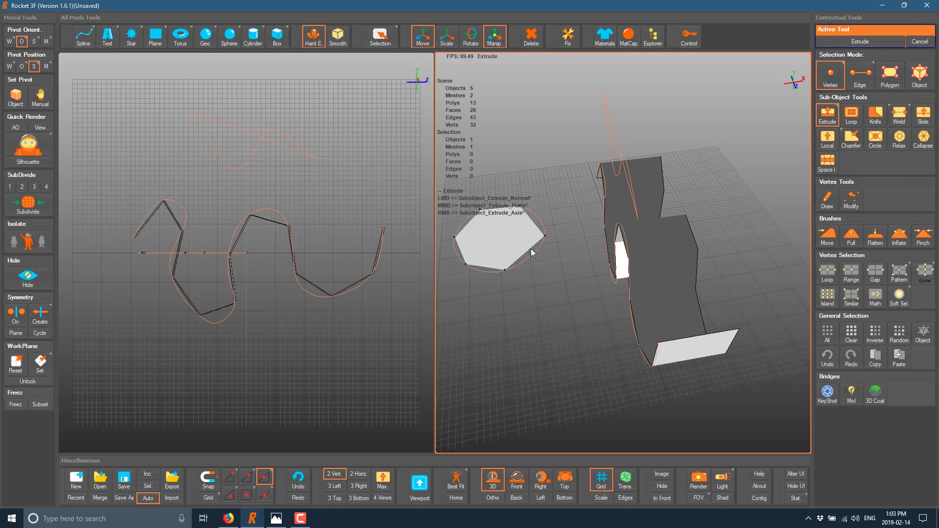
left_click(379, 31)
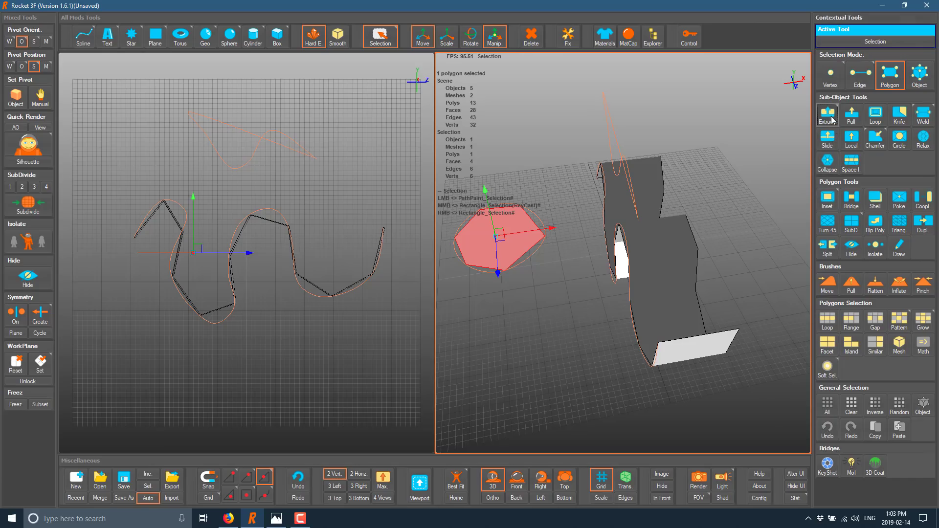
Extrude the hexagon face forward and enable Quick Render ambient occlusion.
left_click(827, 114)
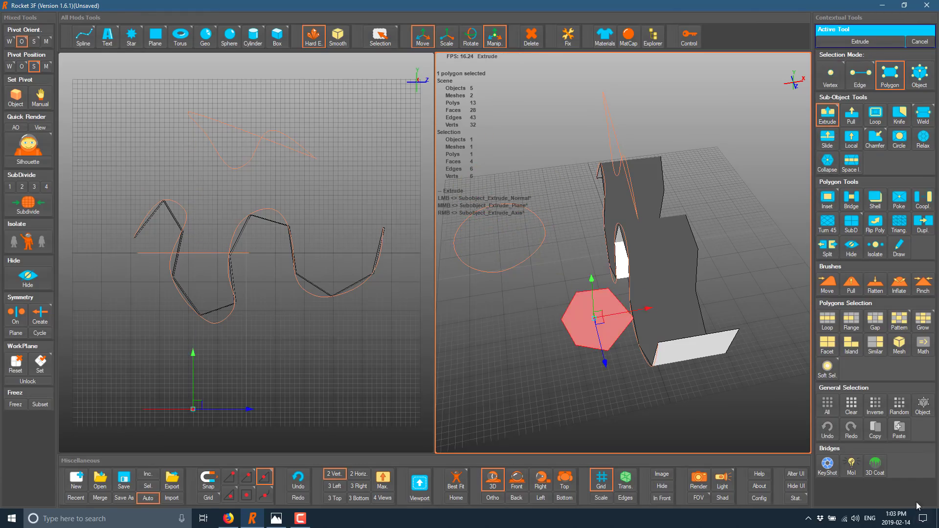
mouse_move(827, 467)
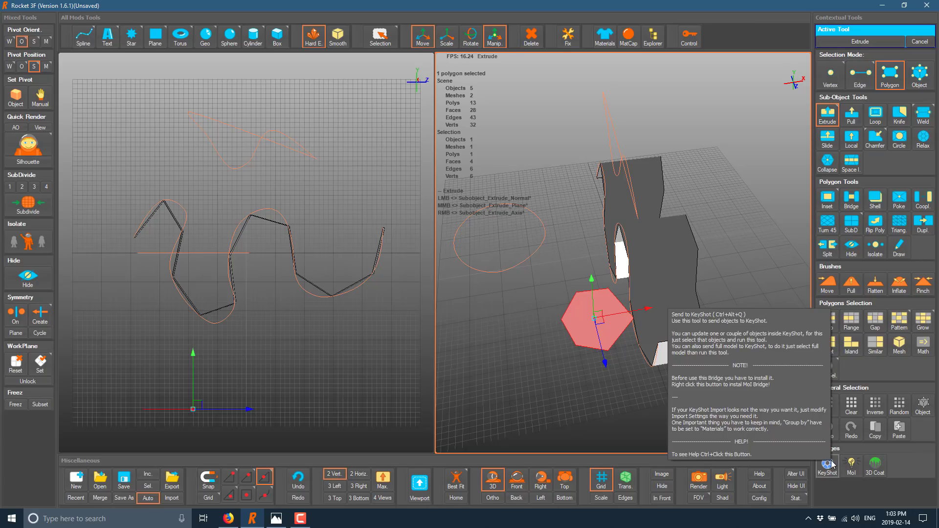
mouse_move(851, 466)
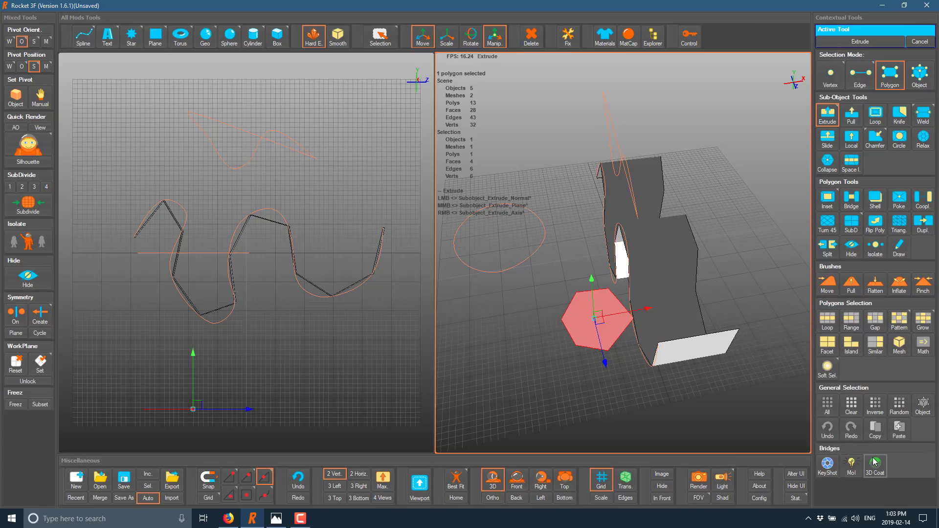
mouse_move(875, 466)
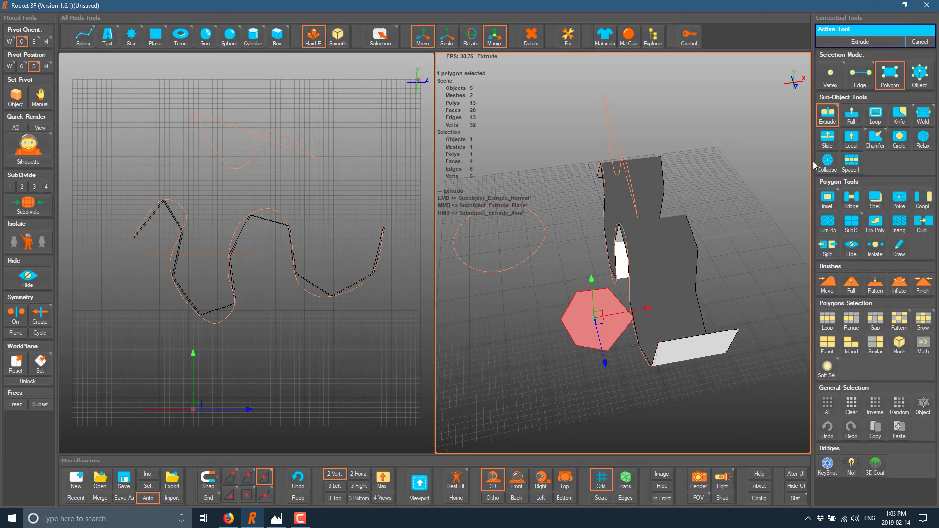
mouse_move(567, 184)
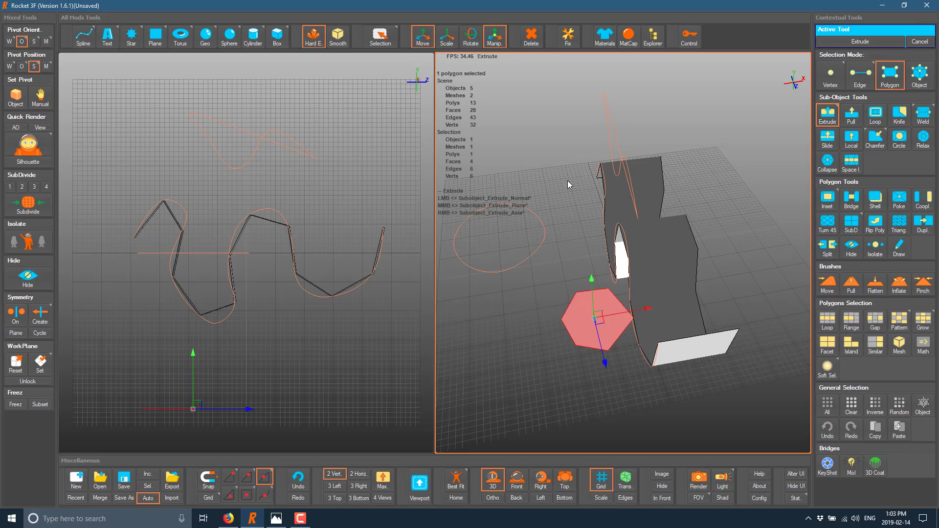
mouse_move(512, 245)
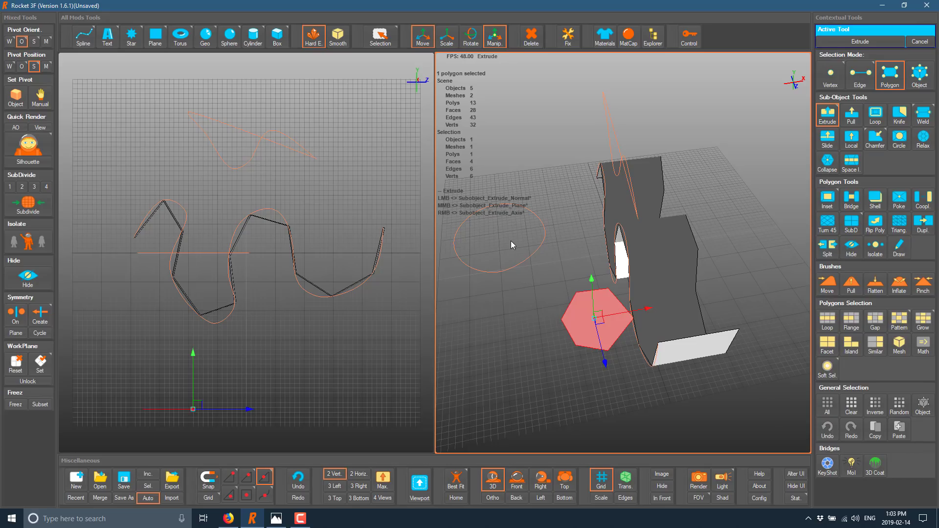
mouse_move(487, 234)
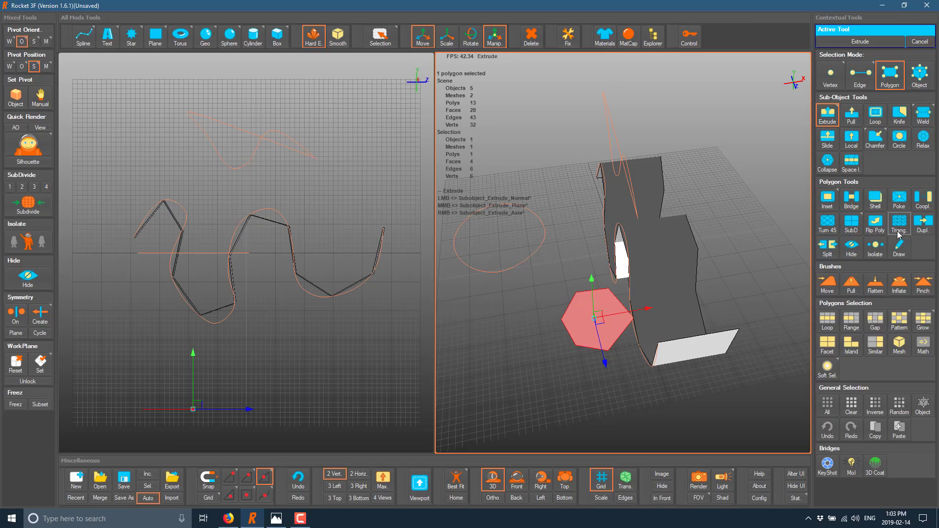
mouse_move(899, 246)
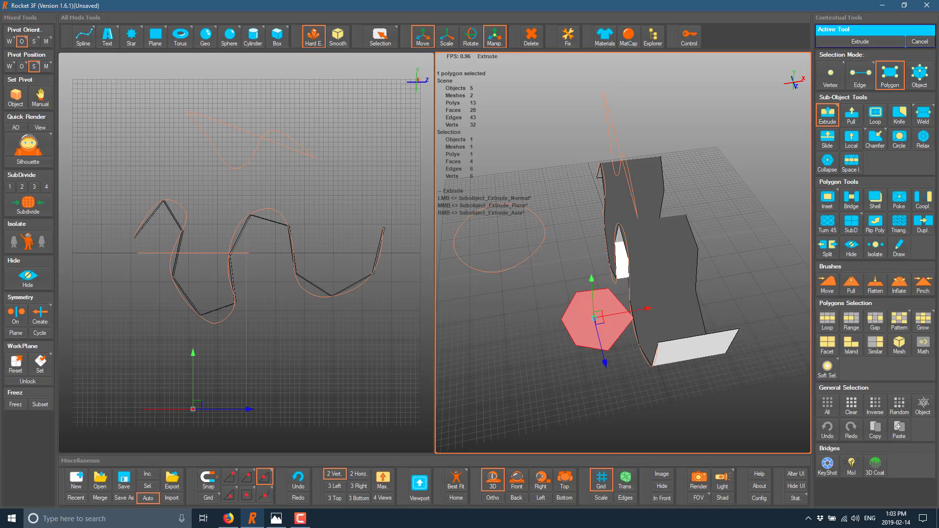
left_click(14, 128)
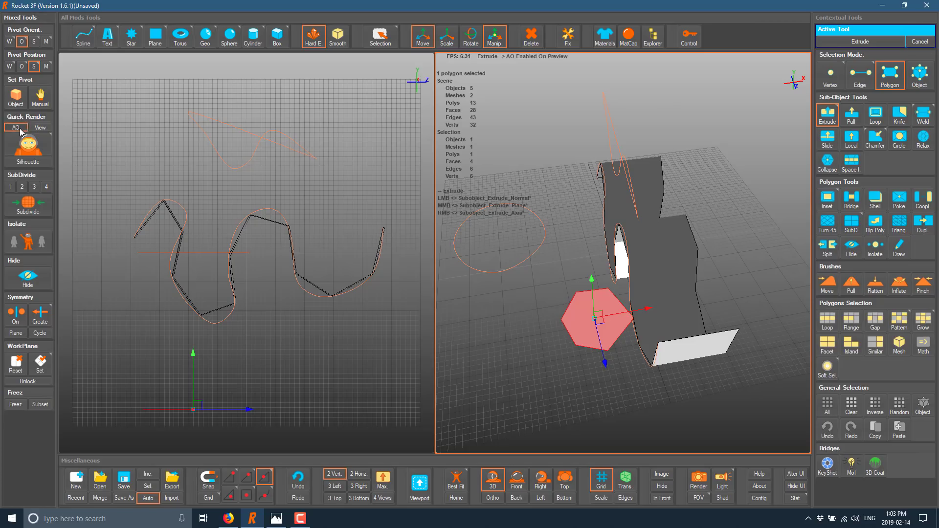
Switch to Quick Render View, apply the red glossy matcap, and show the Light controls.
left_click(16, 127)
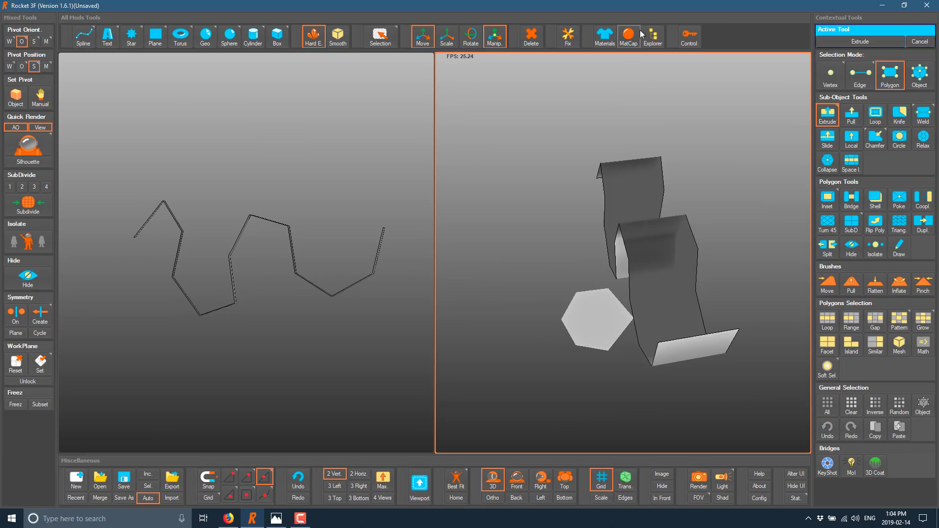
left_click(628, 37)
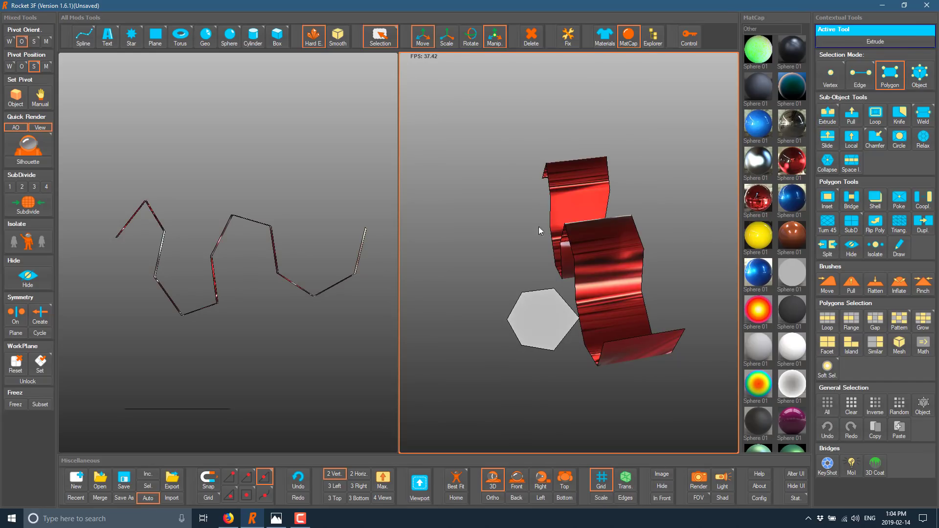
mouse_move(546, 310)
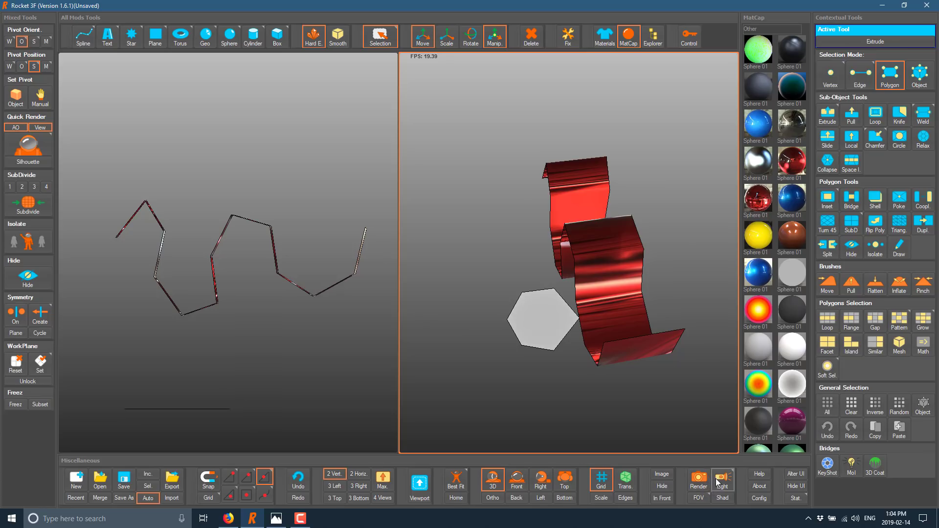
left_click(722, 481)
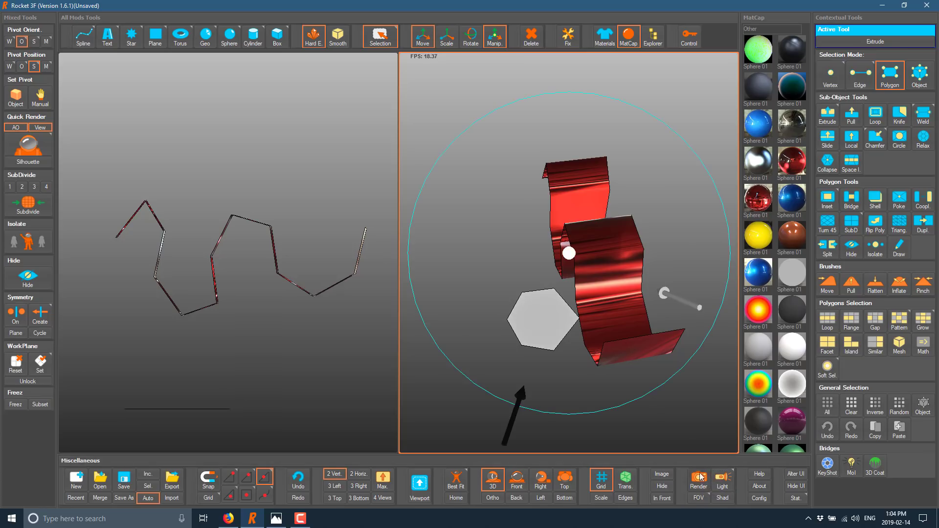
mouse_move(697, 465)
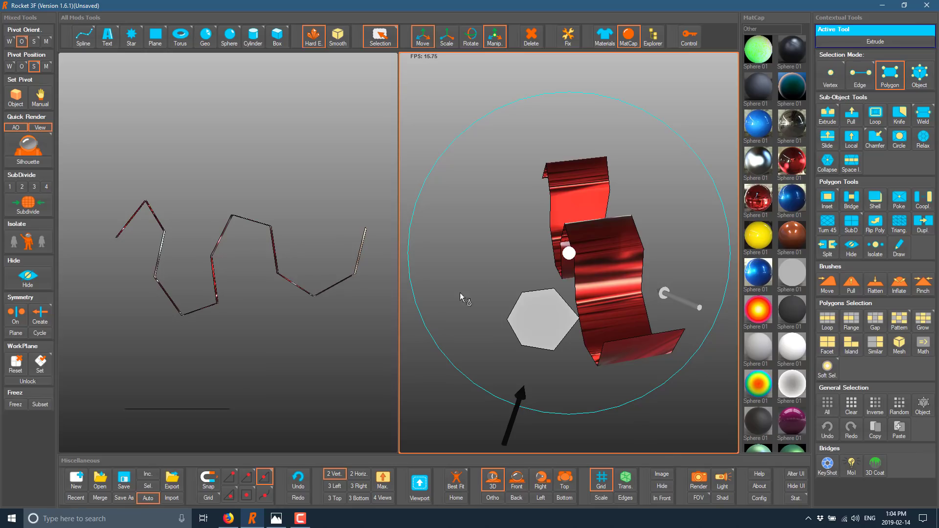
mouse_move(586, 379)
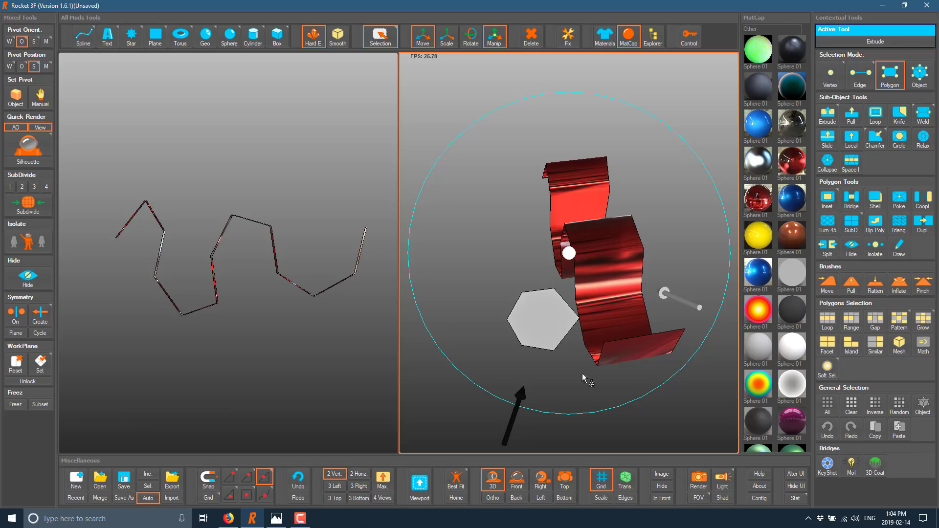
mouse_move(709, 266)
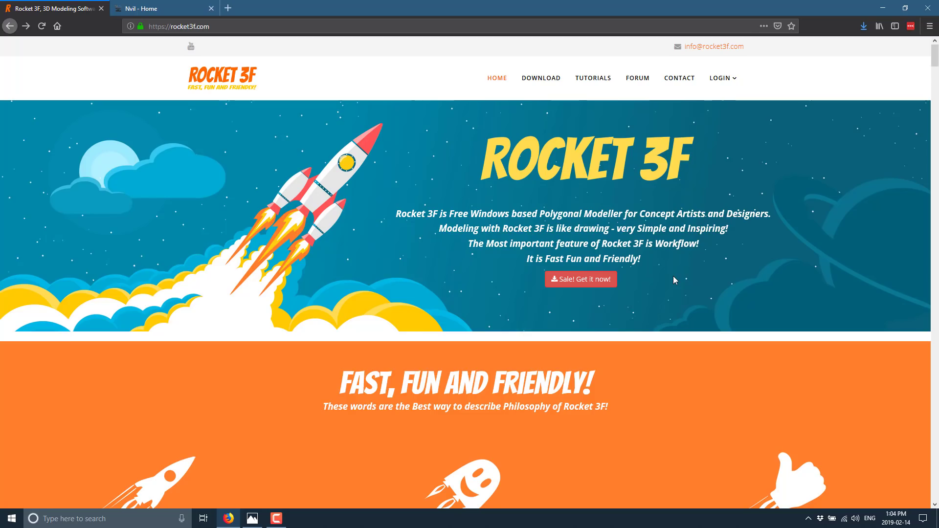
View the Basic (free) and Pro (79 EUR) pricing plans, then go to the NVil homepage.
scroll("down", 3)
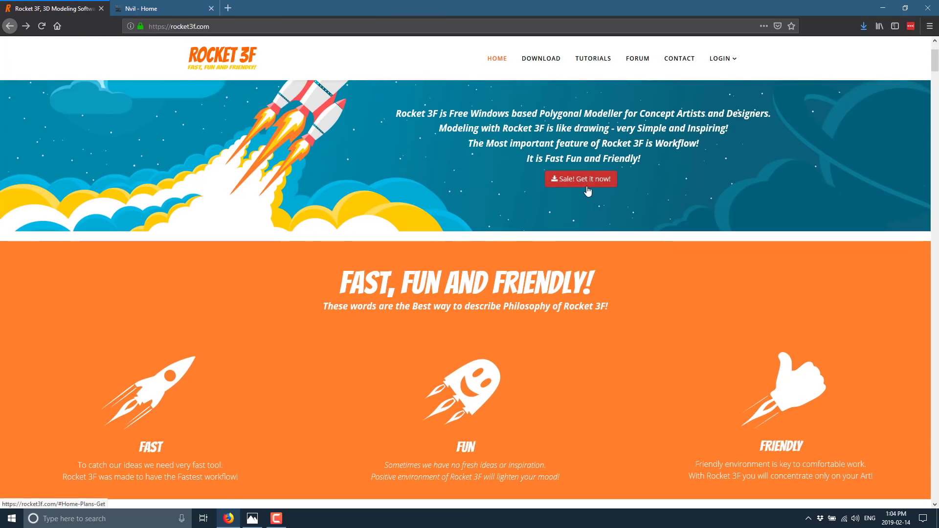
left_click(580, 179)
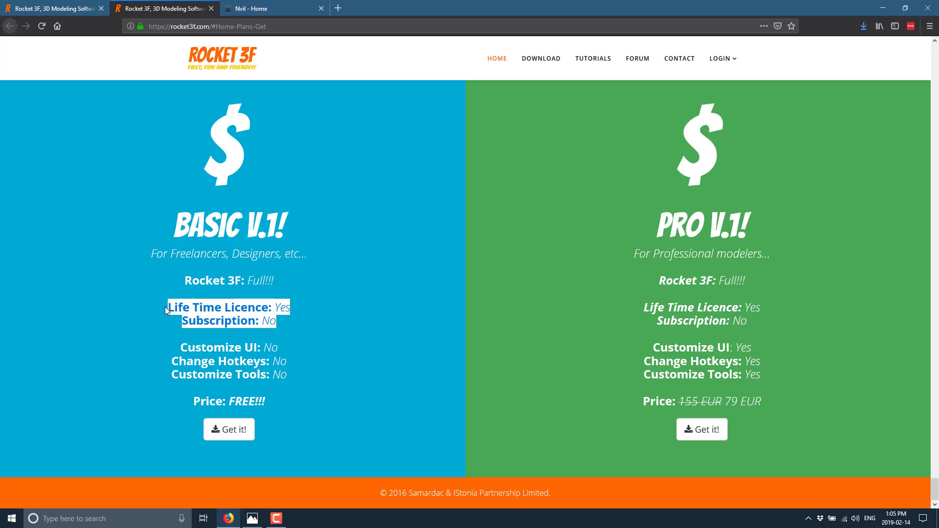
mouse_move(274, 365)
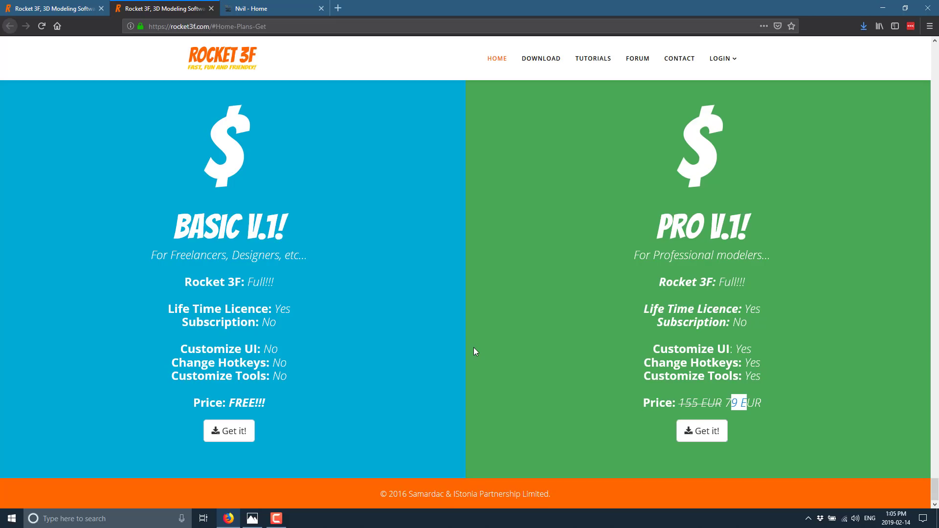
mouse_move(344, 324)
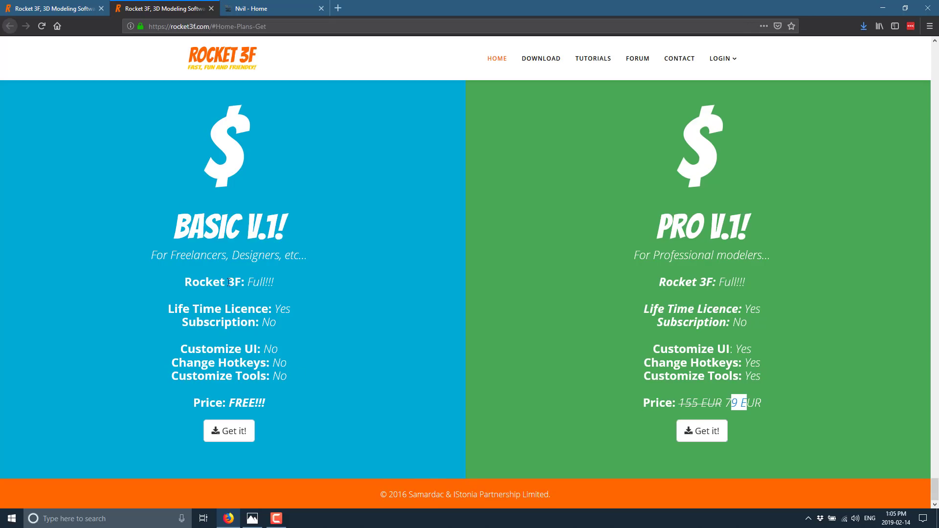
mouse_move(621, 417)
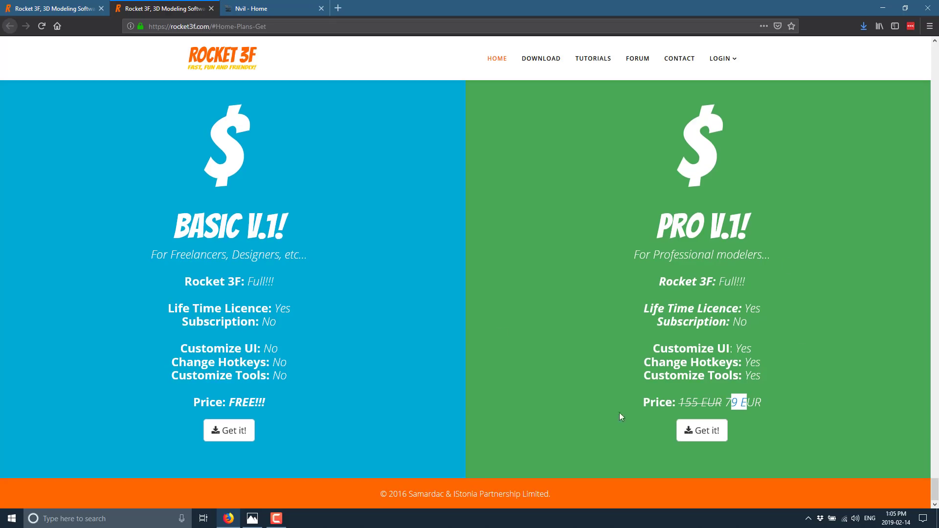
mouse_move(258, 8)
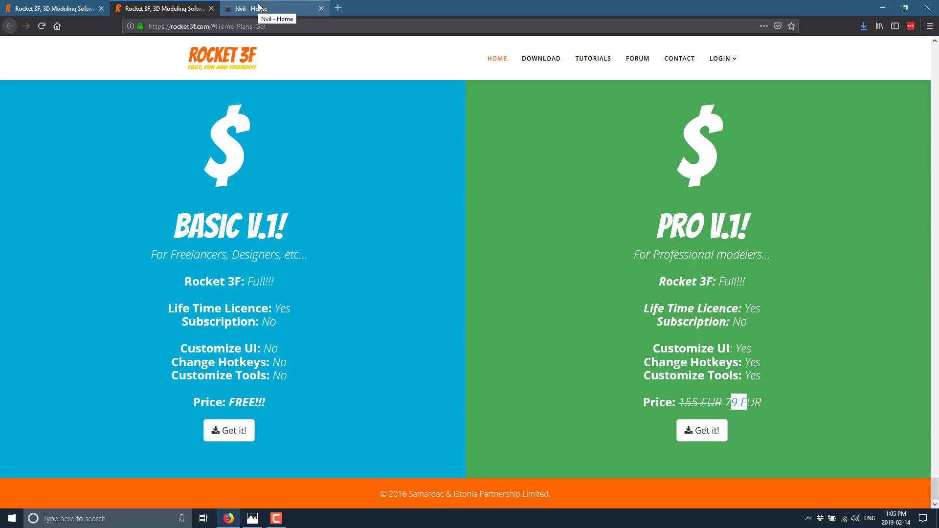
left_click(257, 8)
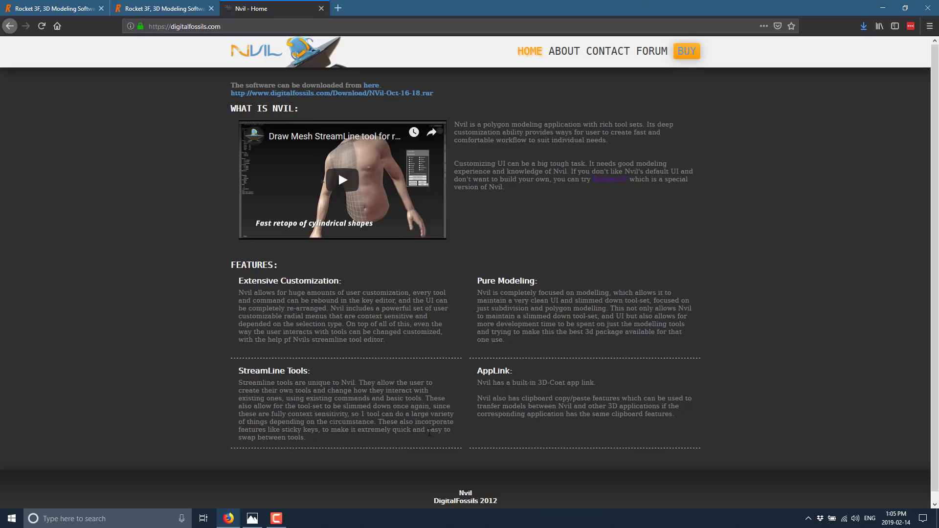
mouse_move(296, 256)
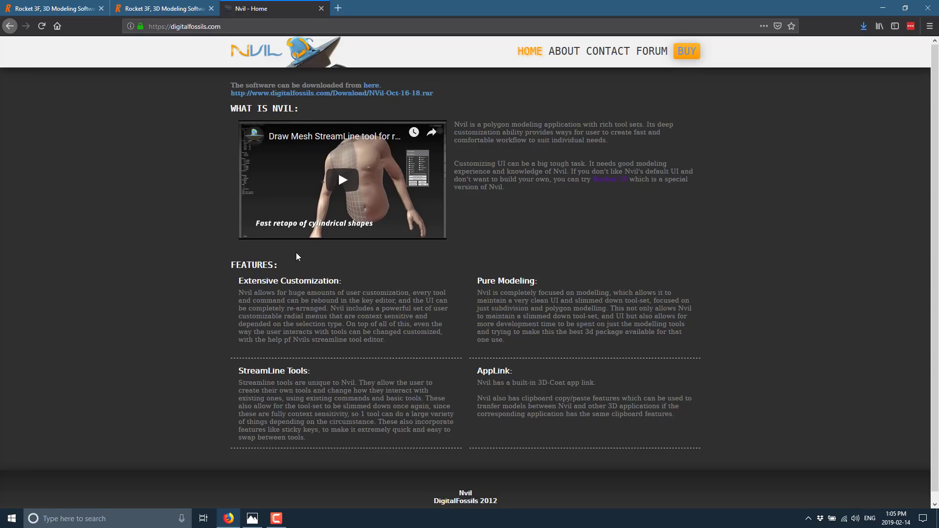
mouse_move(525, 204)
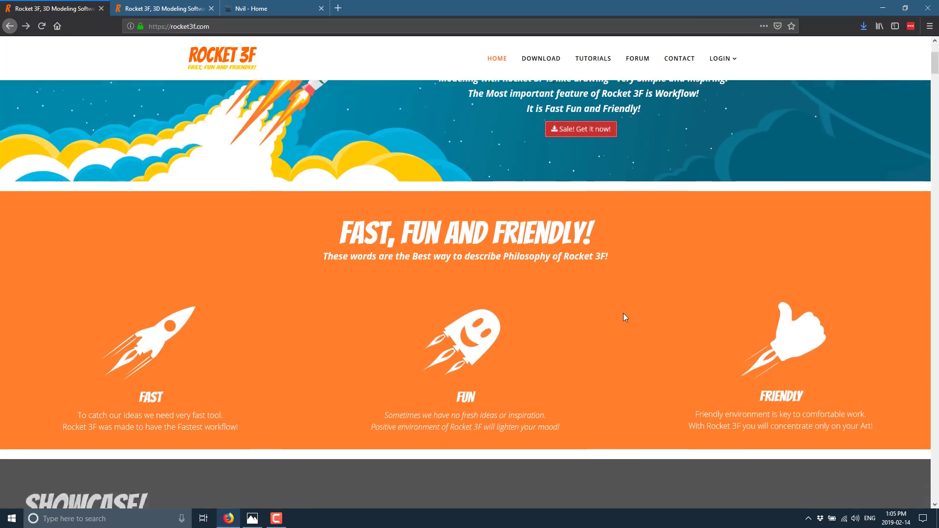
Scroll past Showcase, User Interface, Workflow, Crease, Draw Mesh, Pattern Selection and Render to Sculpting.
scroll("down", 3)
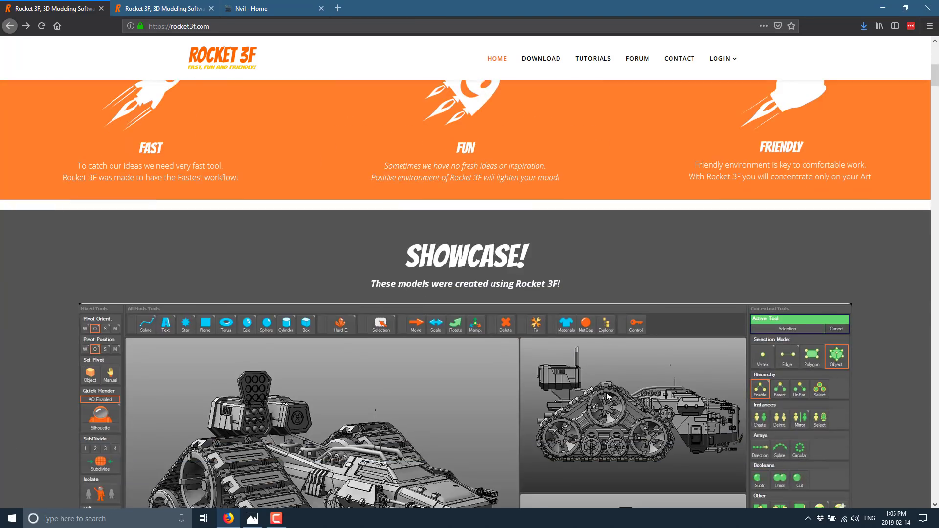
scroll("down", 3)
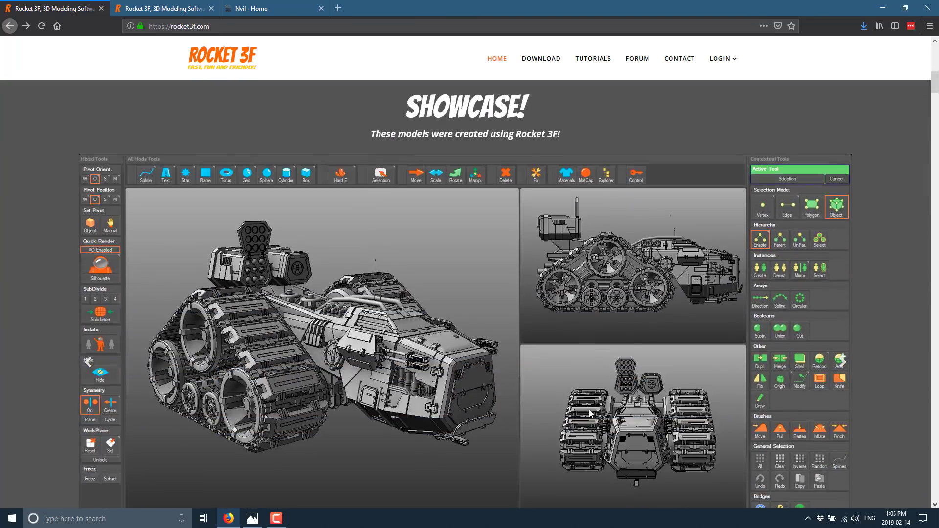
scroll("down", 3)
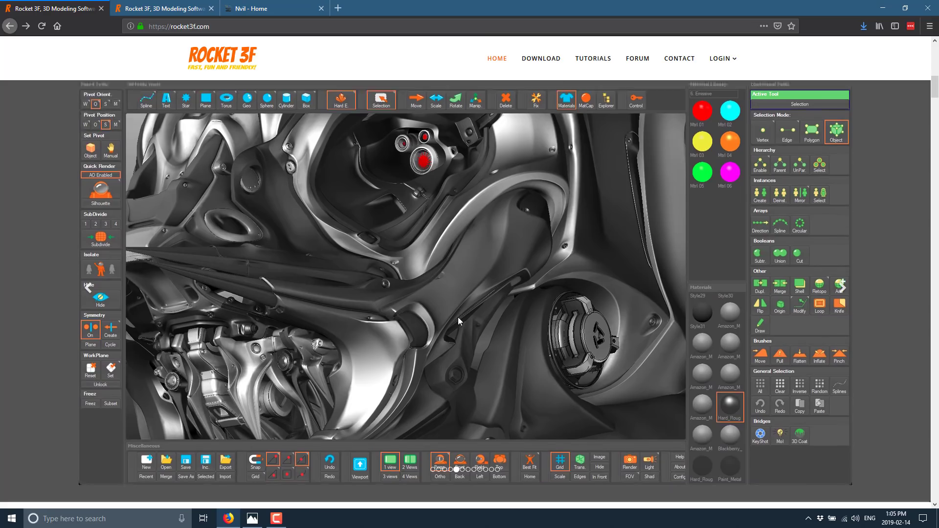
scroll("down", 3)
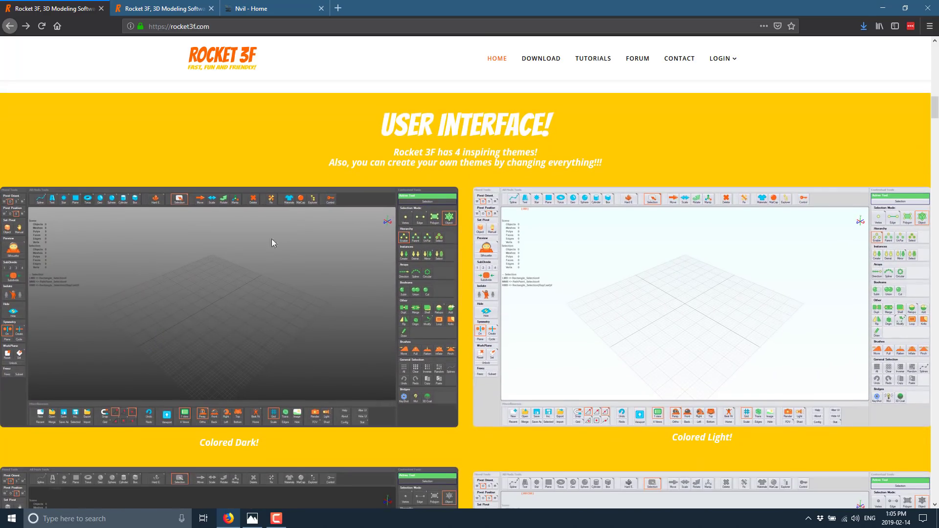
mouse_move(422, 291)
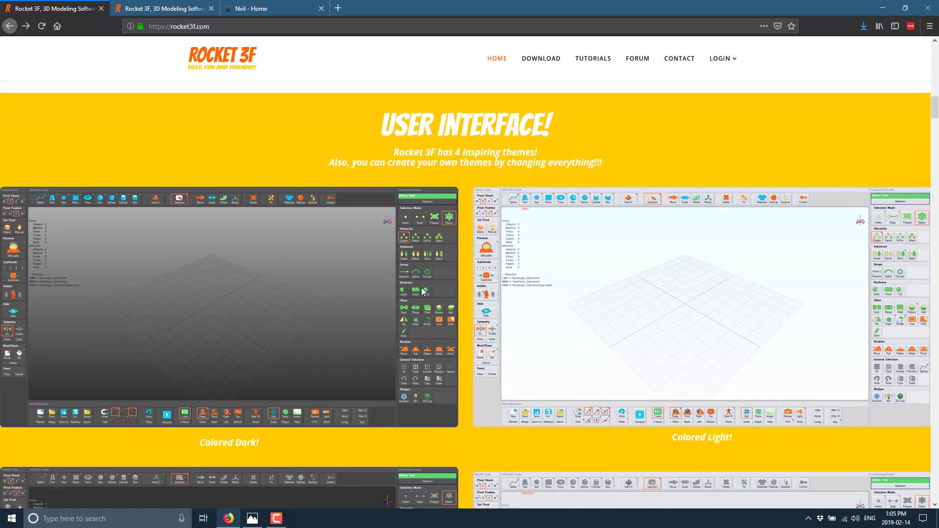
mouse_move(469, 170)
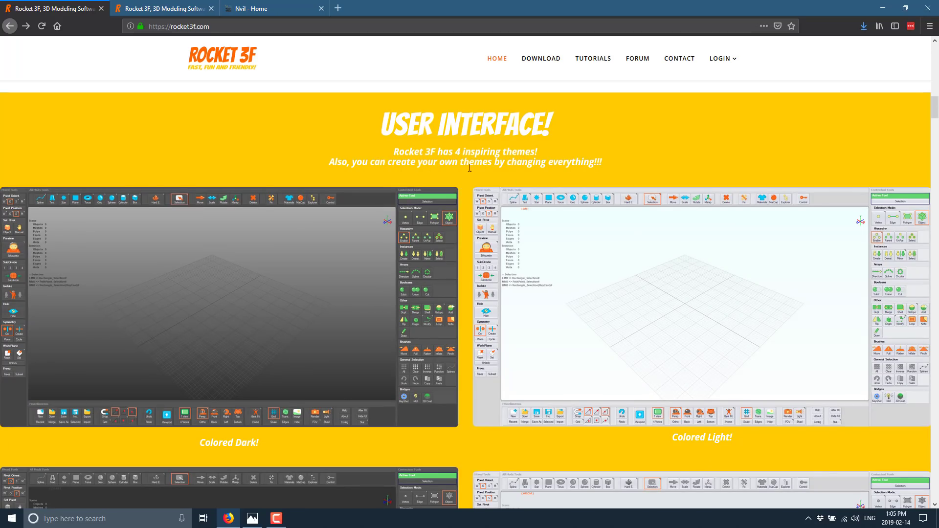
scroll("down", 3)
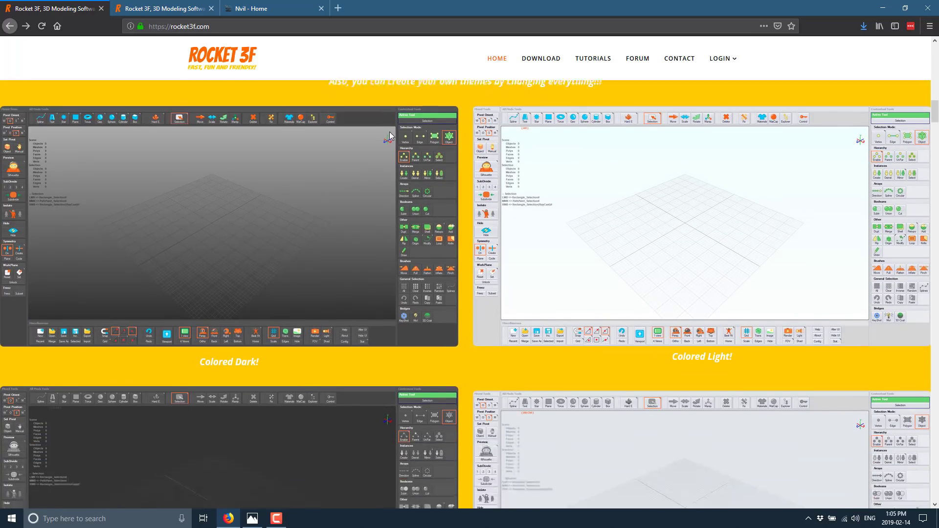
scroll("down", 3)
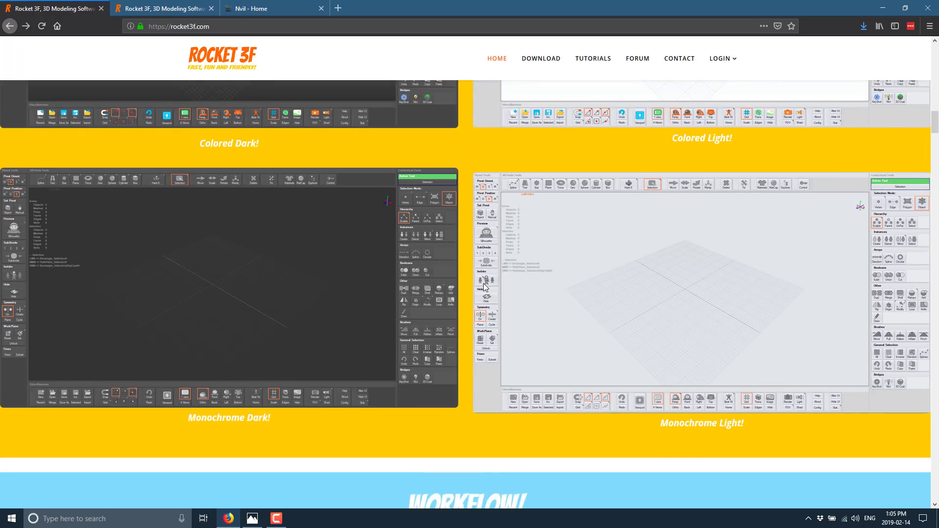
scroll("down", 3)
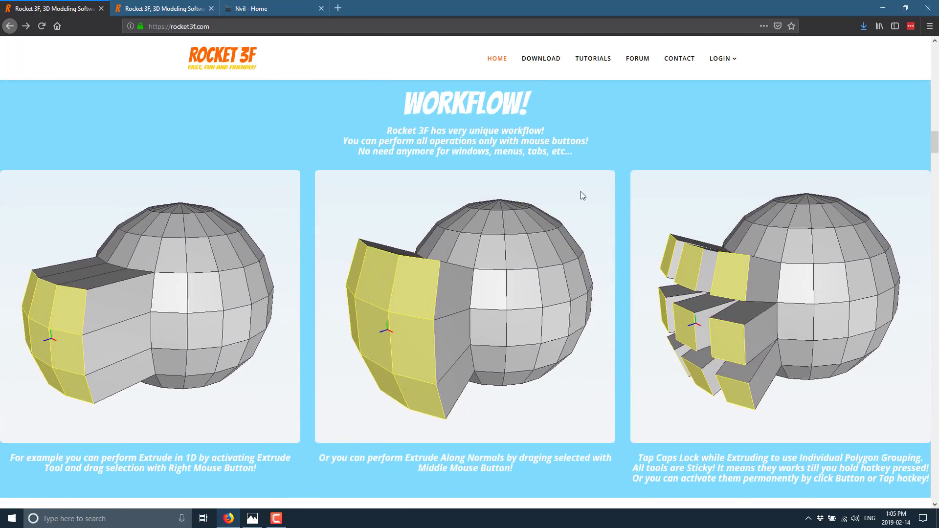
scroll("down", 3)
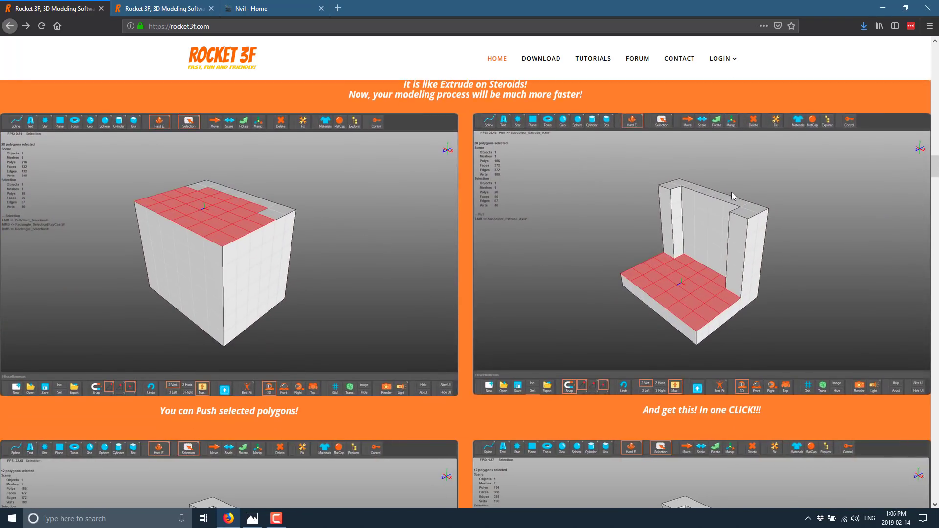
scroll("up", 3)
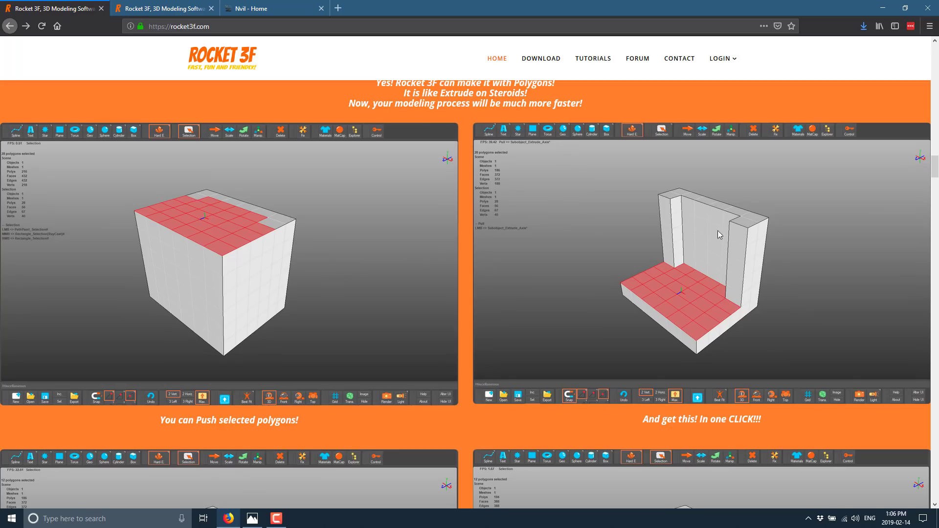
mouse_move(240, 240)
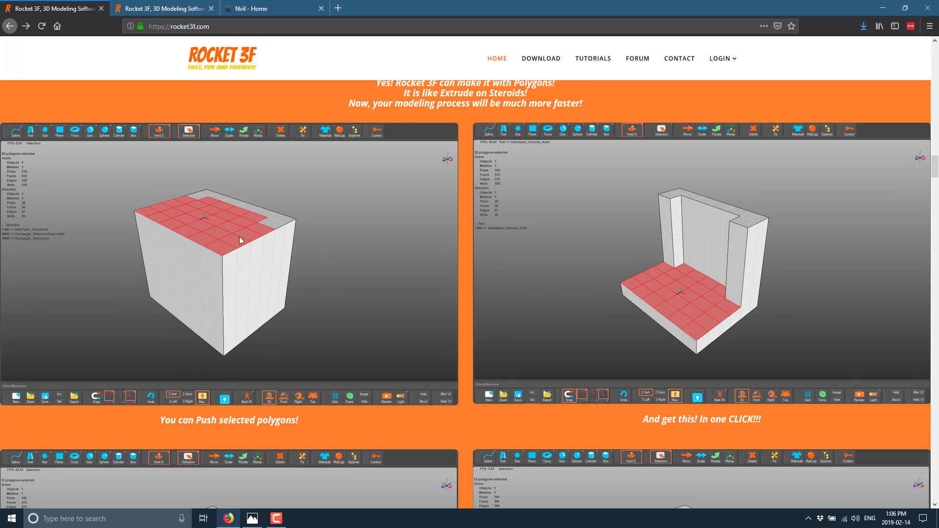
mouse_move(710, 292)
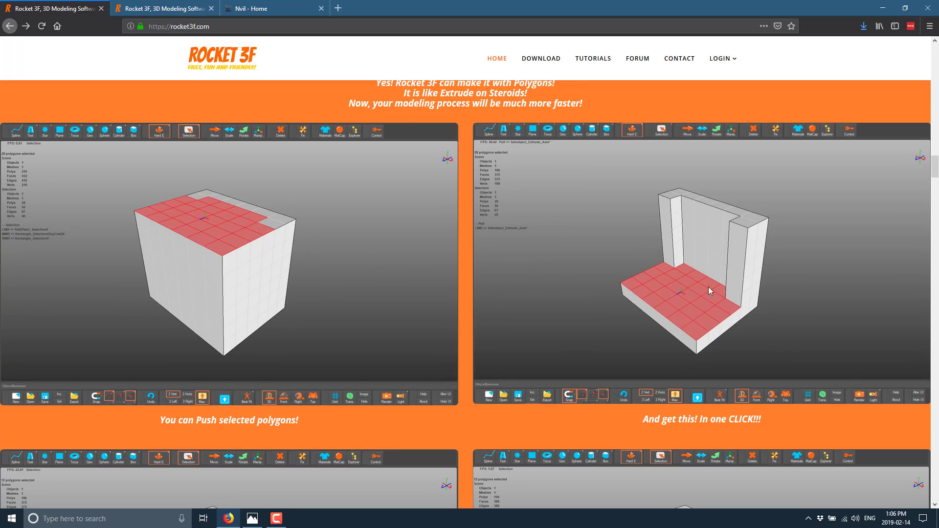
scroll("down", 3)
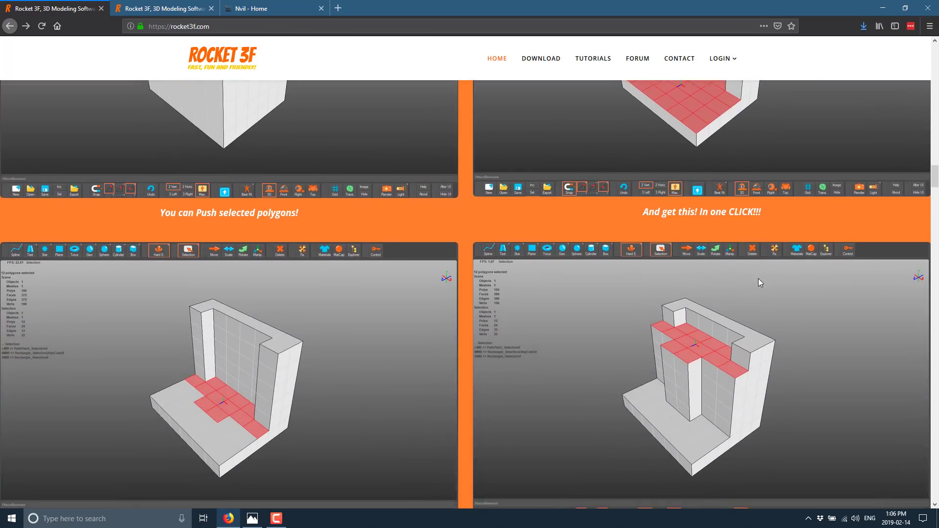
scroll("down", 3)
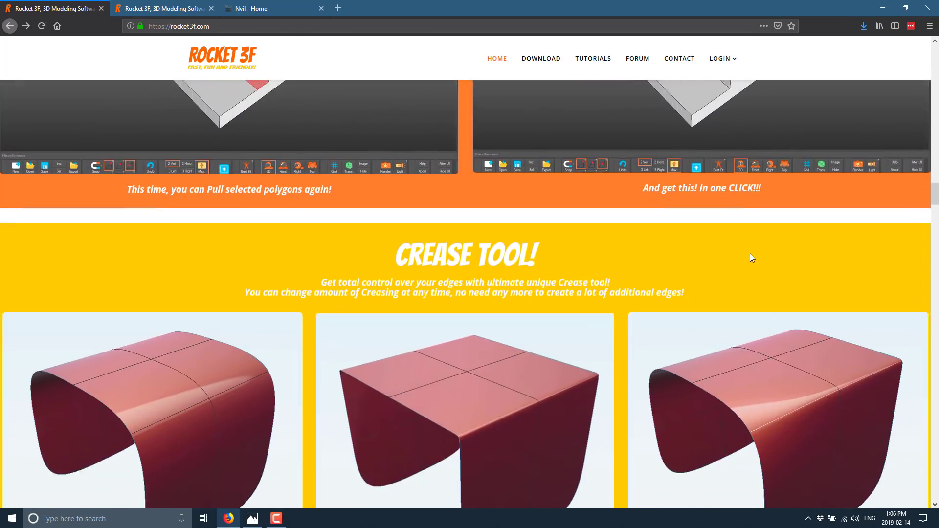
scroll("down", 3)
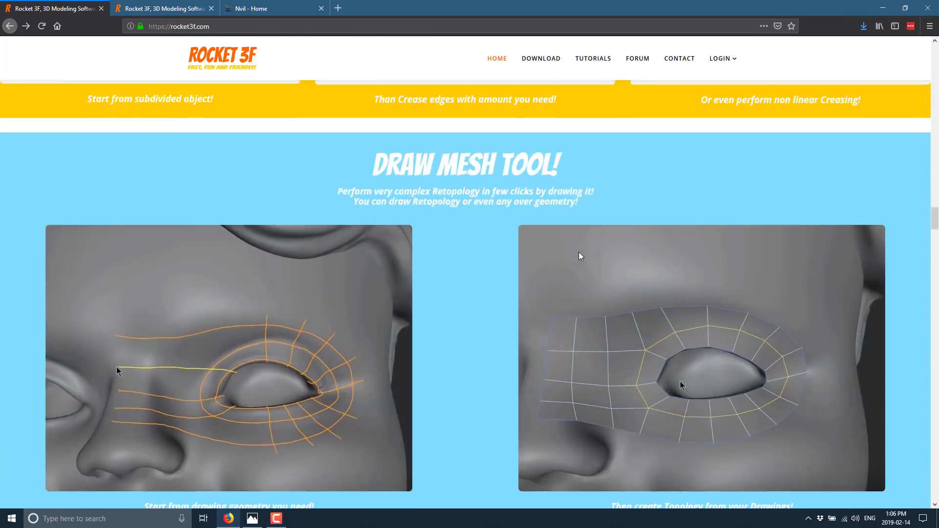
scroll("down", 3)
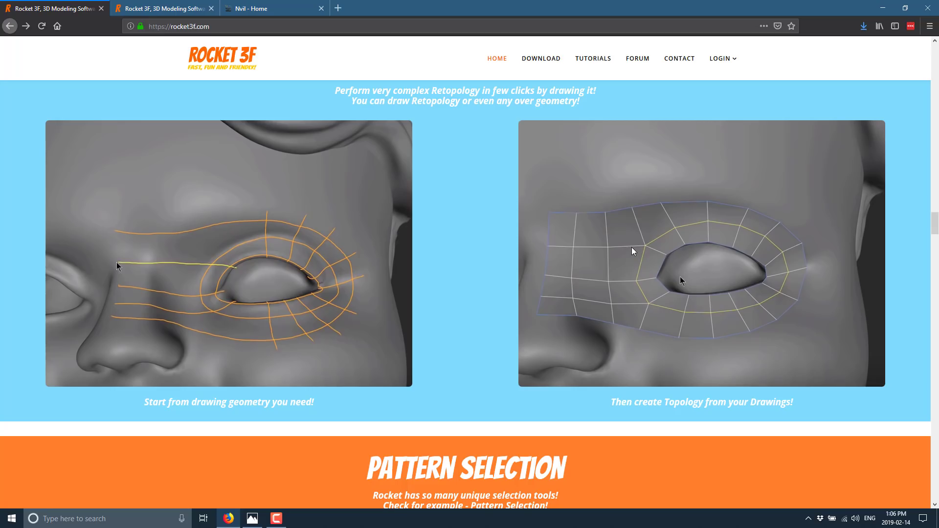
scroll("down", 3)
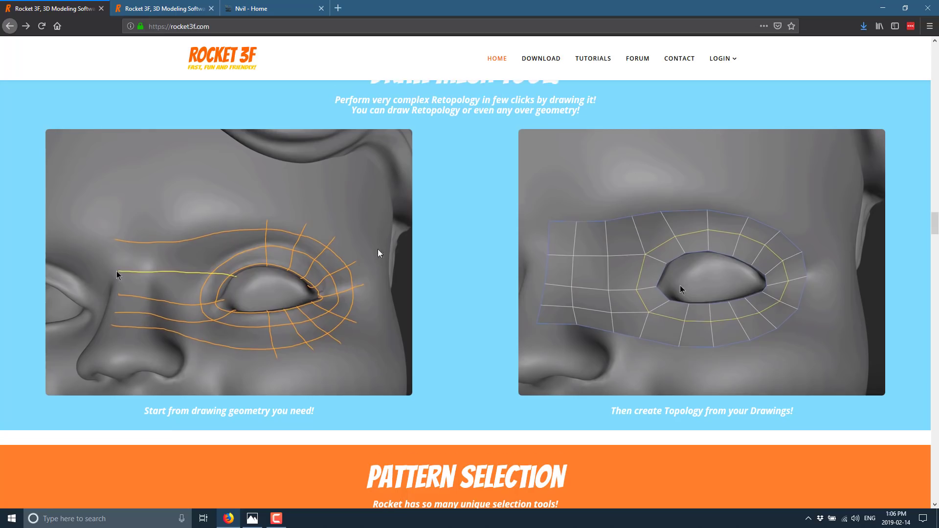
mouse_move(651, 322)
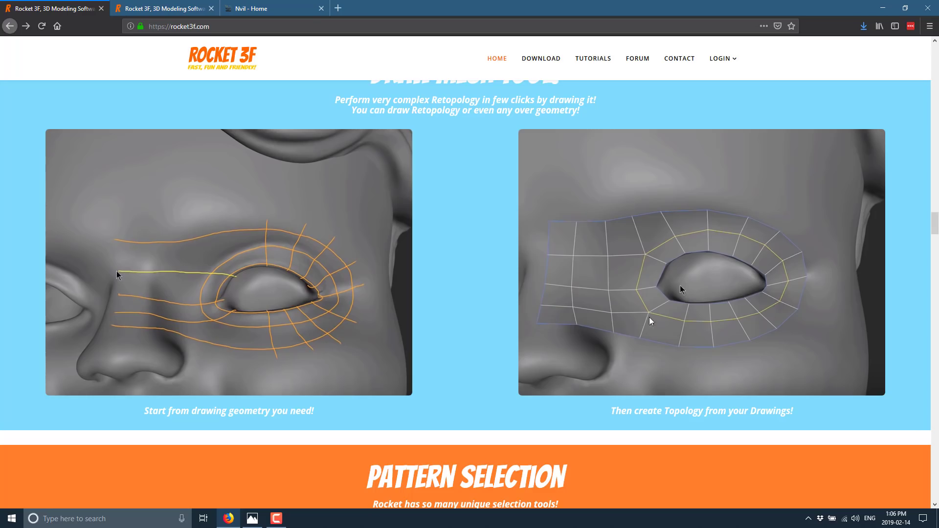
mouse_move(584, 251)
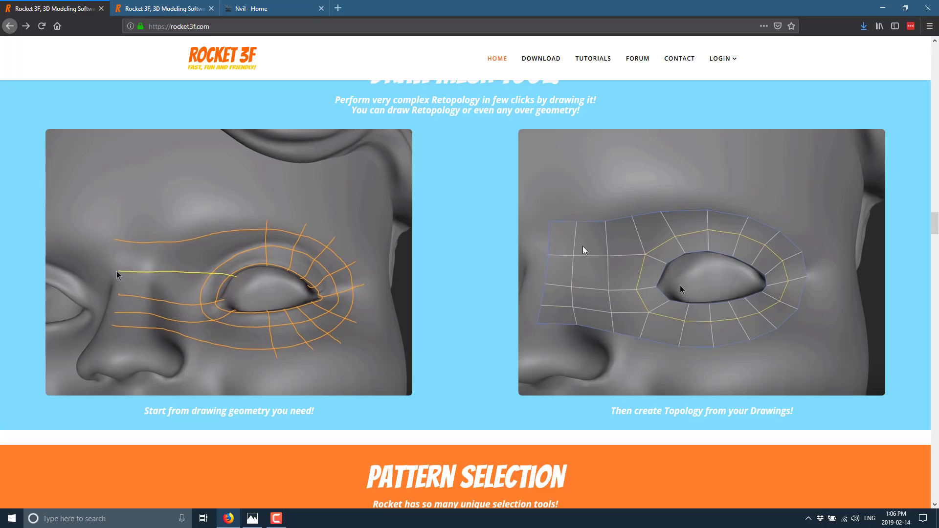
scroll("down", 3)
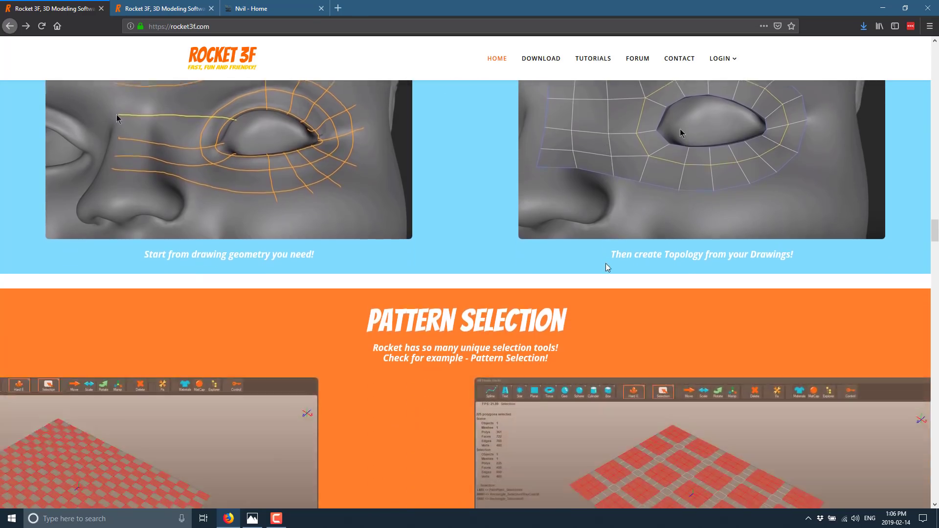
scroll("down", 3)
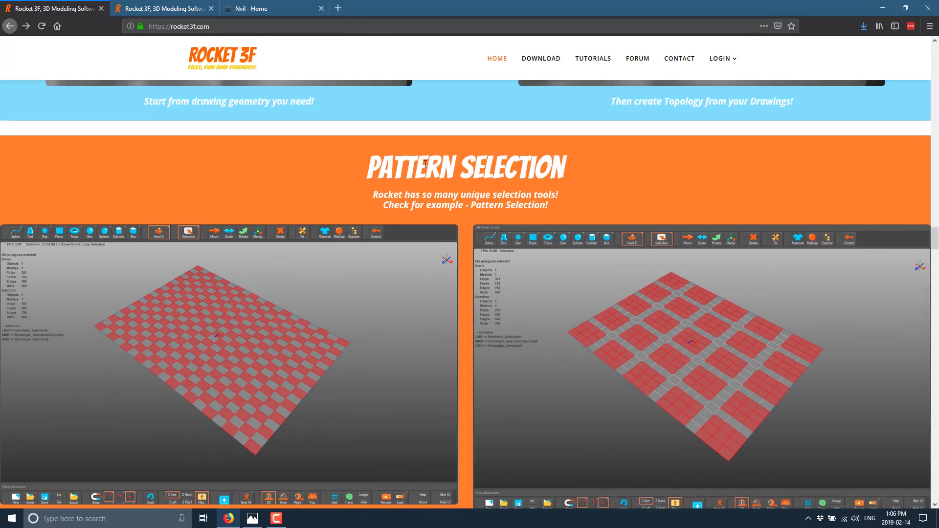
scroll("down", 3)
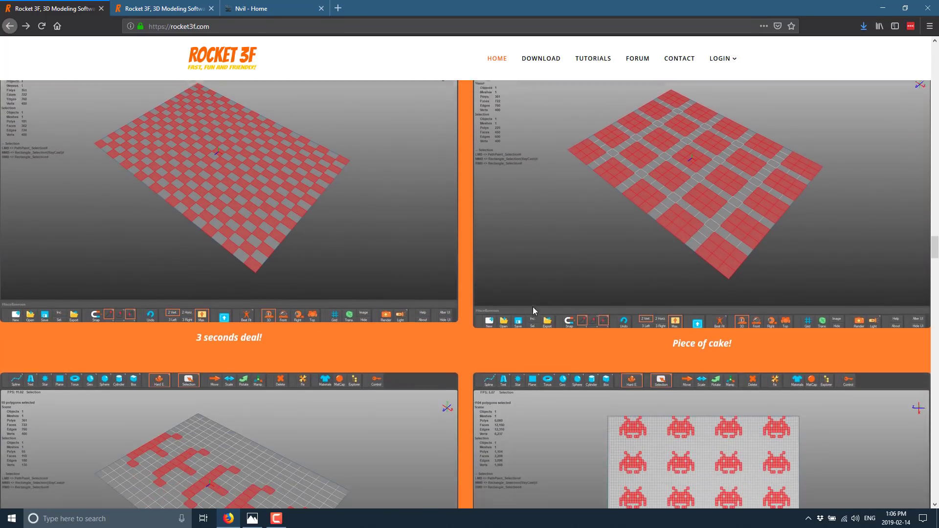
scroll("down", 3)
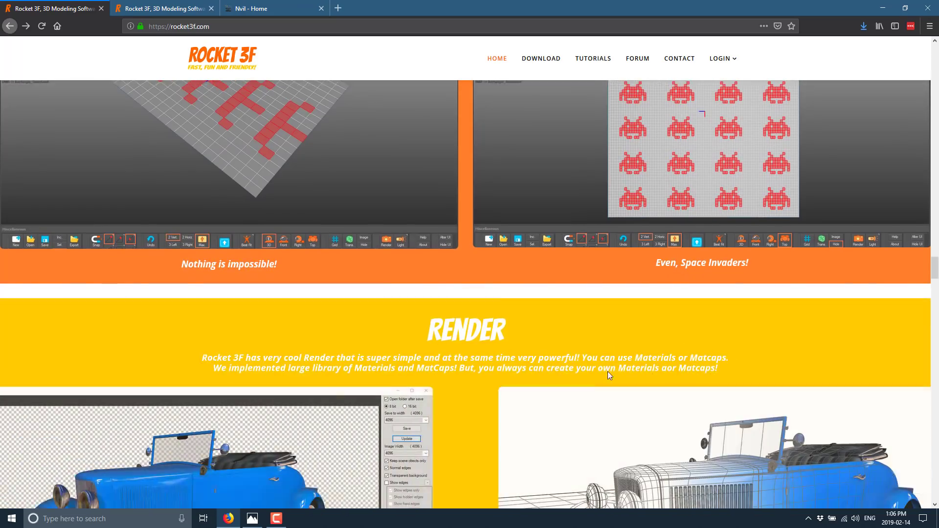
scroll("down", 3)
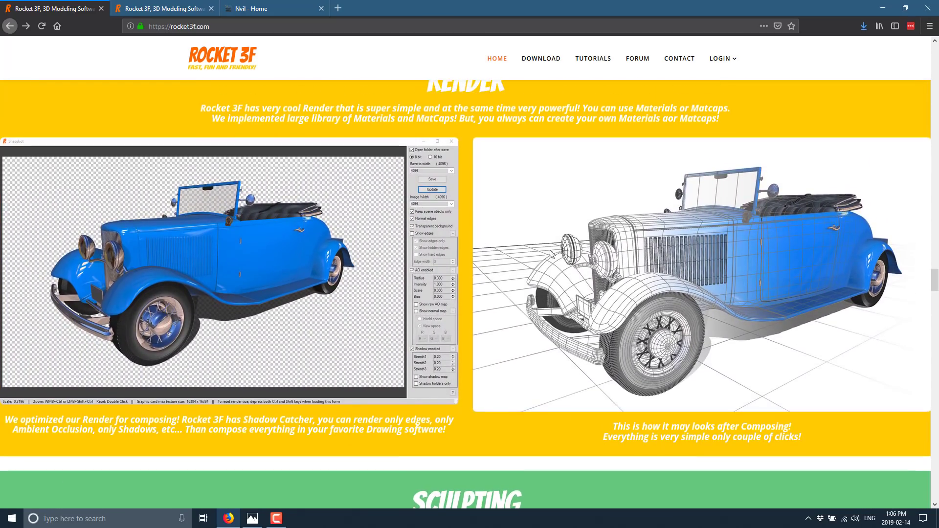
scroll("down", 3)
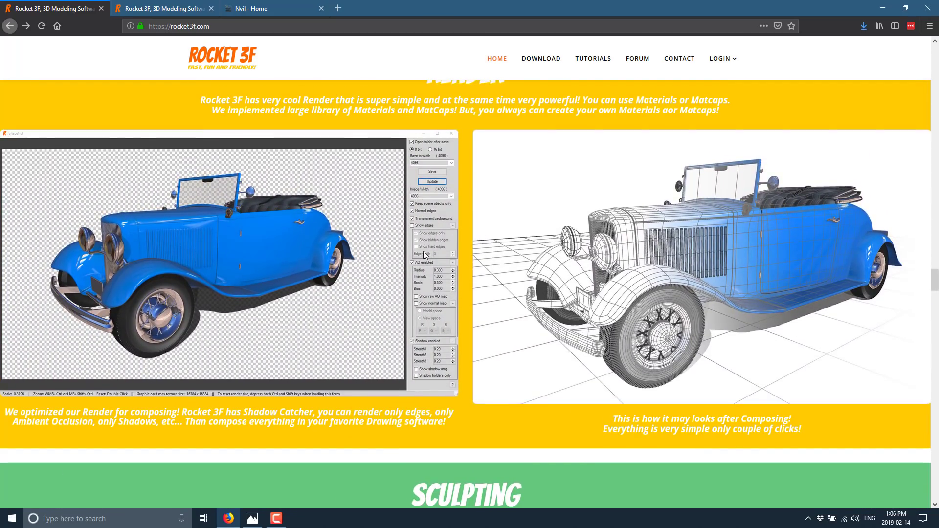
scroll("down", 3)
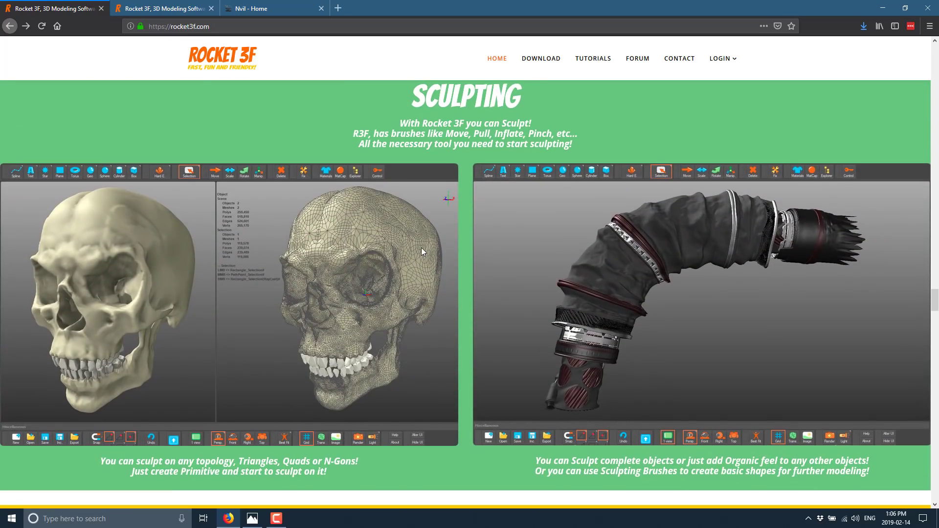
scroll("down", 3)
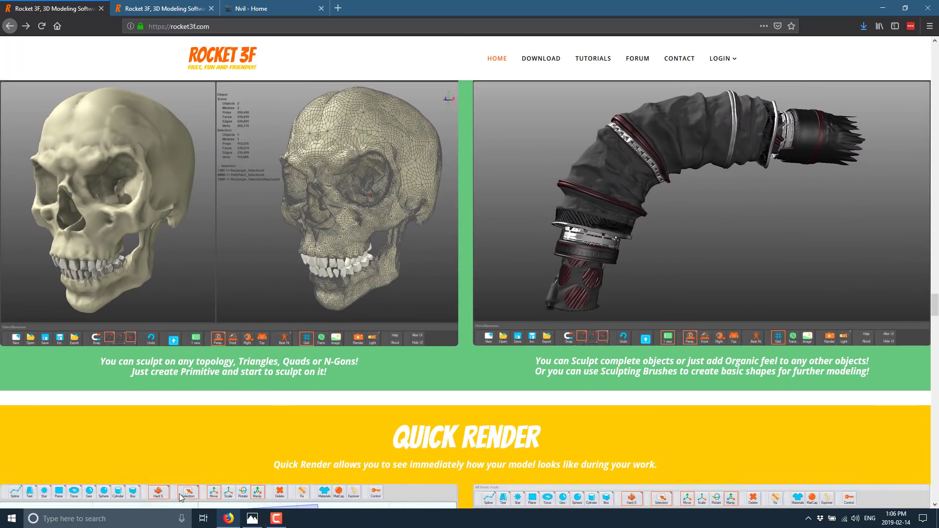
Scroll through the Quick Render, Hierarchy and Tools sections to the Features! video list.
left_click(10, 518)
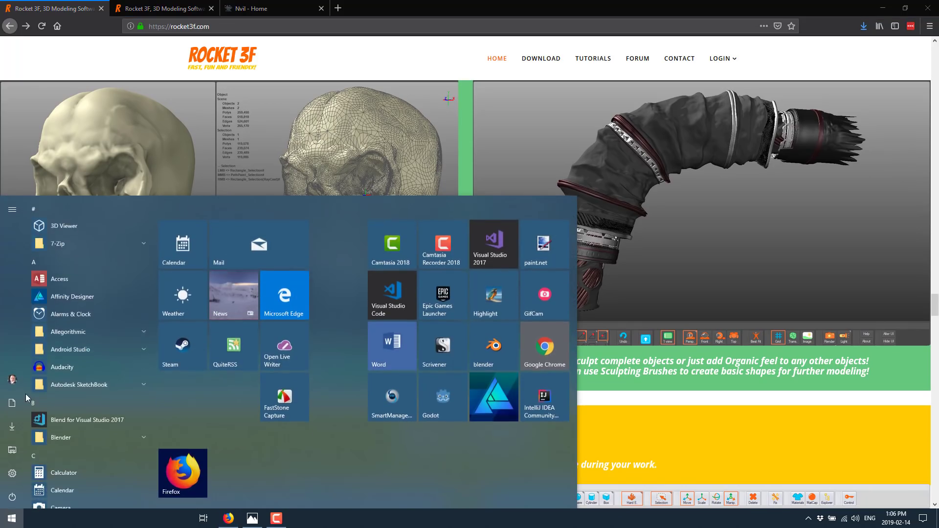
scroll("down", 3)
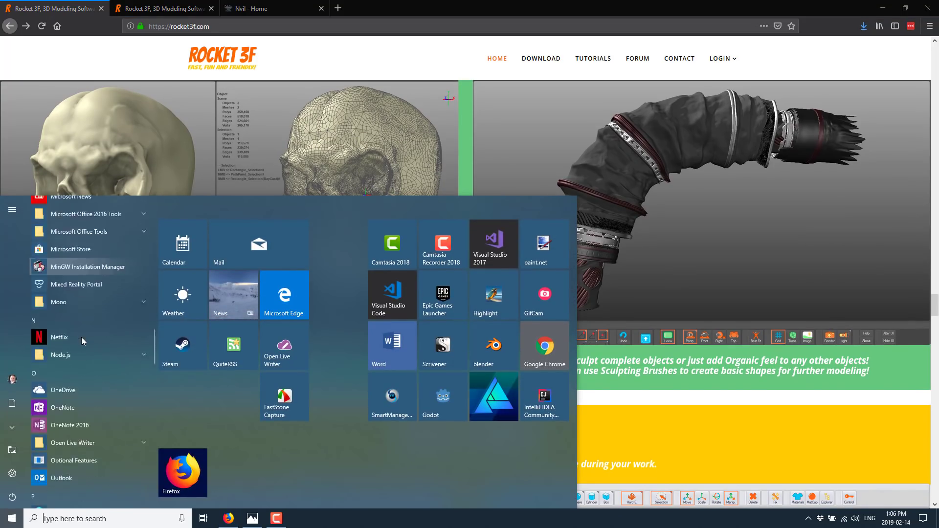
scroll("down", 3)
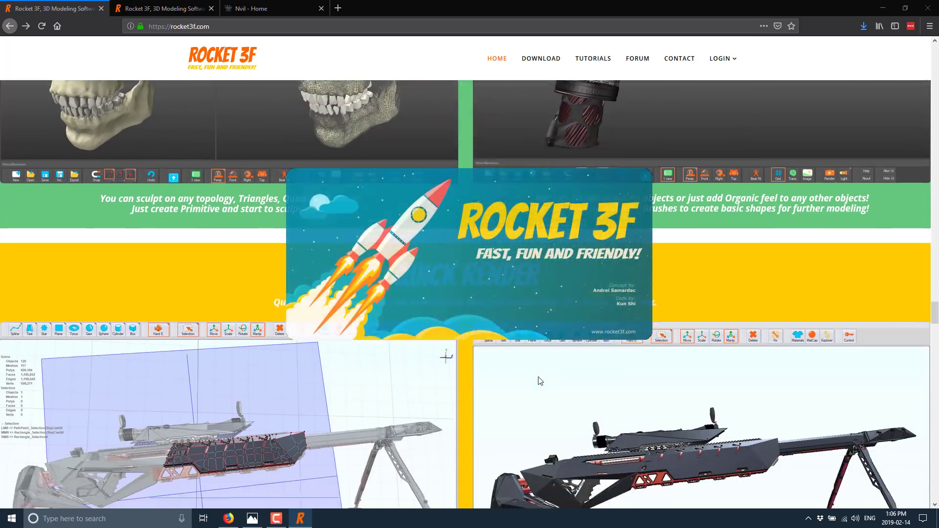
scroll("down", 3)
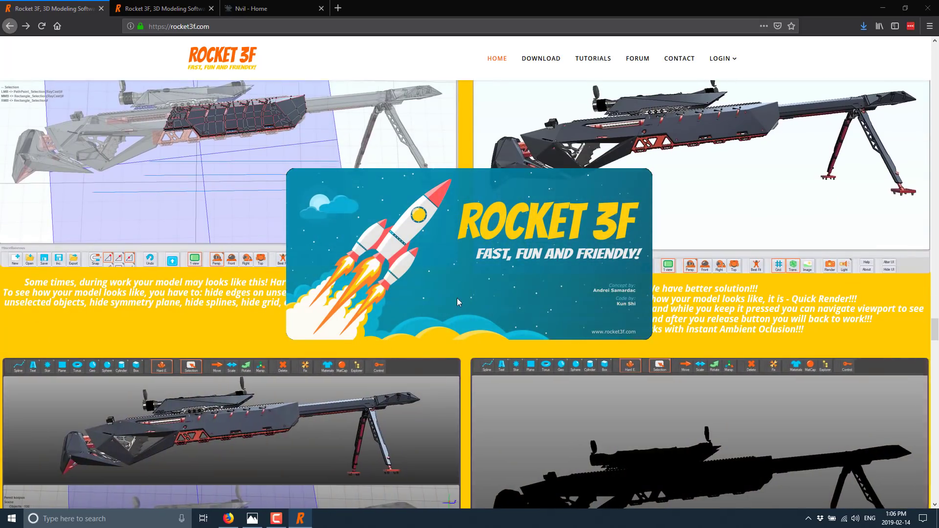
scroll("down", 3)
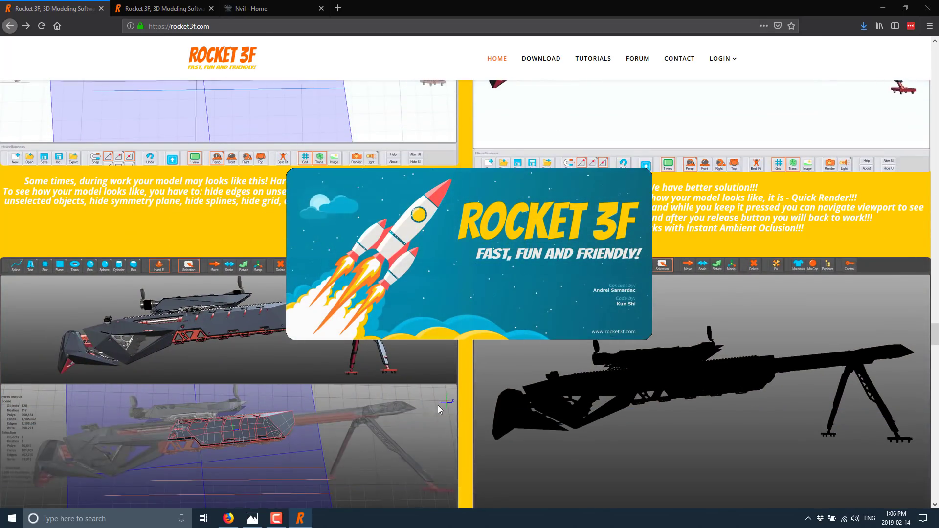
scroll("down", 3)
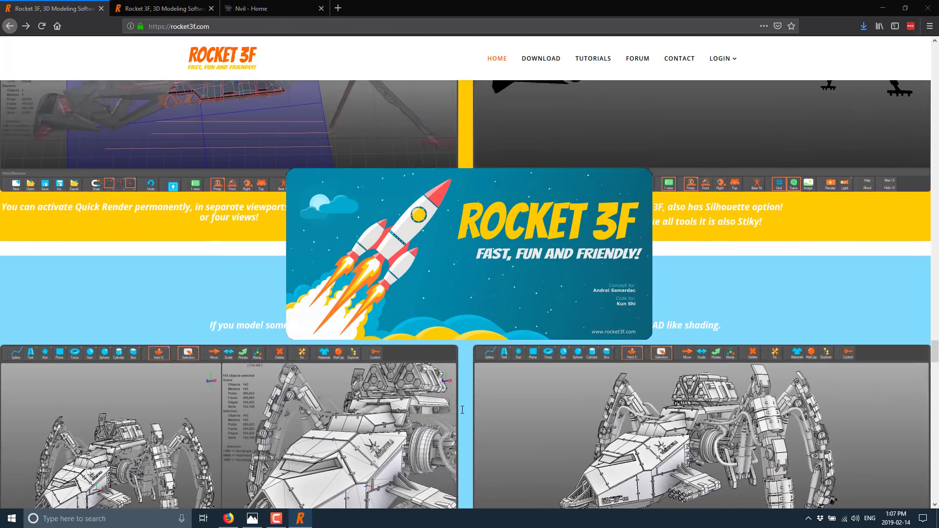
scroll("down", 3)
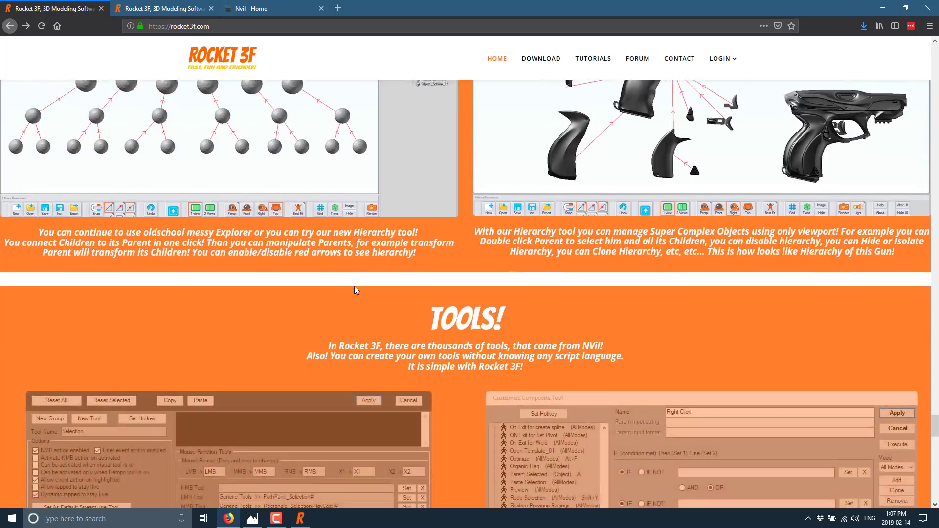
scroll("down", 3)
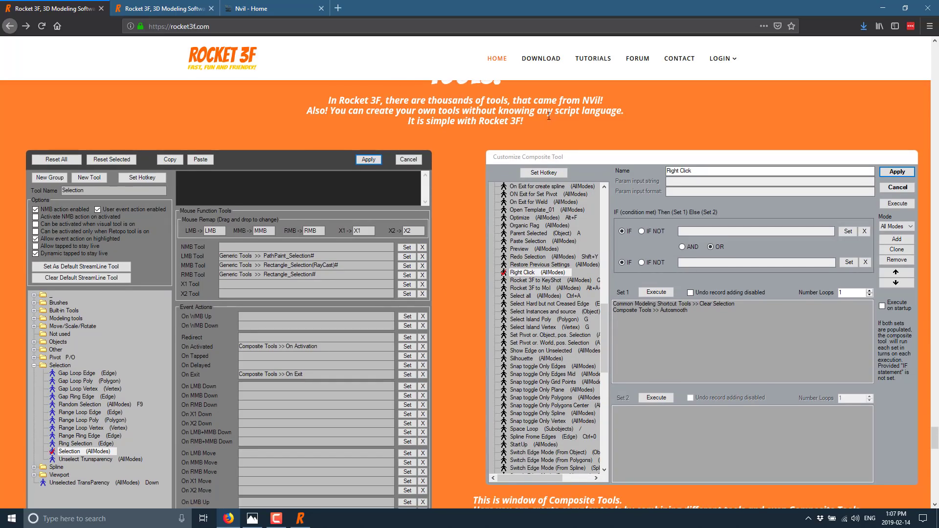
scroll("down", 3)
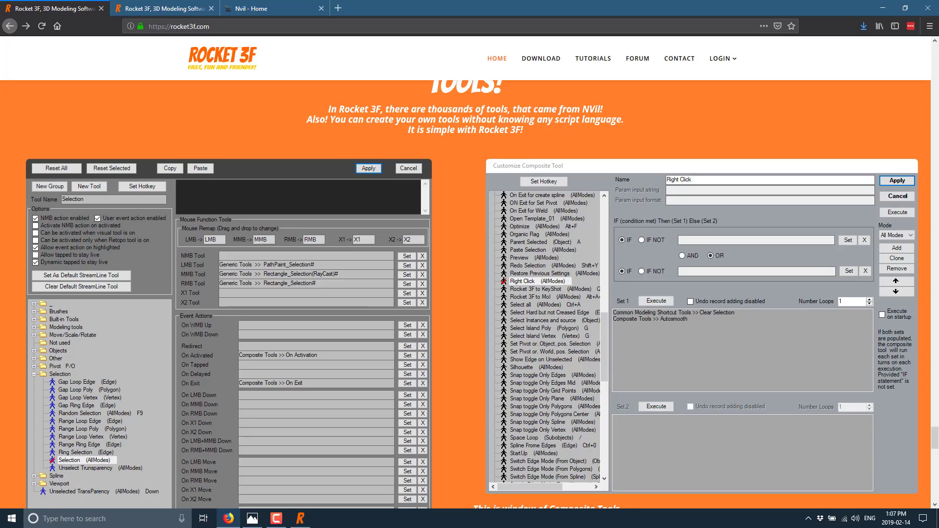
scroll("down", 3)
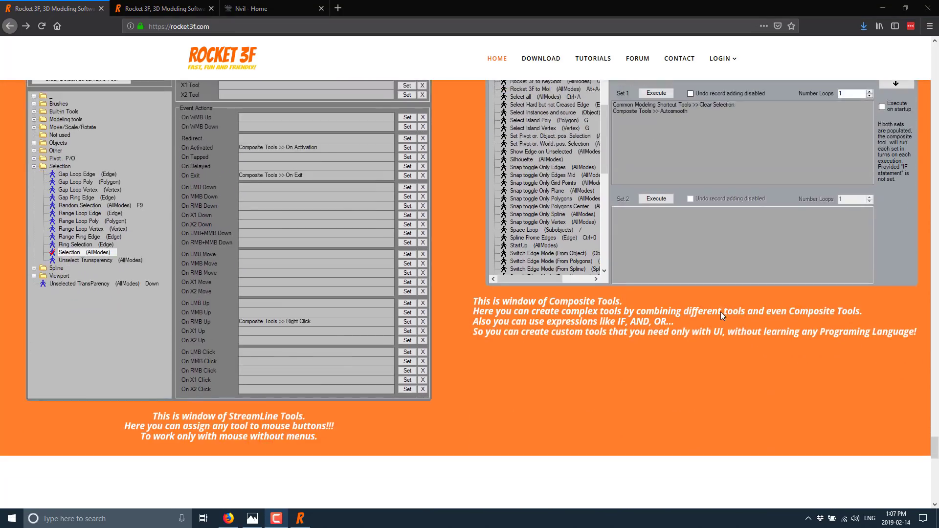
scroll("up", 3)
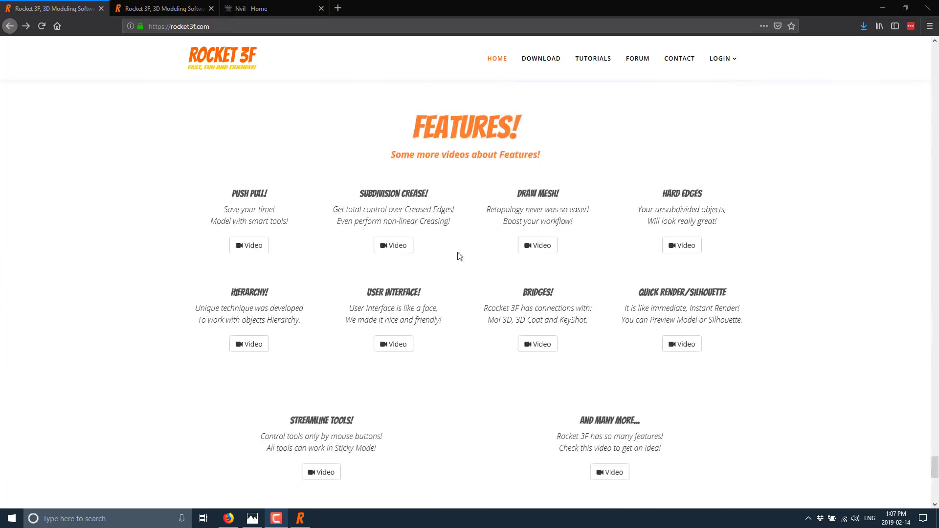
scroll("down", 3)
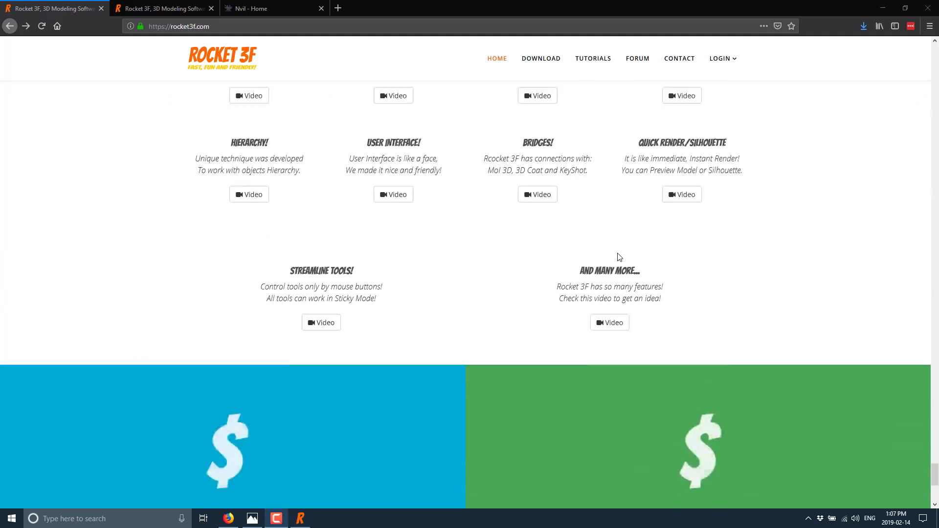
scroll("down", 3)
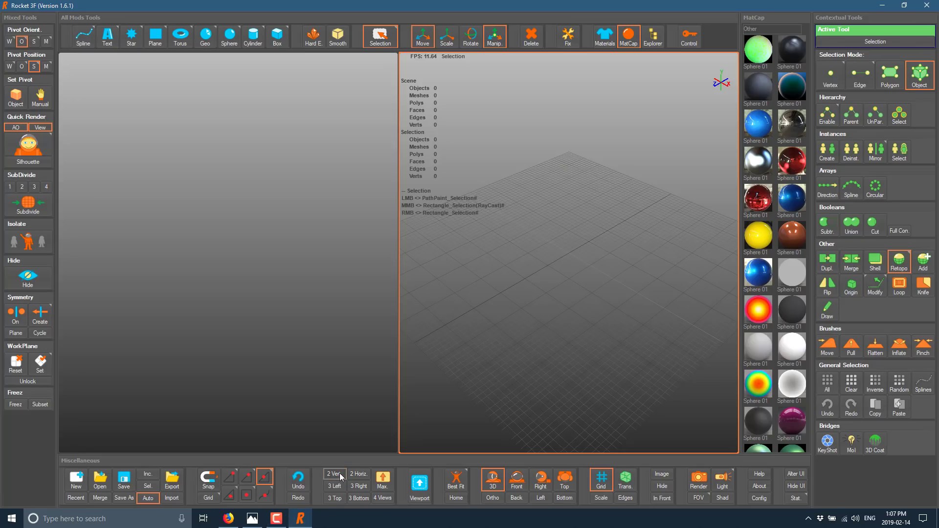
mouse_move(180, 35)
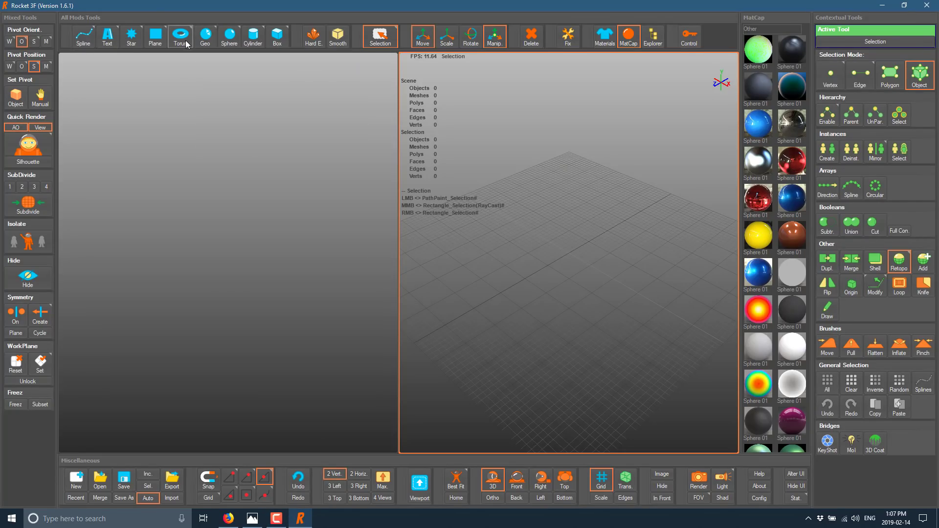
Place a new sphere in the viewport and confirm it, then select the move brush.
left_click(229, 36)
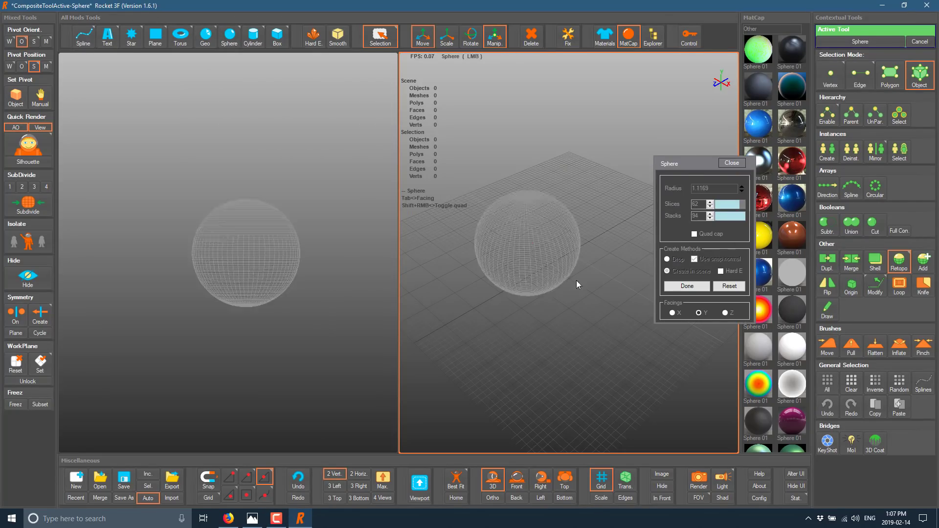
left_click(686, 286)
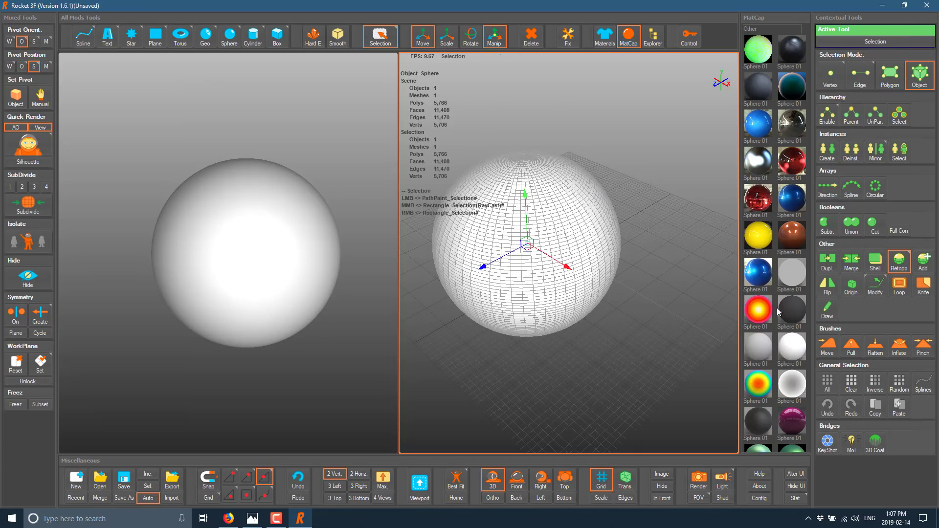
mouse_move(827, 347)
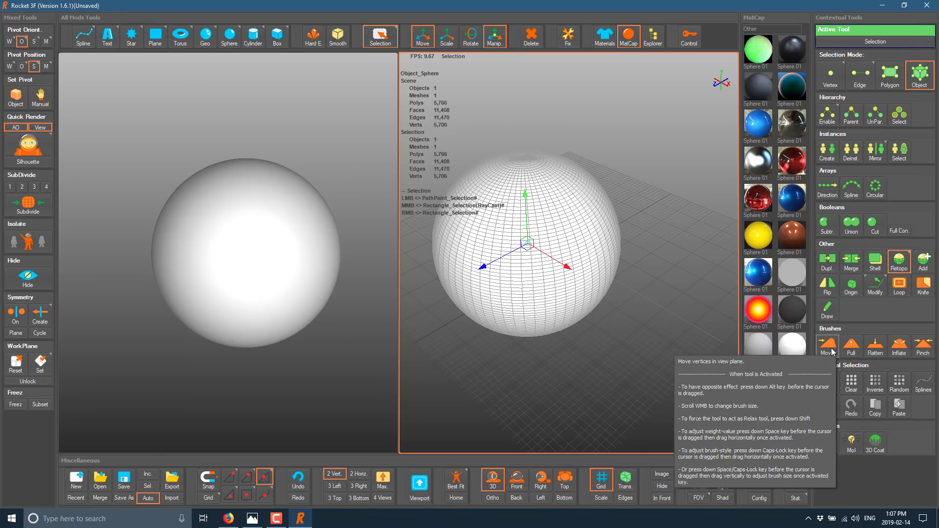
left_click(827, 348)
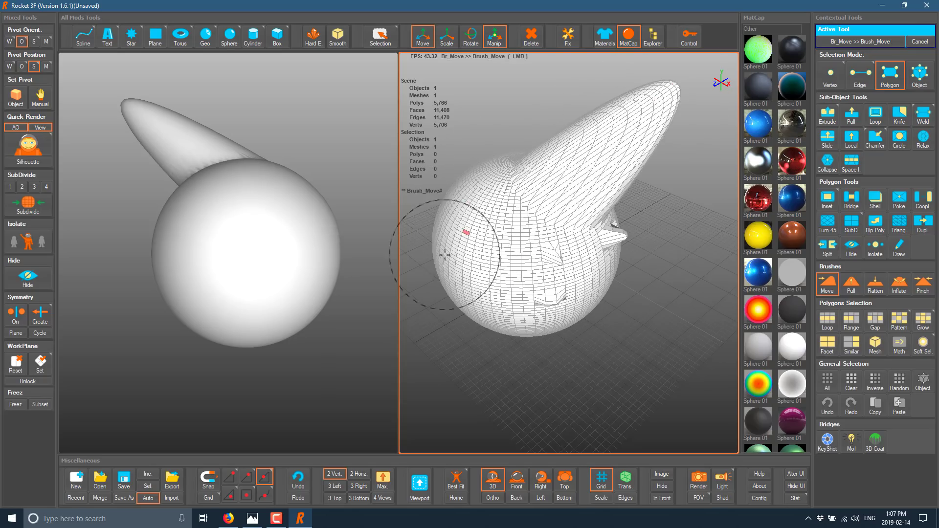
Sculpt the sphere with the Pull, Flatten, Inflate, Pinch, then Pull brushes, stretching a long horn.
left_click(851, 283)
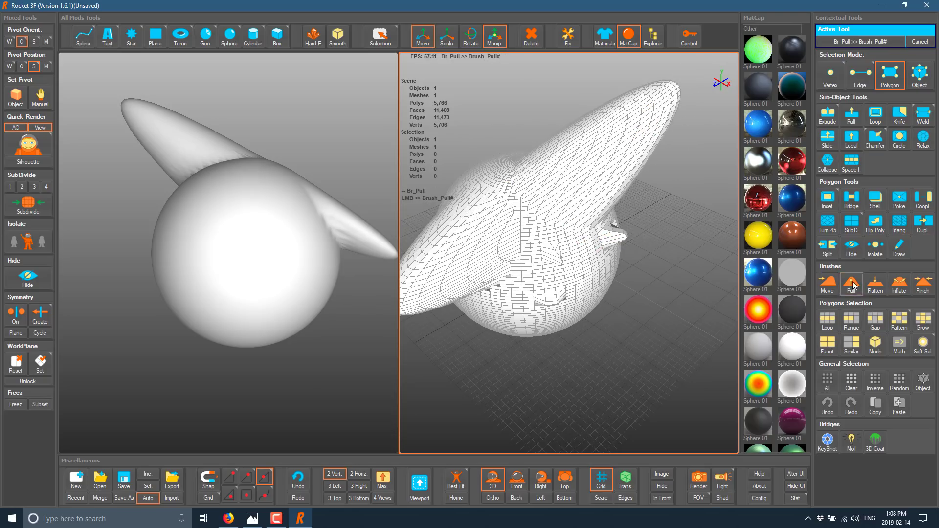
left_click(875, 284)
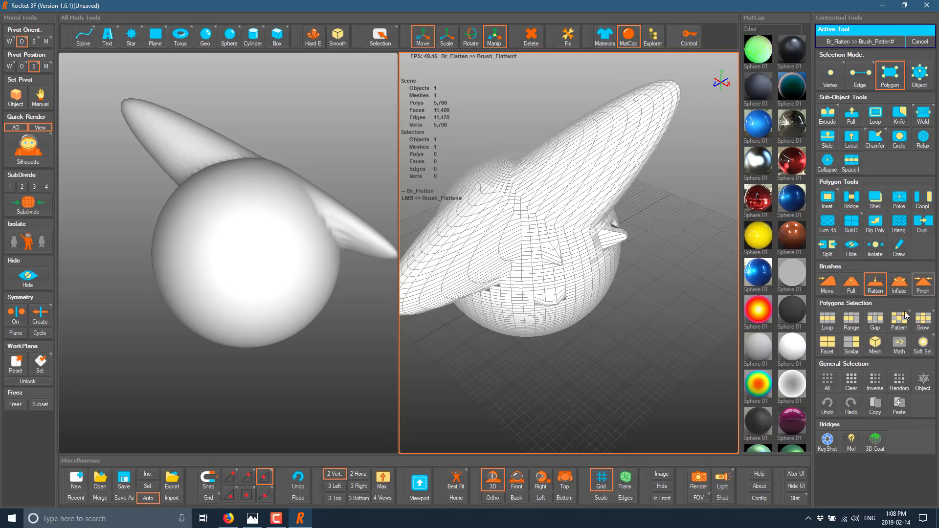
left_click(898, 282)
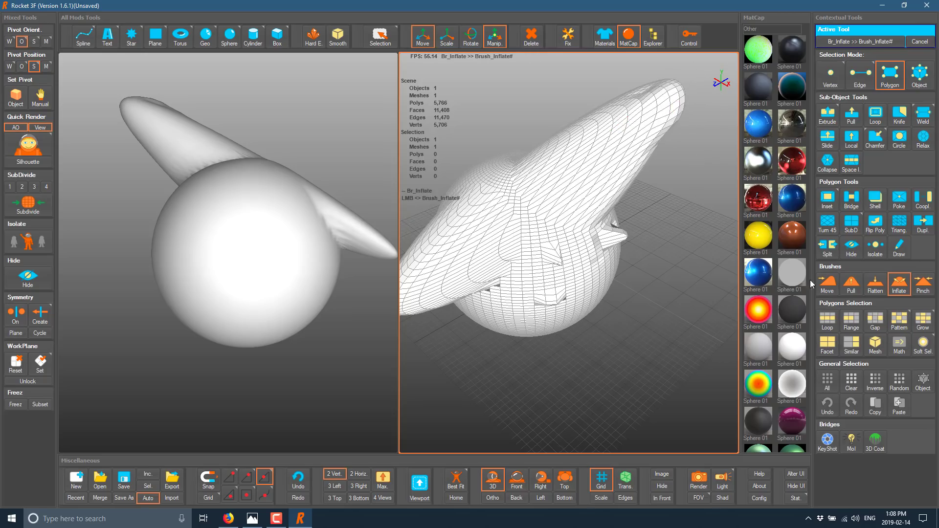
left_click(923, 283)
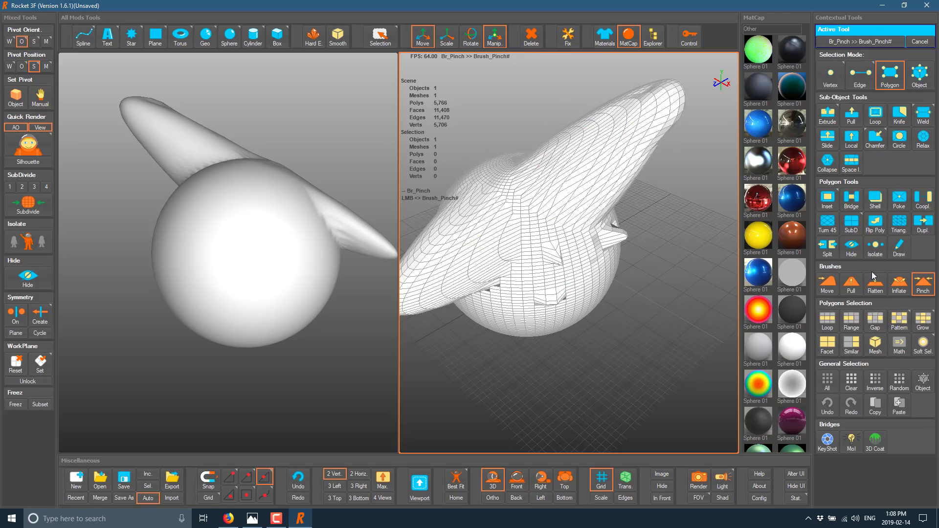
left_click(851, 285)
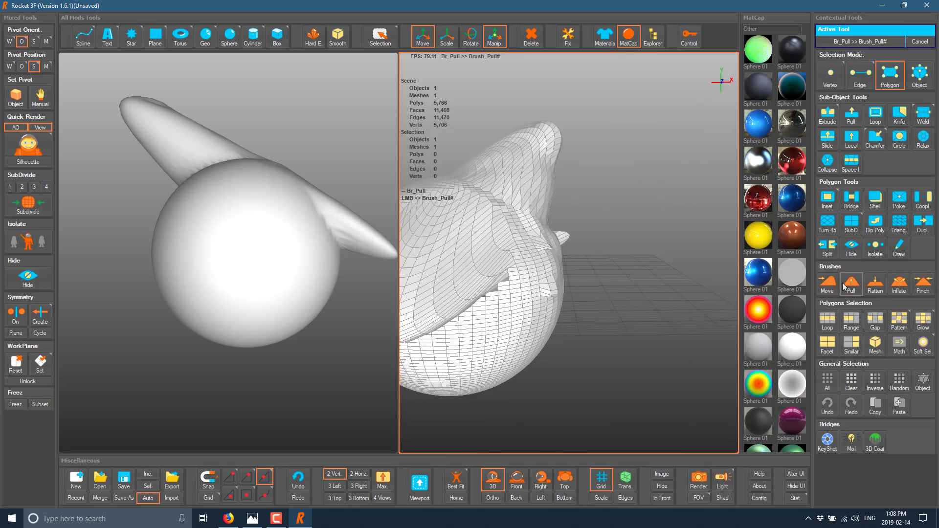
Reshape more of the sphere with the Move and Inflate brushes, then minimise Rocket 3F.
left_click(380, 32)
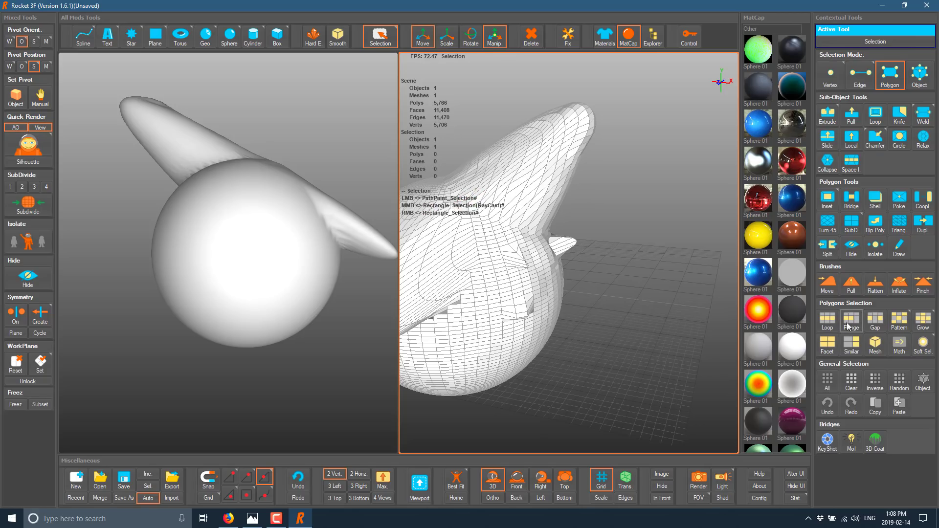
left_click(826, 284)
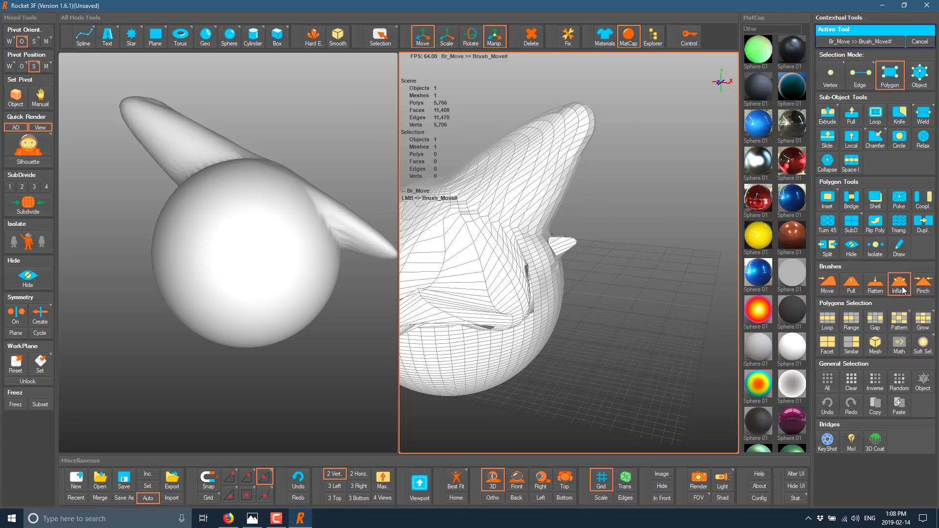
left_click(899, 283)
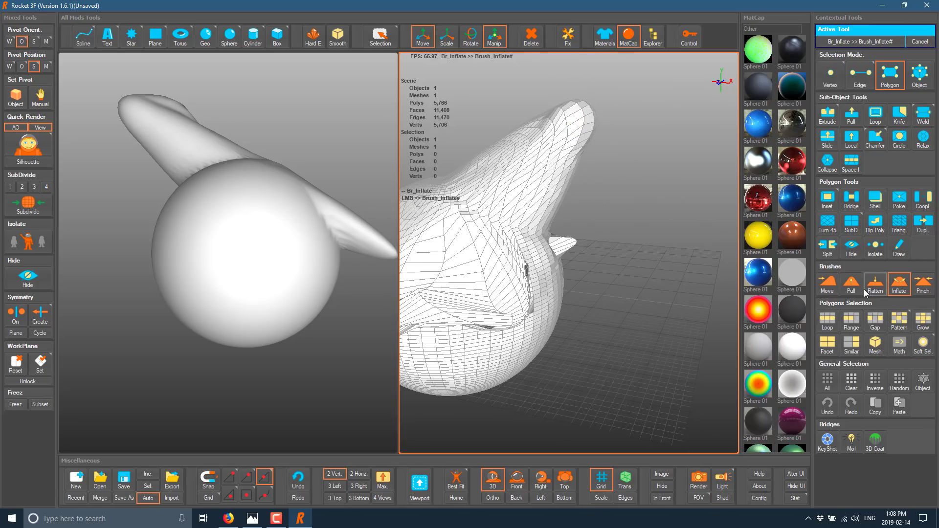
mouse_move(896, 277)
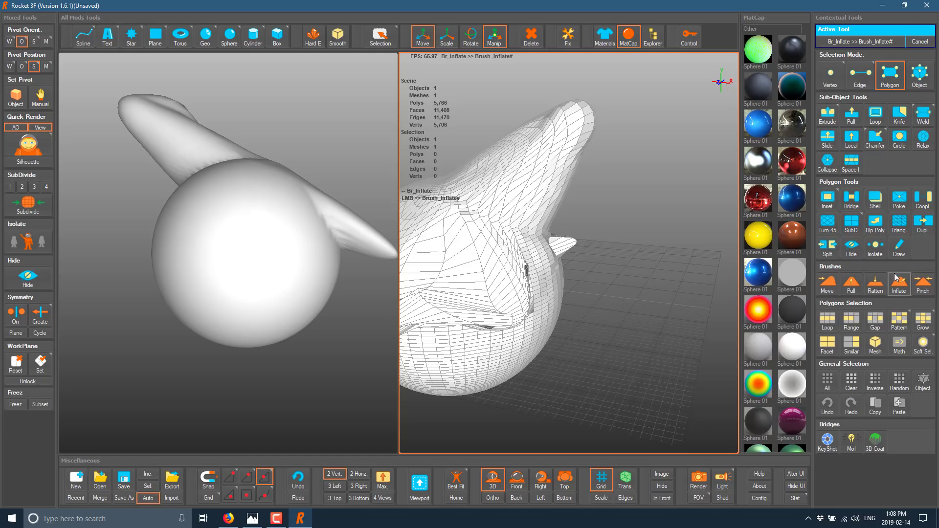
mouse_move(908, 293)
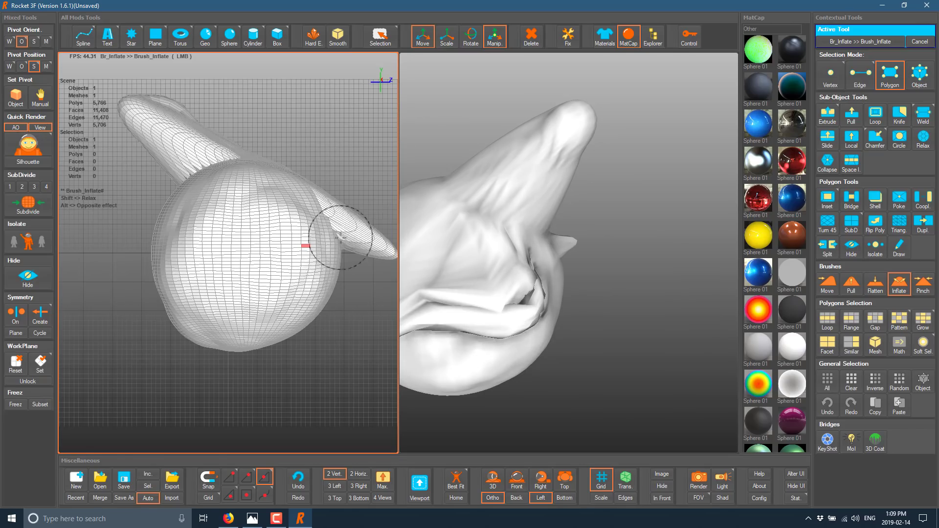
left_click(828, 283)
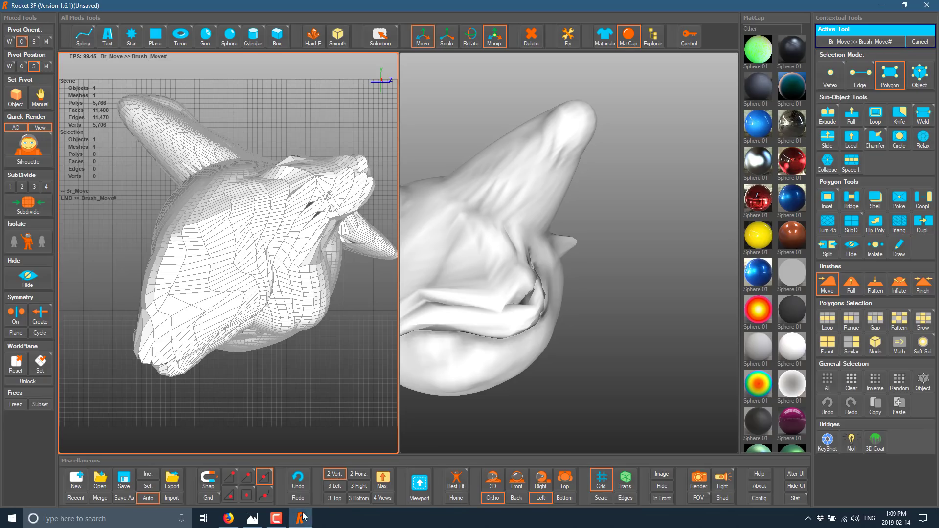
left_click(228, 518)
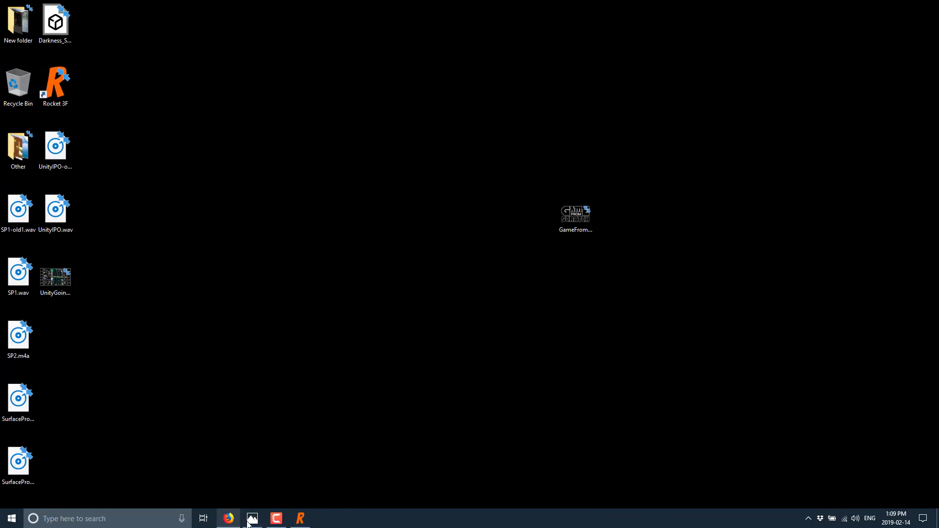
Open the full-screen Rocket 3F 'Free 3D Modeller' promo image from the taskbar.
left_click(299, 519)
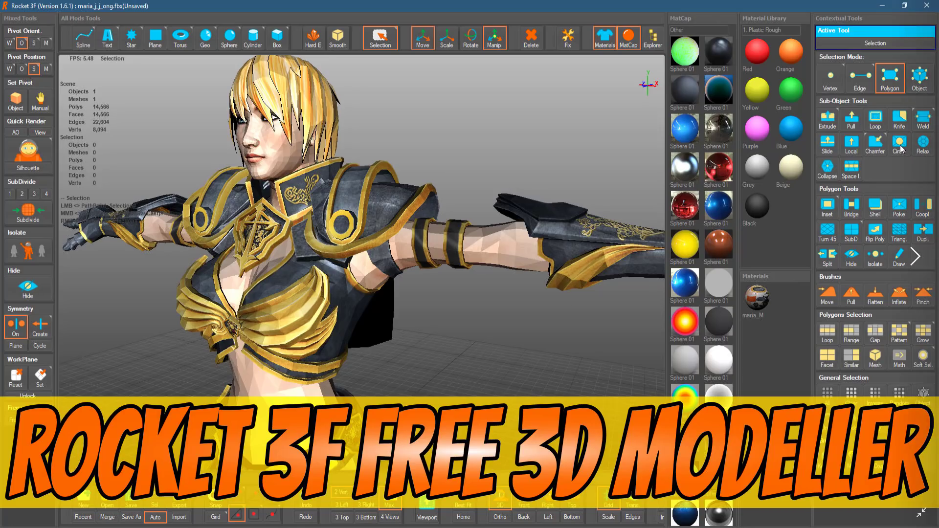
mouse_move(899, 122)
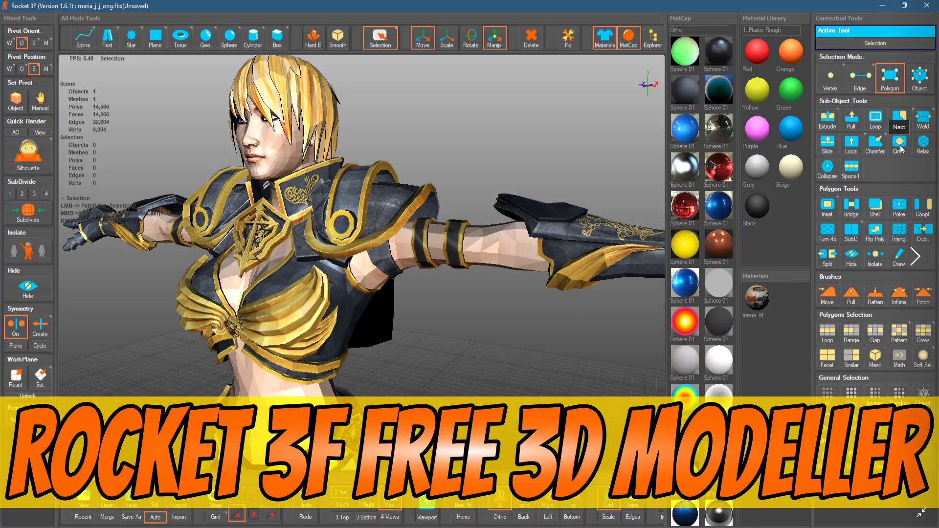